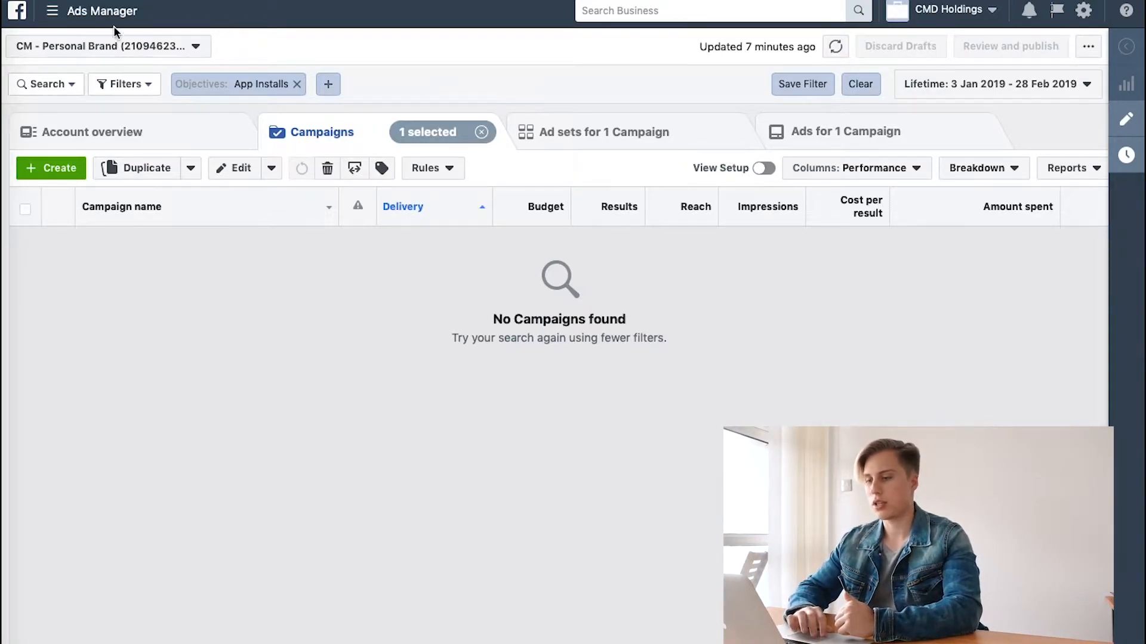
{"action": "mouse_move", "coordinate": [232, 479]}
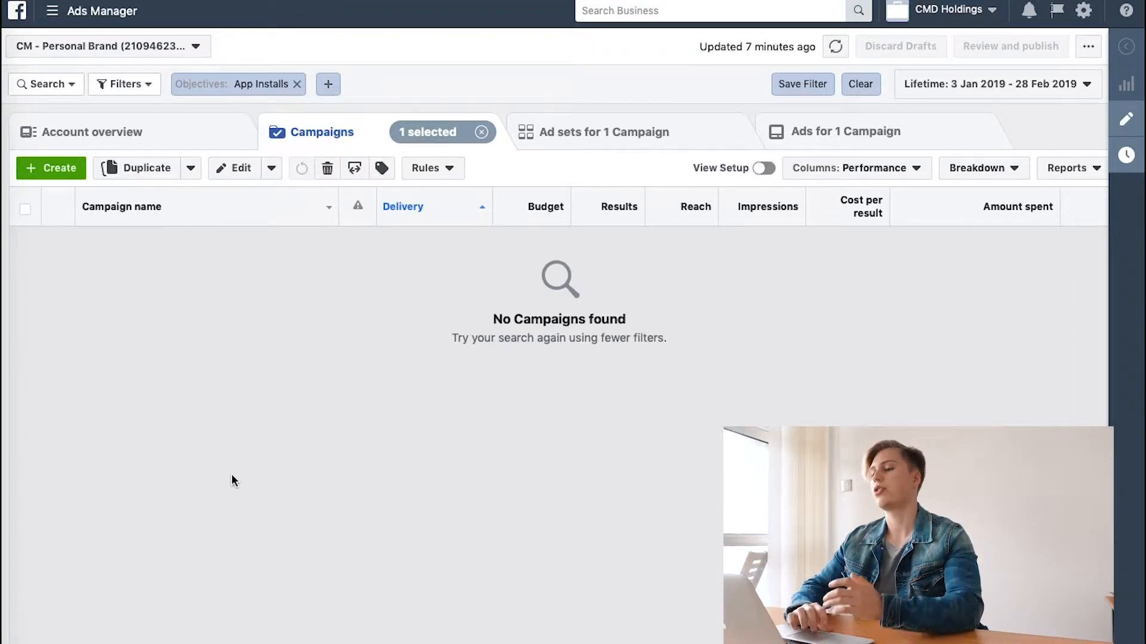
{"action": "mouse_move", "coordinate": [370, 442]}
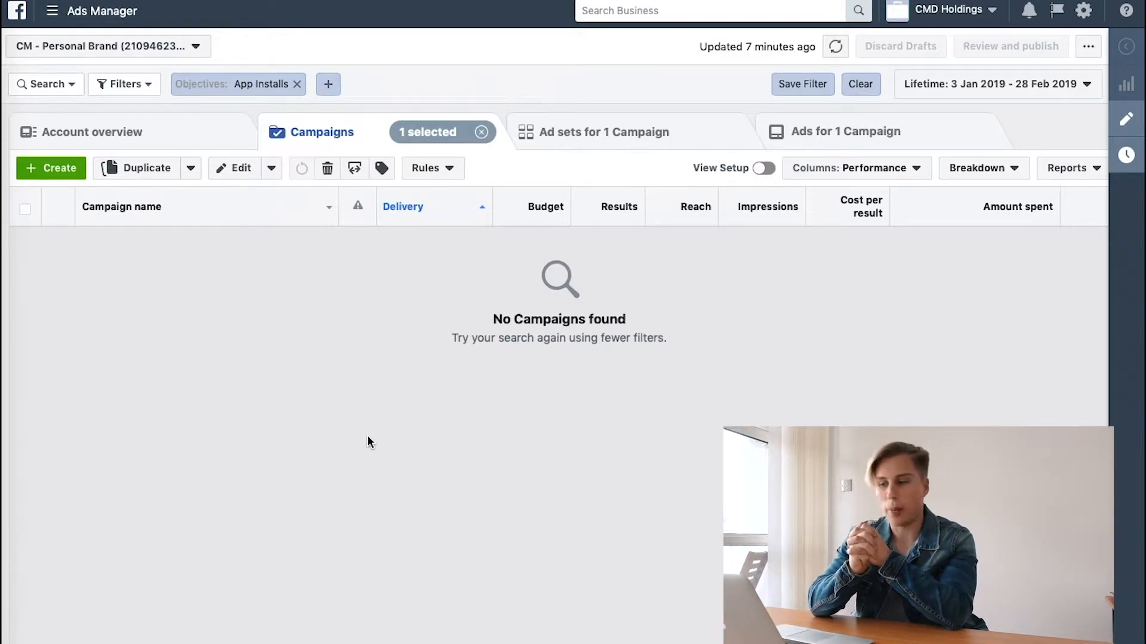
{"action": "mouse_move", "coordinate": [319, 145]}
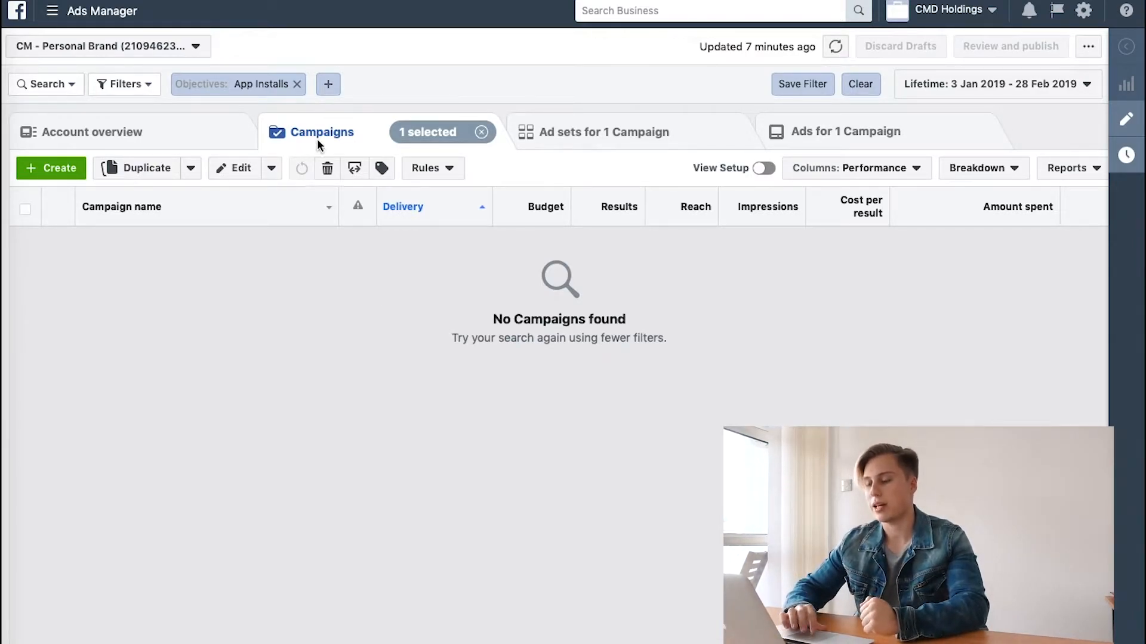
{"action": "mouse_move", "coordinate": [318, 339]}
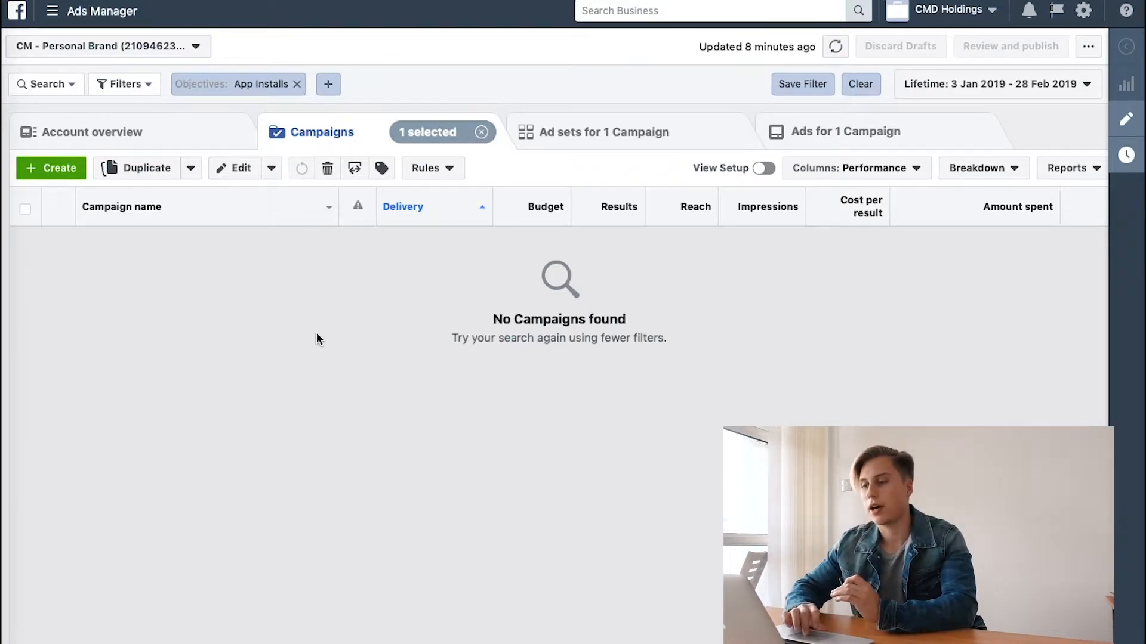
{"action": "mouse_move", "coordinate": [457, 320]}
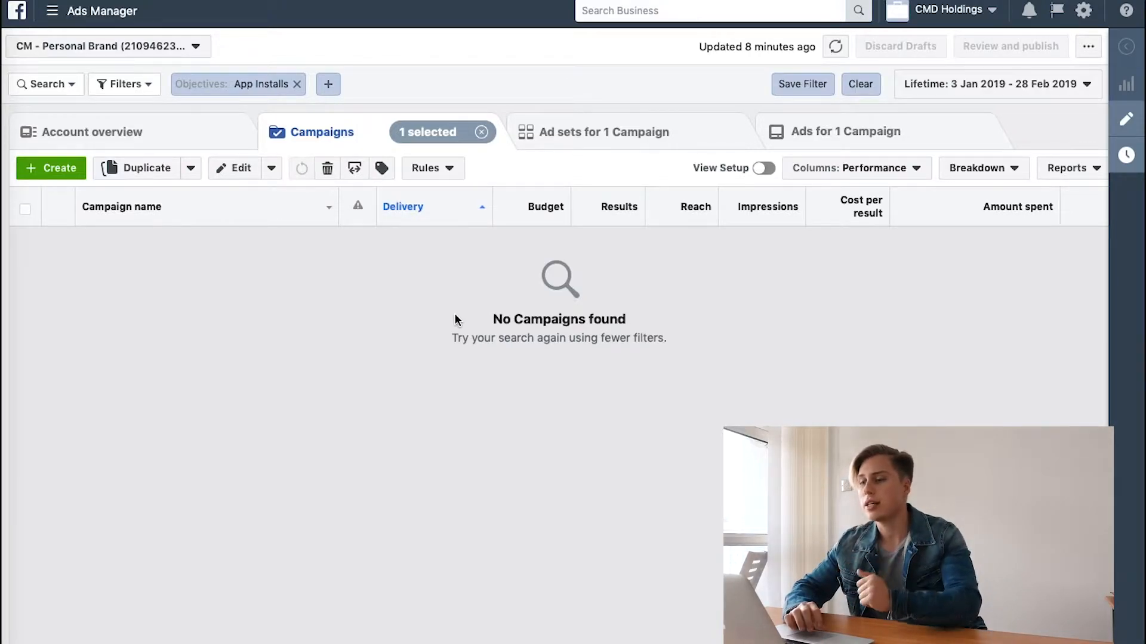
{"action": "mouse_move", "coordinate": [432, 360]}
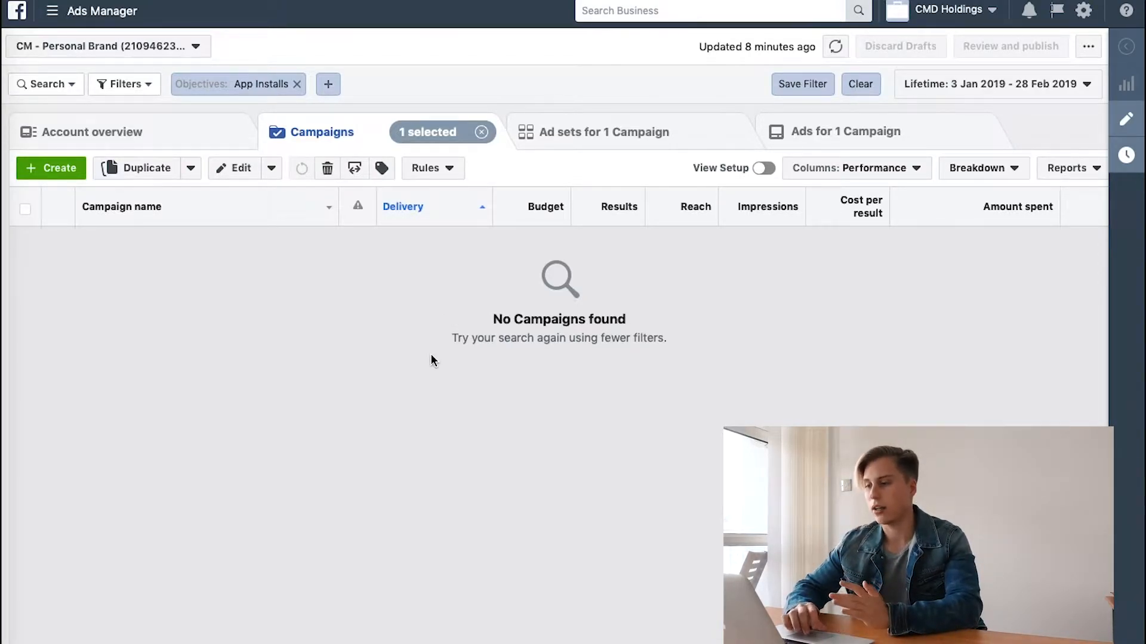
{"action": "mouse_move", "coordinate": [570, 353]}
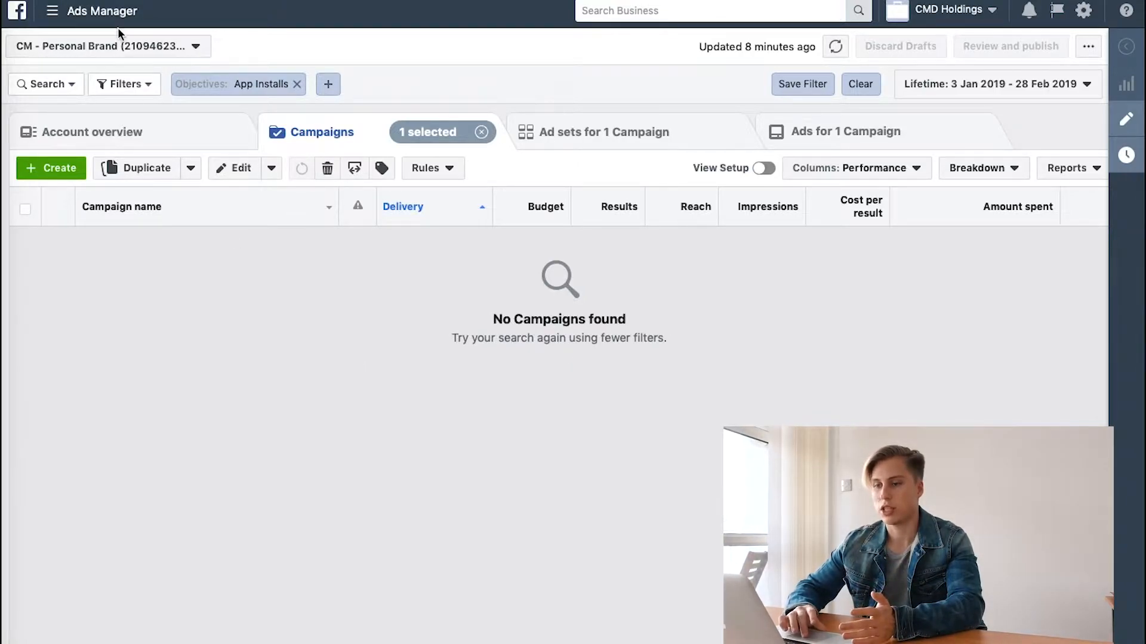
{"action": "mouse_move", "coordinate": [100, 19]}
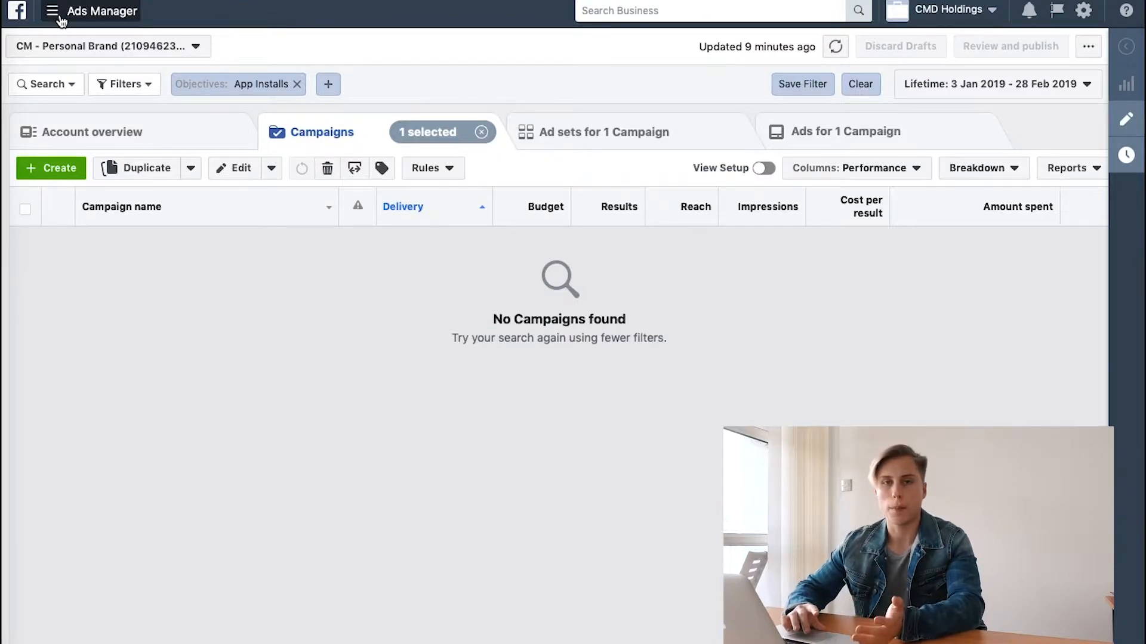
Step: Bring up the overview of all business tools from the Ads Manager menu
{"action": "left_click", "coordinate": [52, 12]}
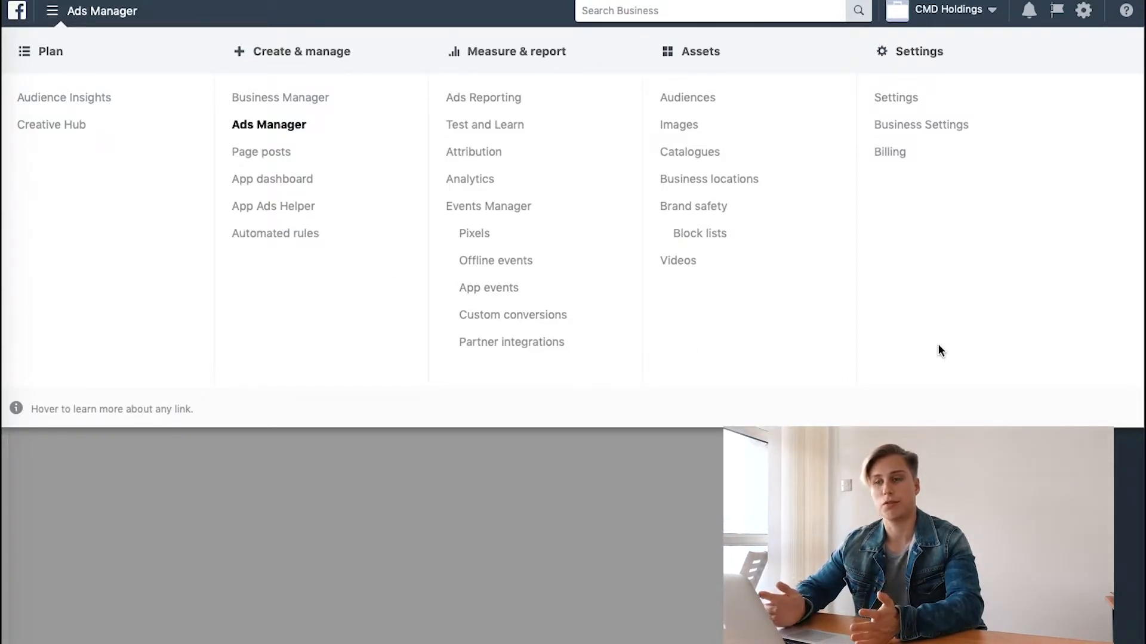
{"action": "mouse_move", "coordinate": [930, 345]}
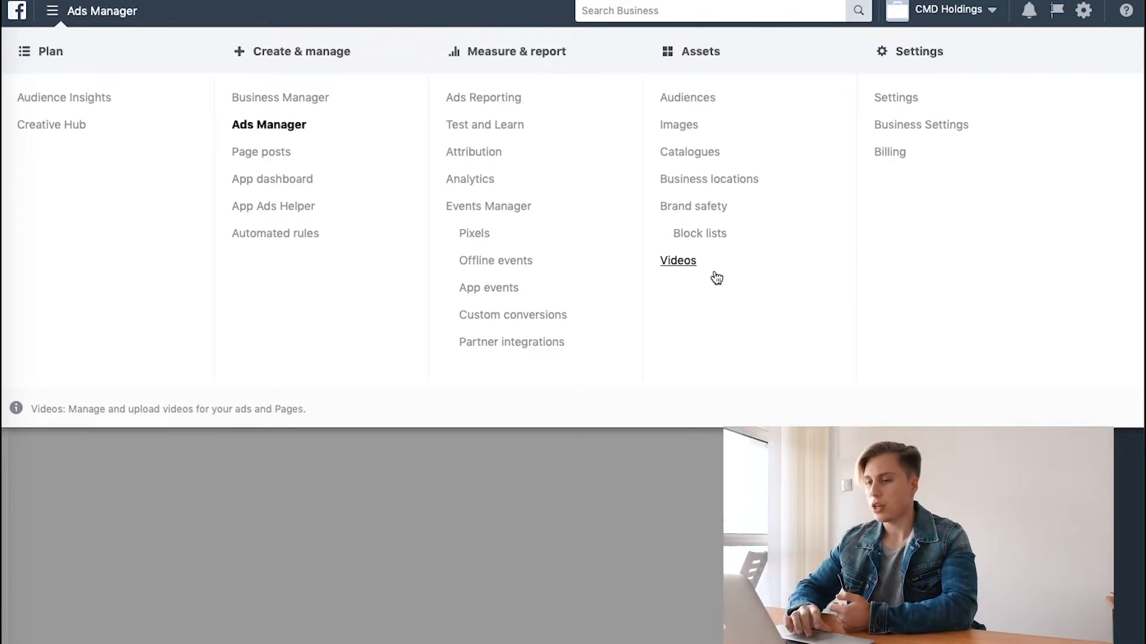
{"action": "mouse_move", "coordinate": [64, 98]}
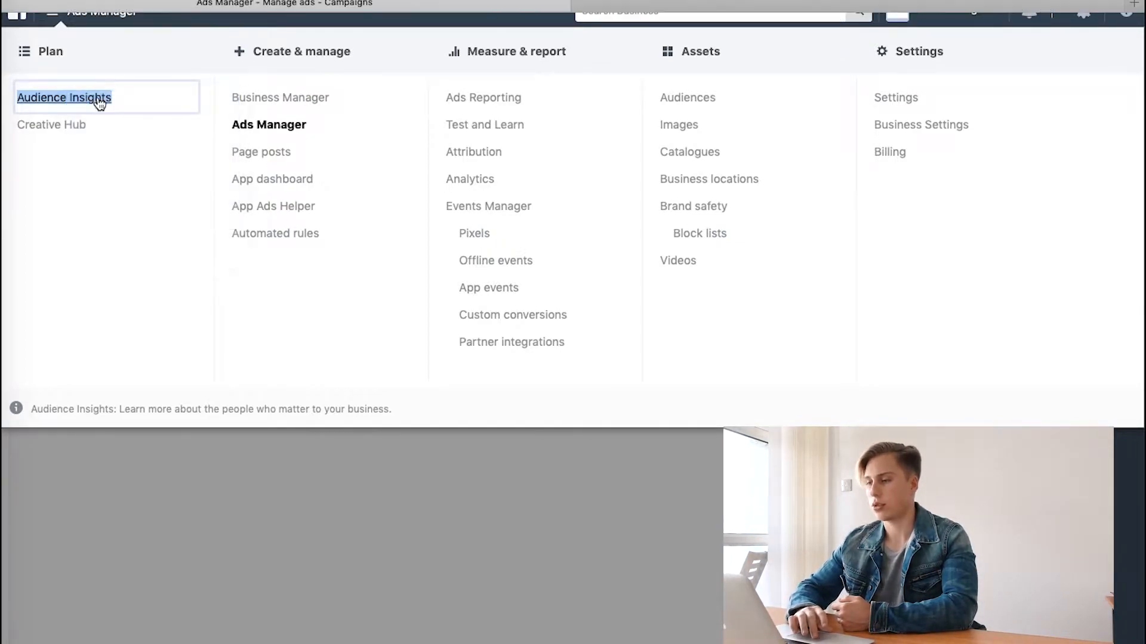
{"action": "mouse_move", "coordinate": [67, 149]}
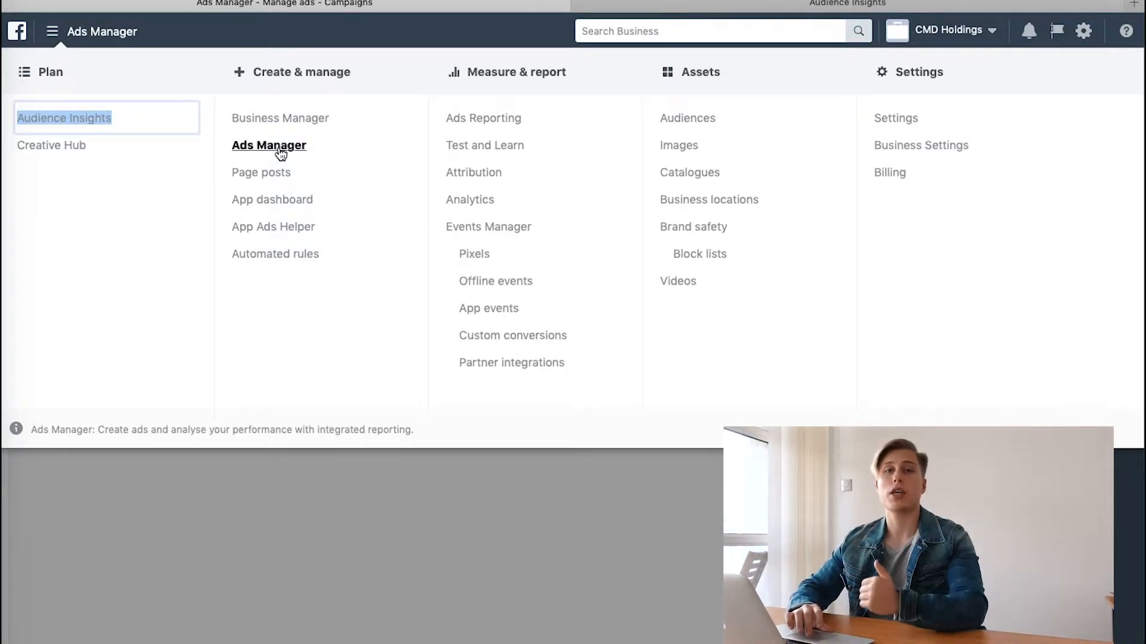
{"action": "mouse_move", "coordinate": [263, 142]}
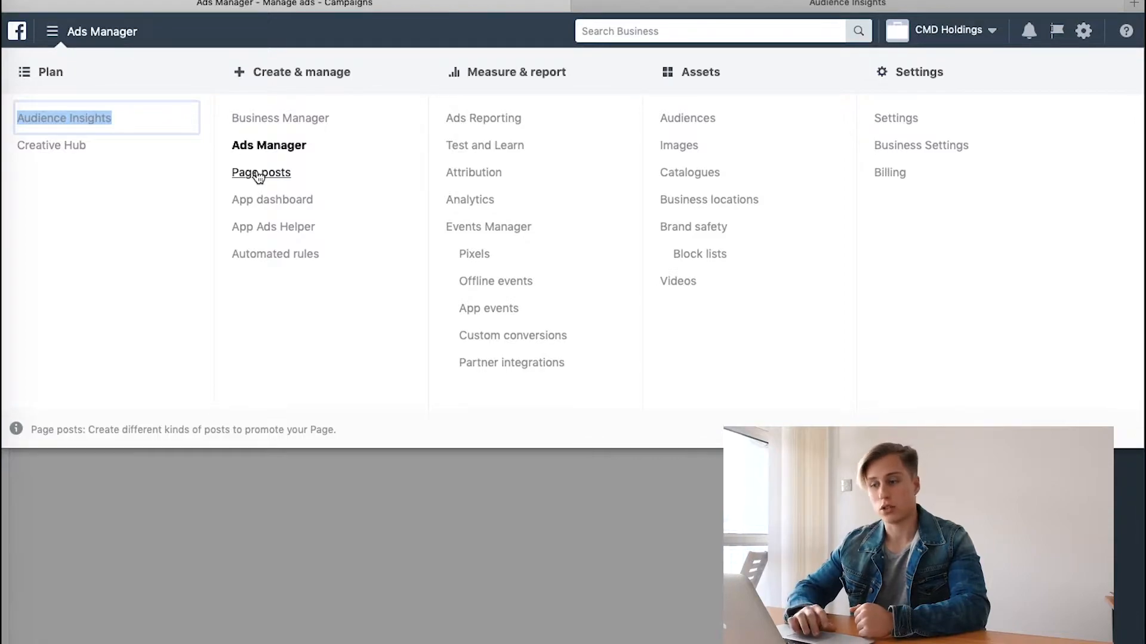
{"action": "mouse_move", "coordinate": [259, 202]}
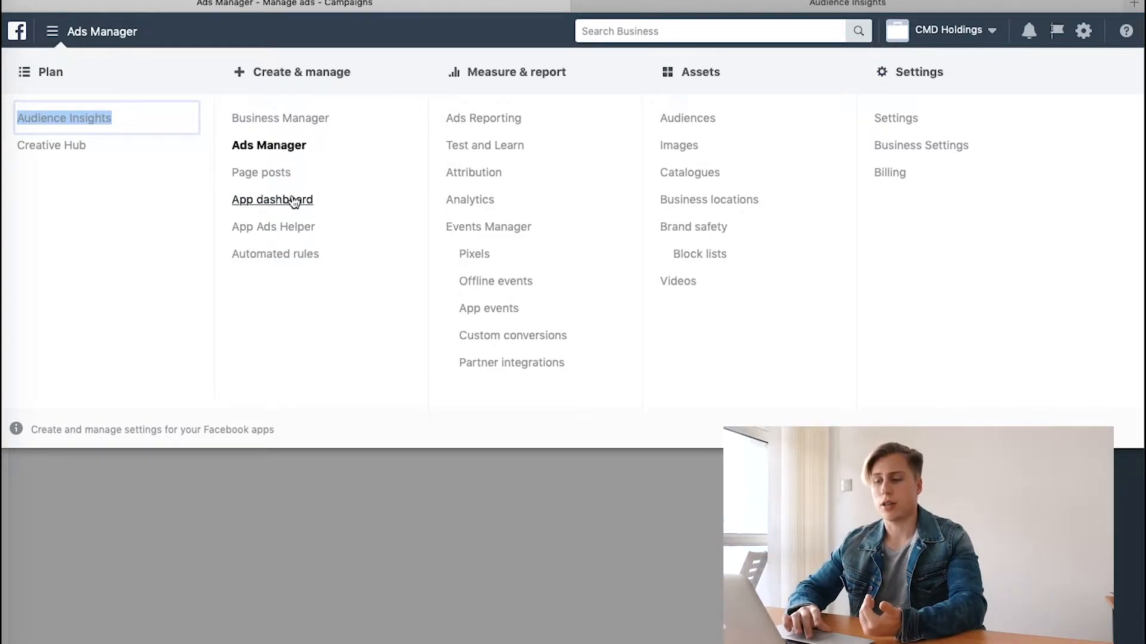
{"action": "mouse_move", "coordinate": [301, 206]}
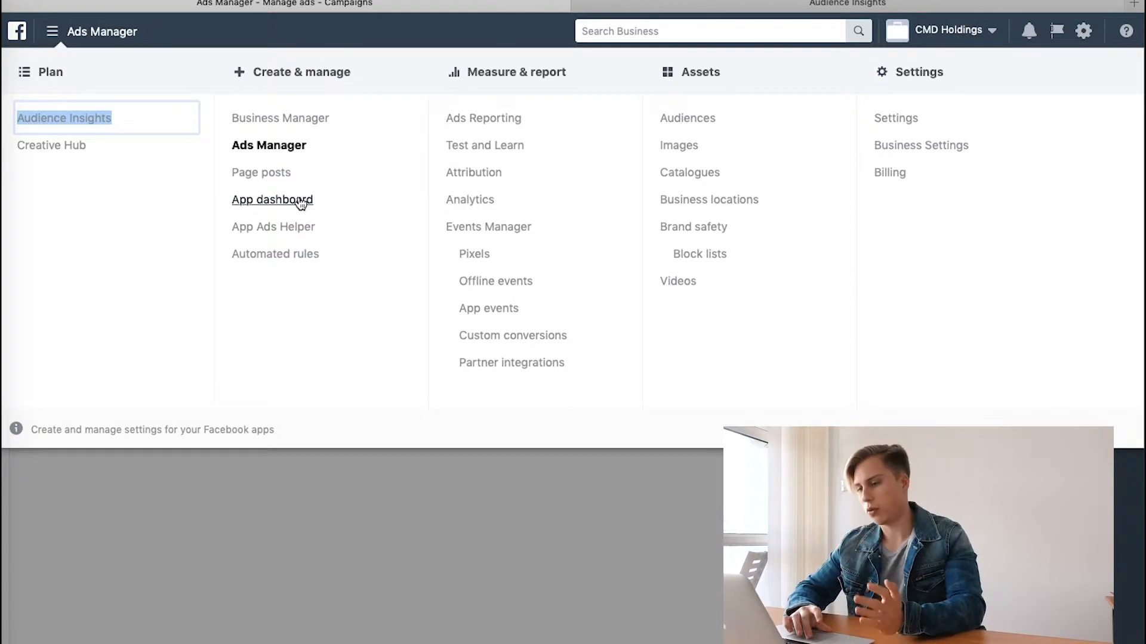
{"action": "mouse_move", "coordinate": [287, 215]}
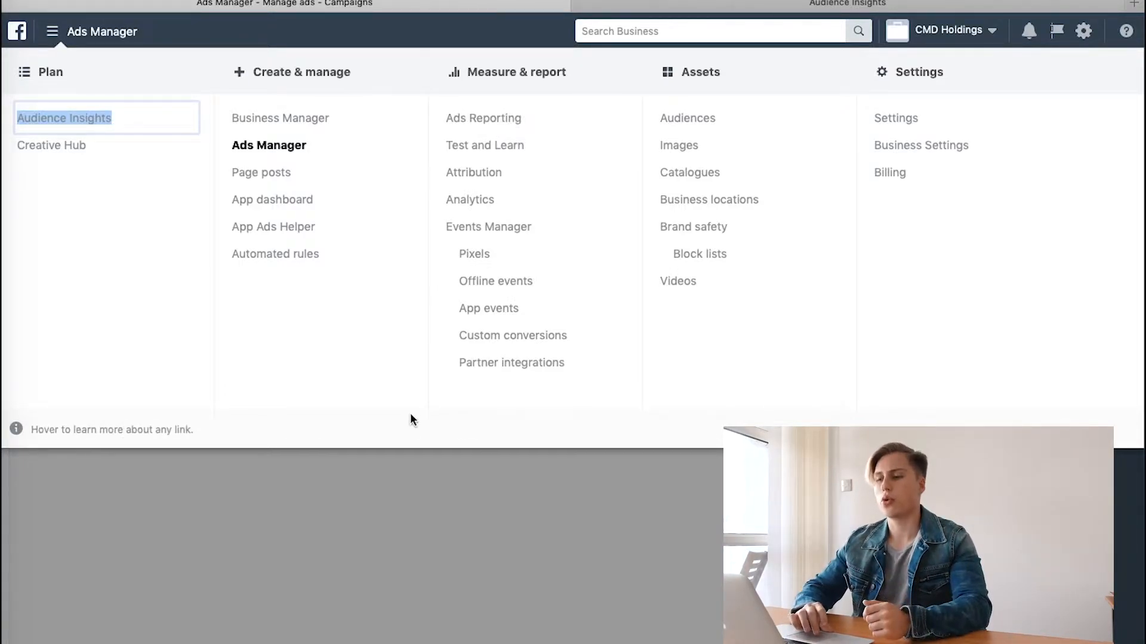
{"action": "left_click", "coordinate": [269, 145]}
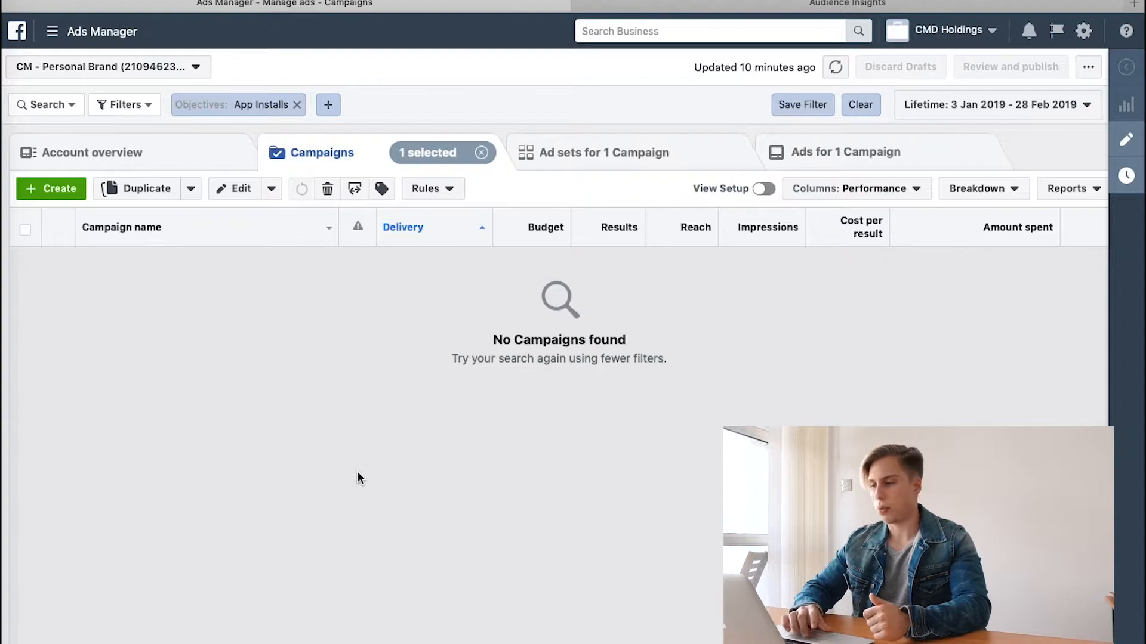
{"action": "mouse_move", "coordinate": [612, 286]}
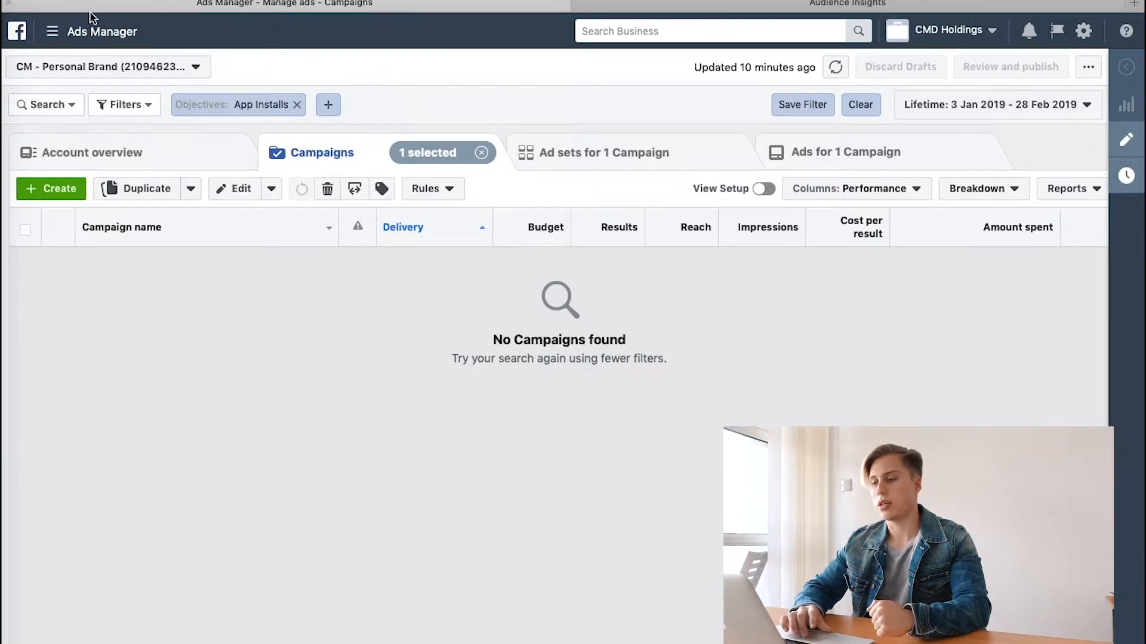
{"action": "left_click", "coordinate": [51, 32]}
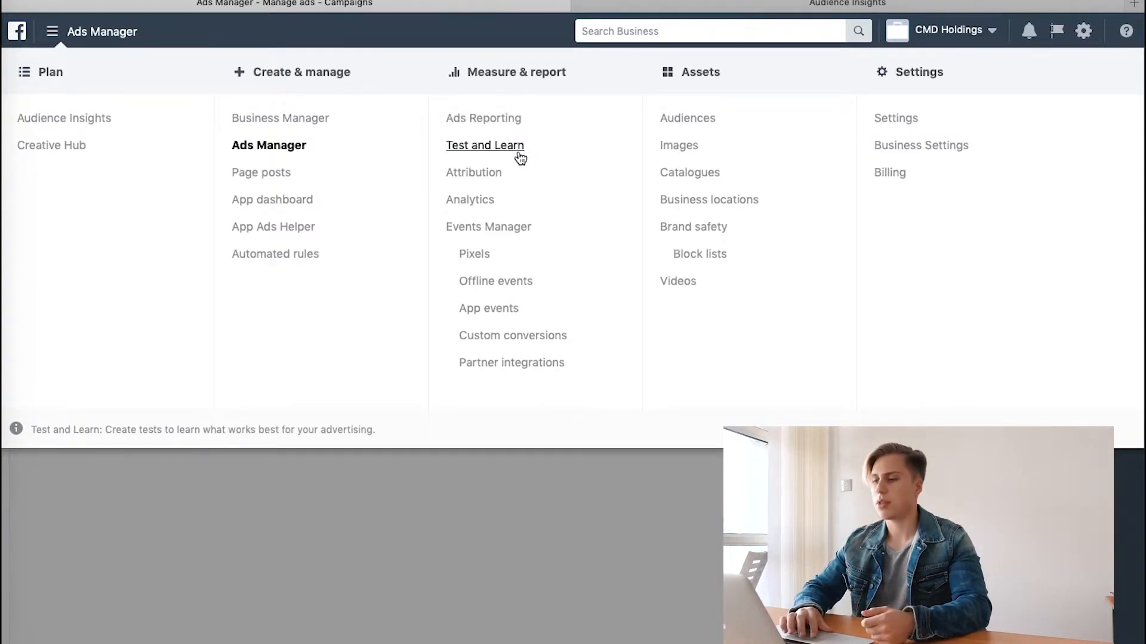
{"action": "mouse_move", "coordinate": [491, 179]}
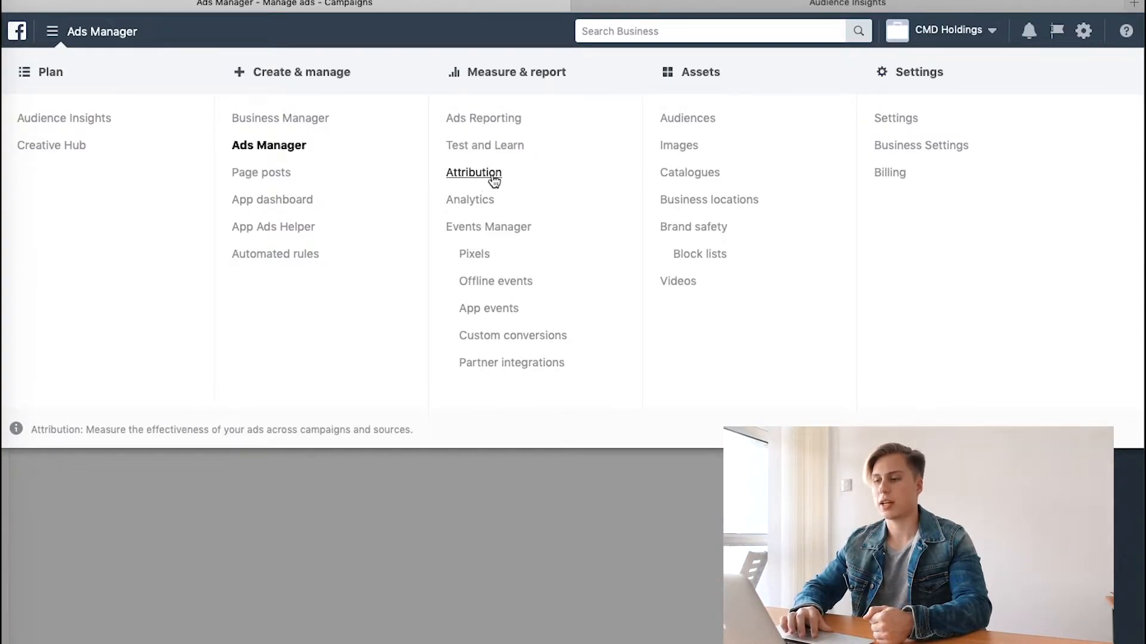
{"action": "mouse_move", "coordinate": [479, 206]}
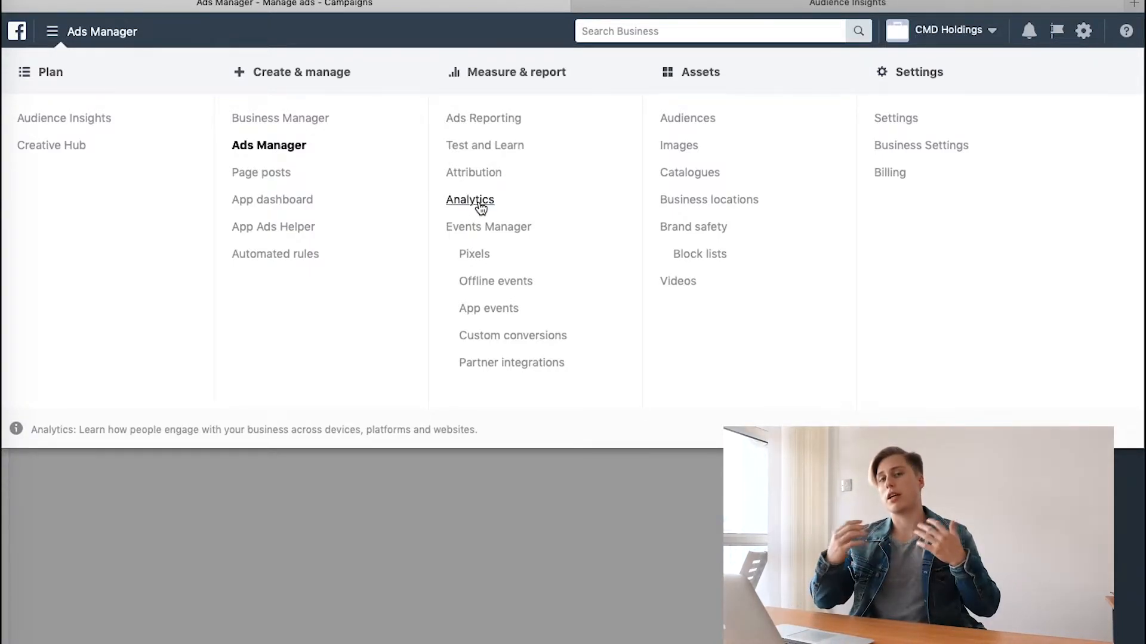
{"action": "mouse_move", "coordinate": [486, 177]}
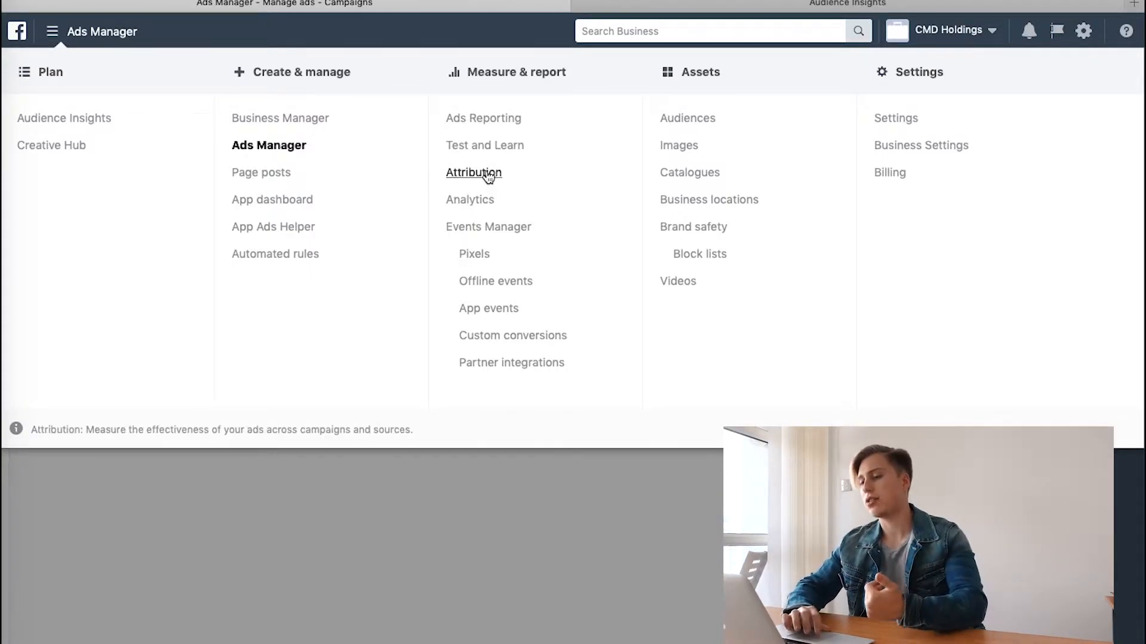
{"action": "mouse_move", "coordinate": [491, 500]}
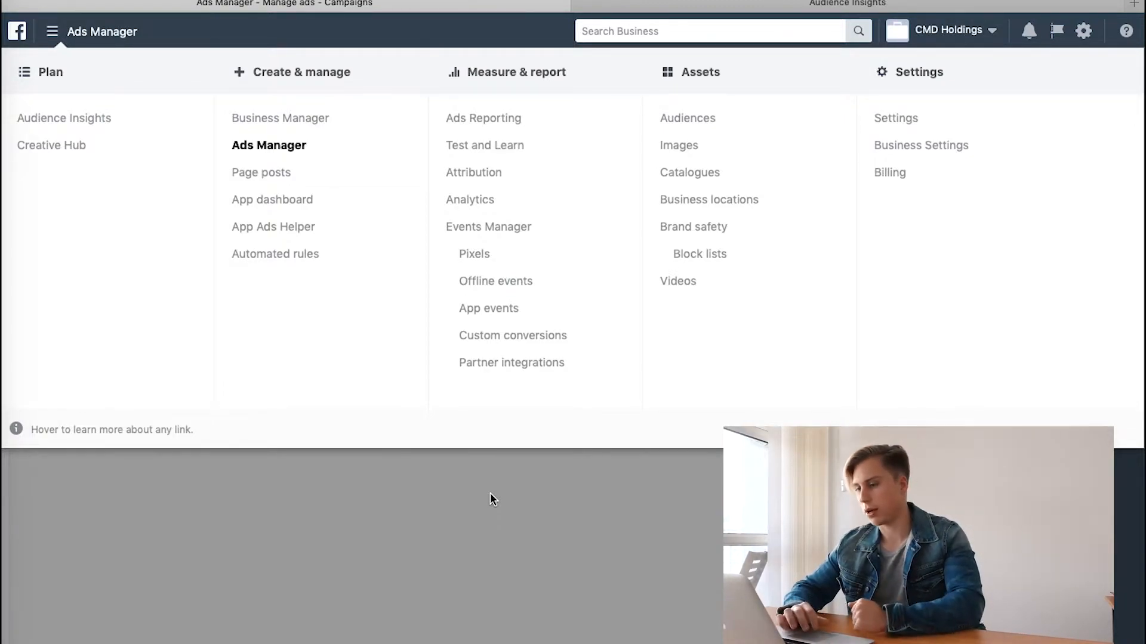
{"action": "mouse_move", "coordinate": [515, 237]}
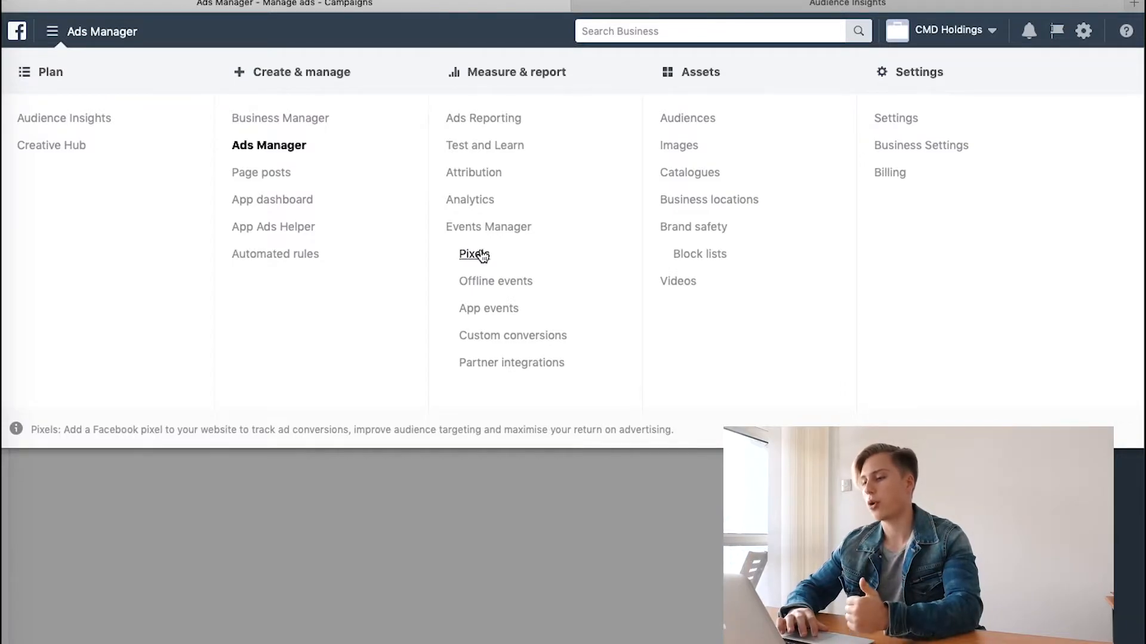
{"action": "mouse_move", "coordinate": [484, 289]}
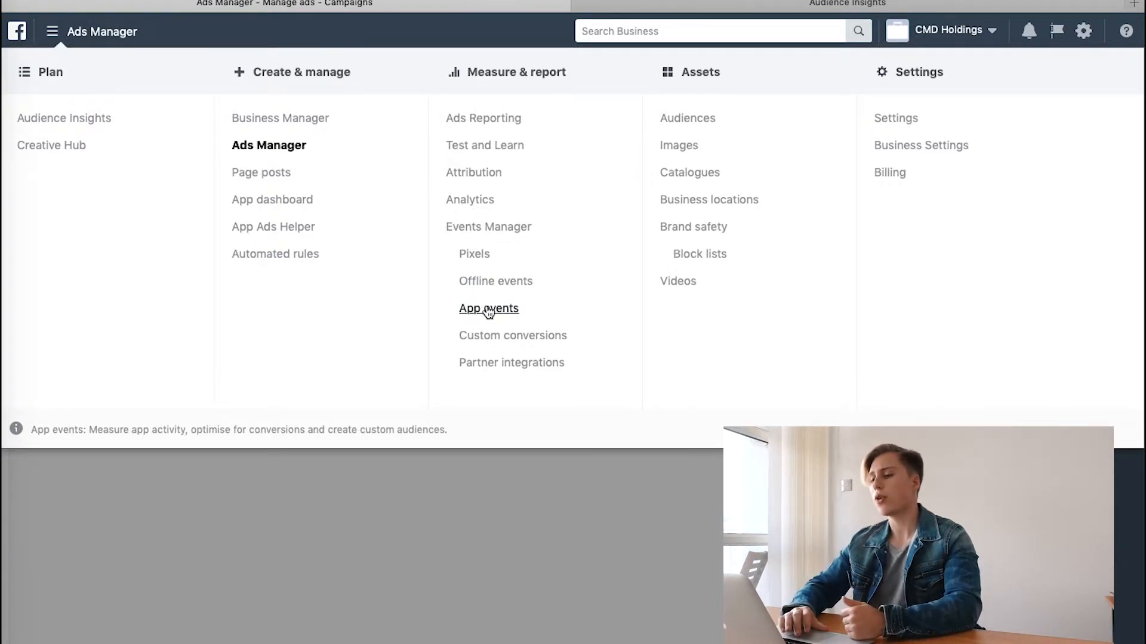
{"action": "mouse_move", "coordinate": [506, 339]}
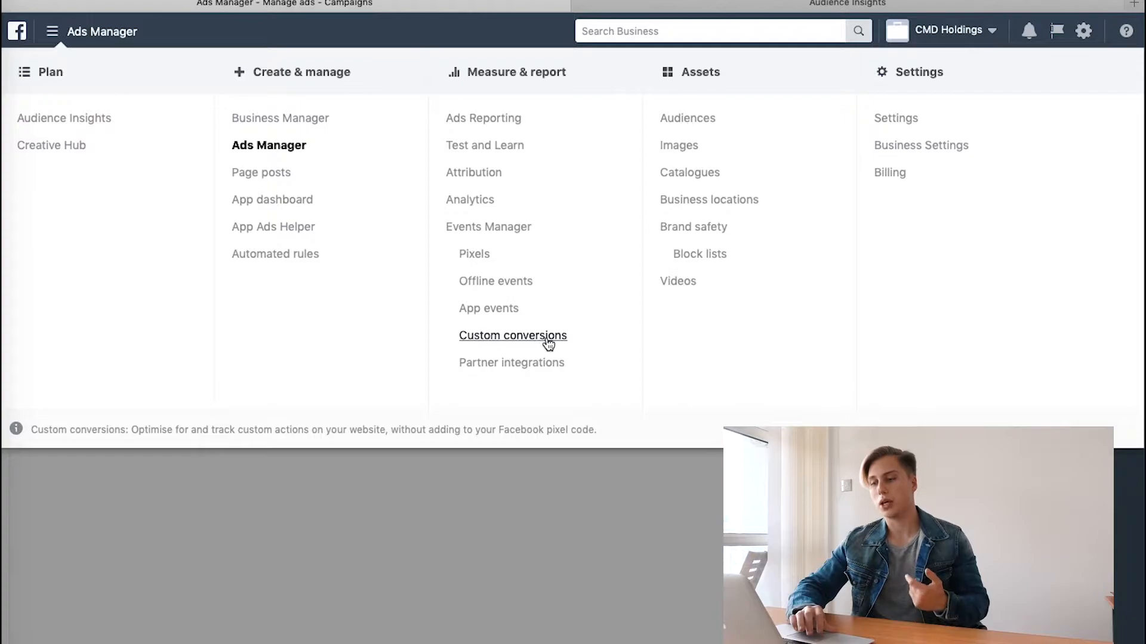
{"action": "mouse_move", "coordinate": [609, 344]}
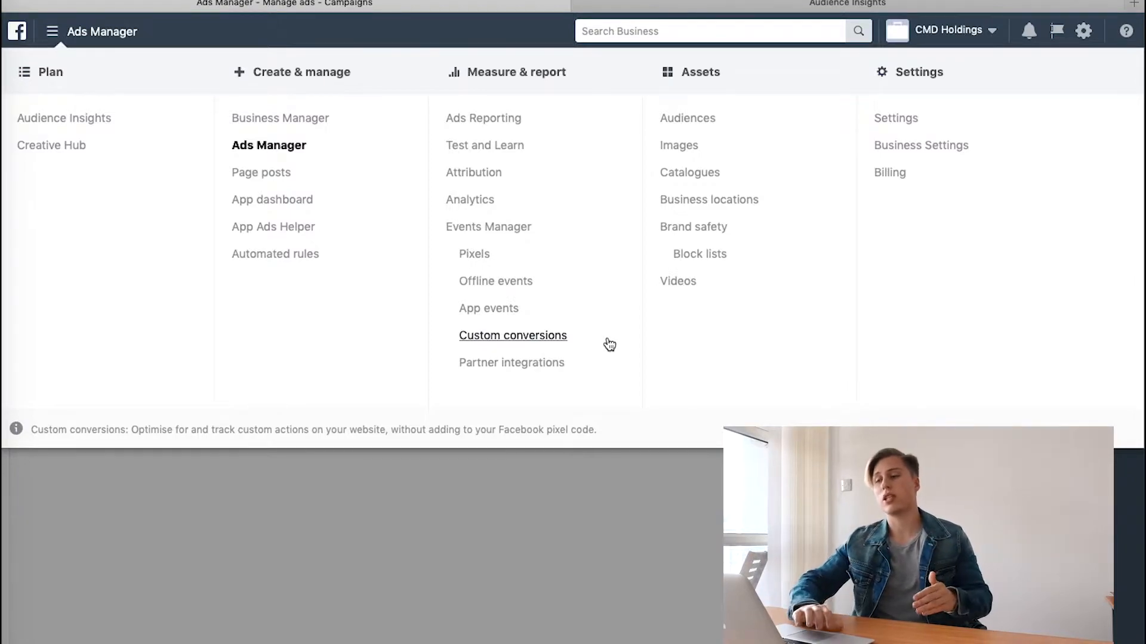
{"action": "mouse_move", "coordinate": [542, 348]}
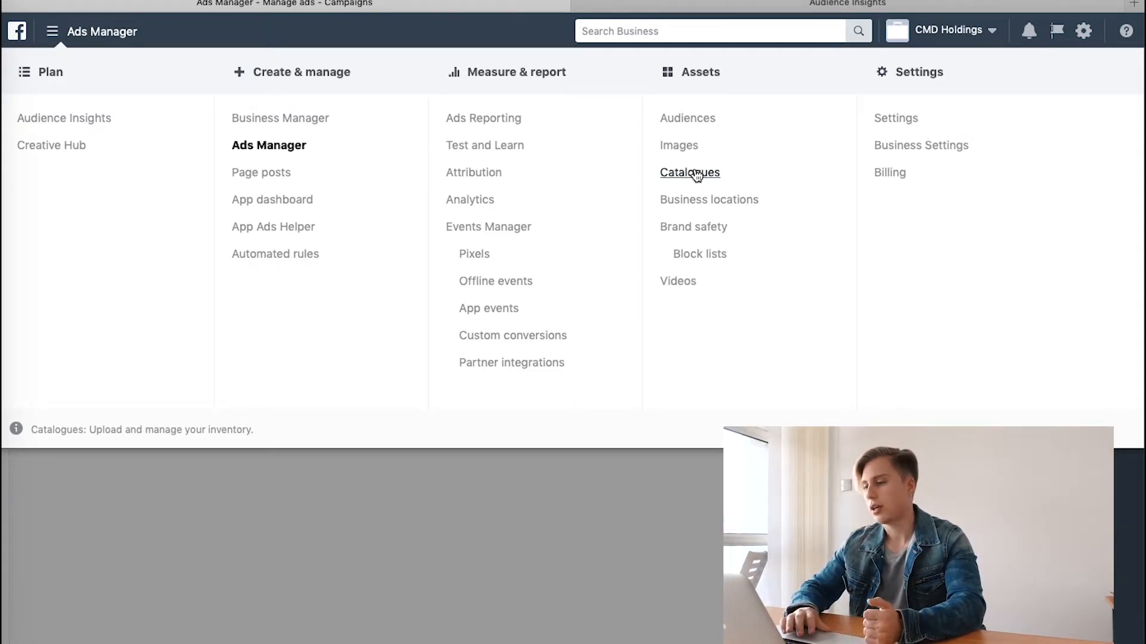
{"action": "mouse_move", "coordinate": [698, 201]}
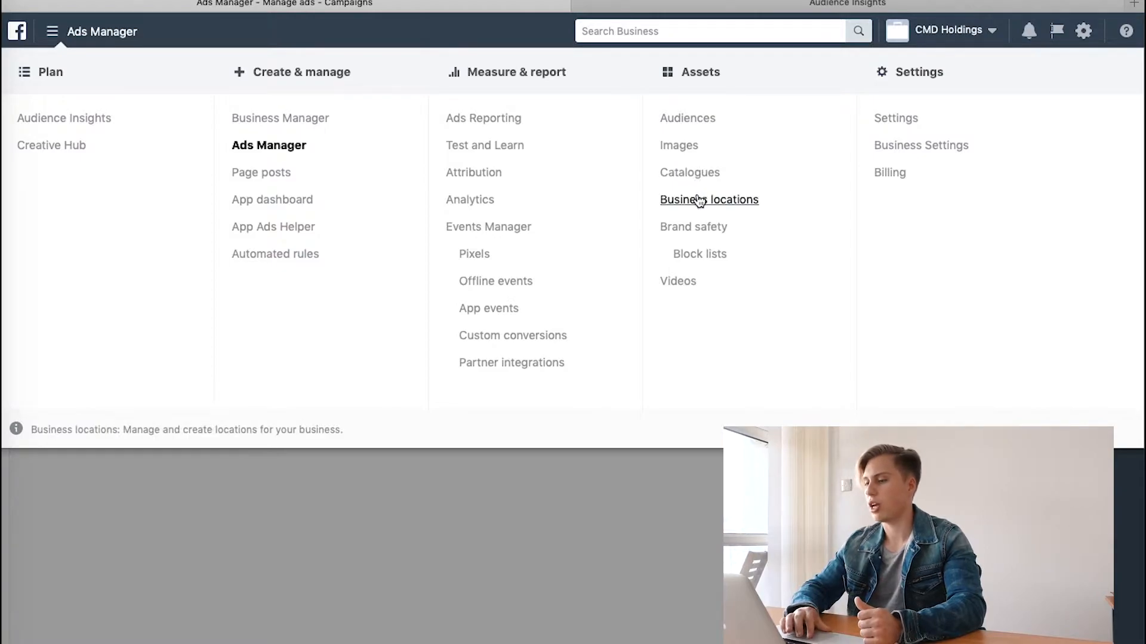
{"action": "mouse_move", "coordinate": [685, 285]}
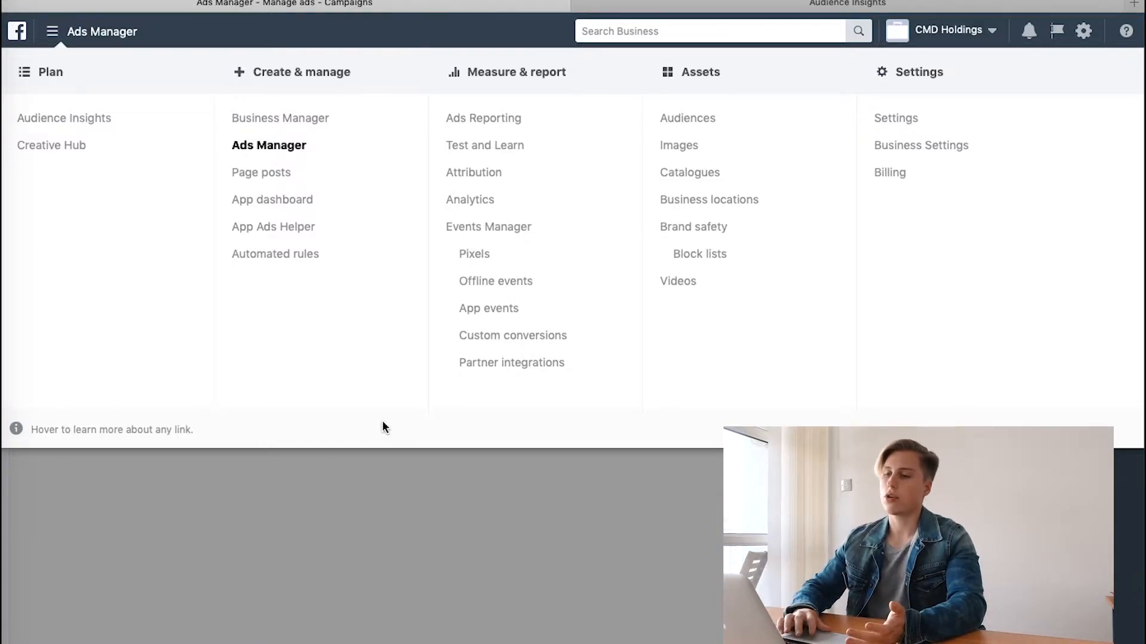
{"action": "mouse_move", "coordinate": [547, 453]}
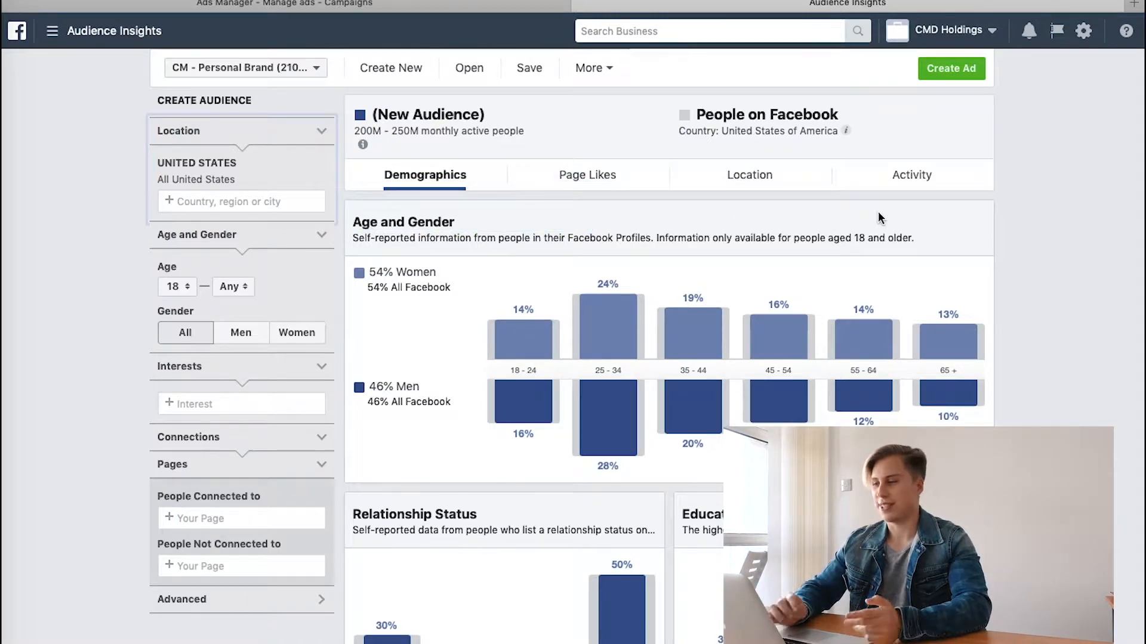
{"action": "mouse_move", "coordinate": [1021, 233]}
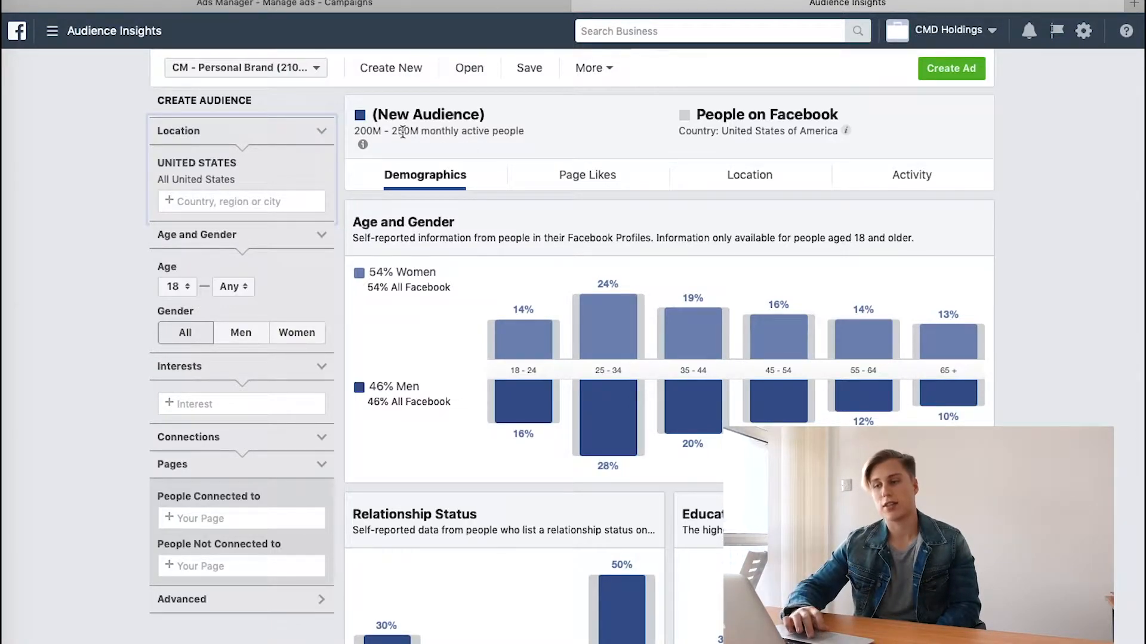
Step: Highlight the 250M upper estimate of the United States audience and review the demographics
{"action": "double_click", "coordinate": [405, 130]}
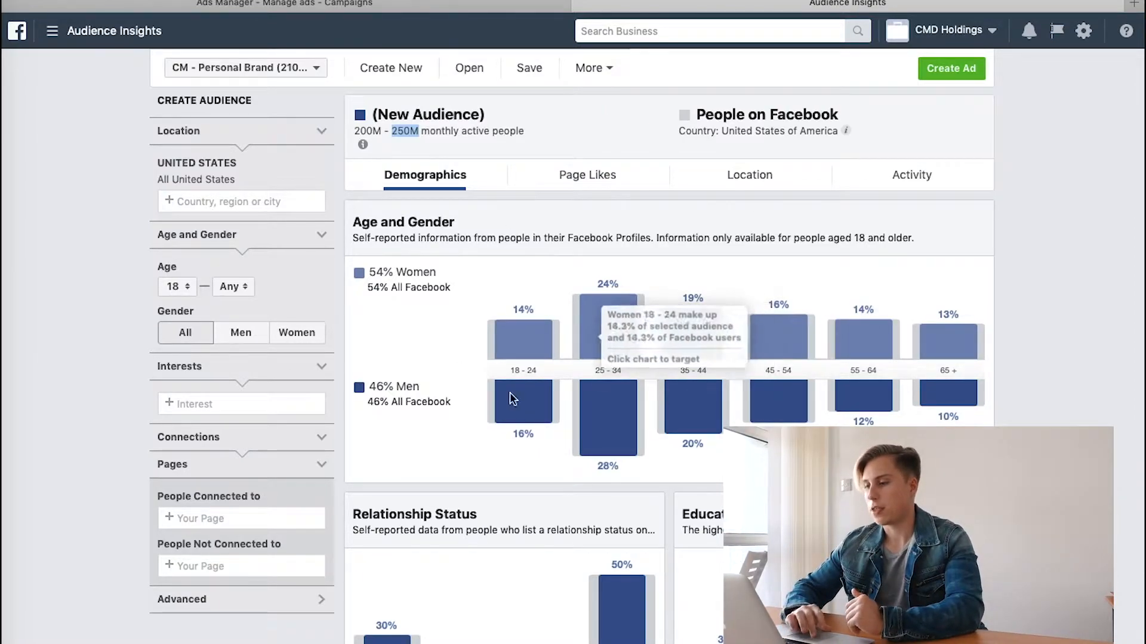
{"action": "scroll", "scroll_direction": "down", "scroll_amount": 3}
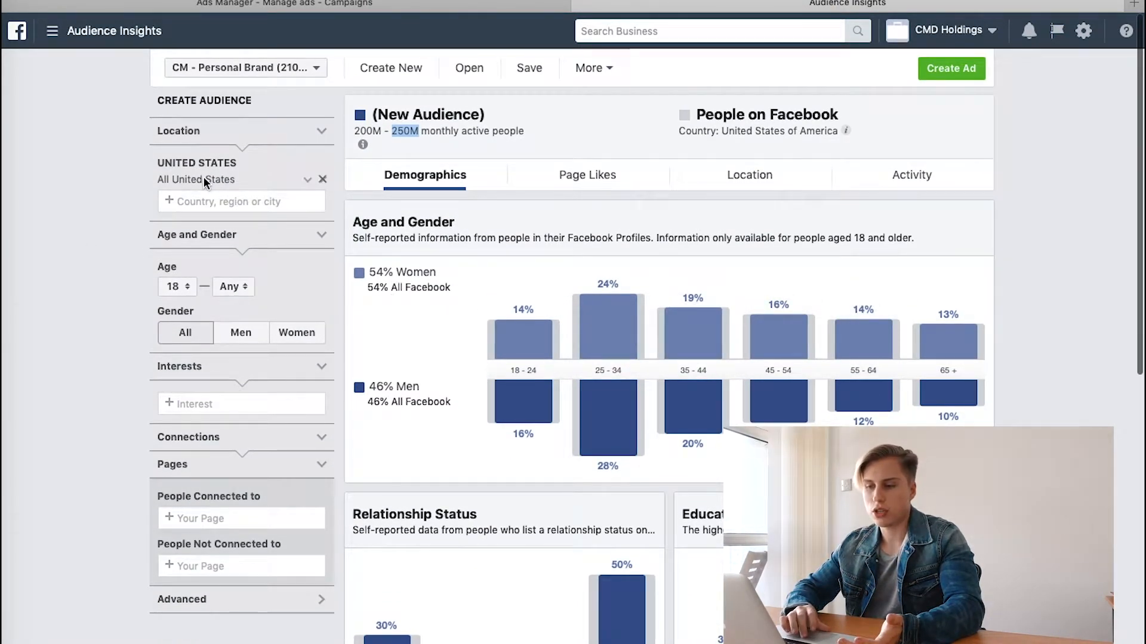
Step: Add United Kingdom as a target country alongside the United States
{"action": "type", "text": "united kin"}
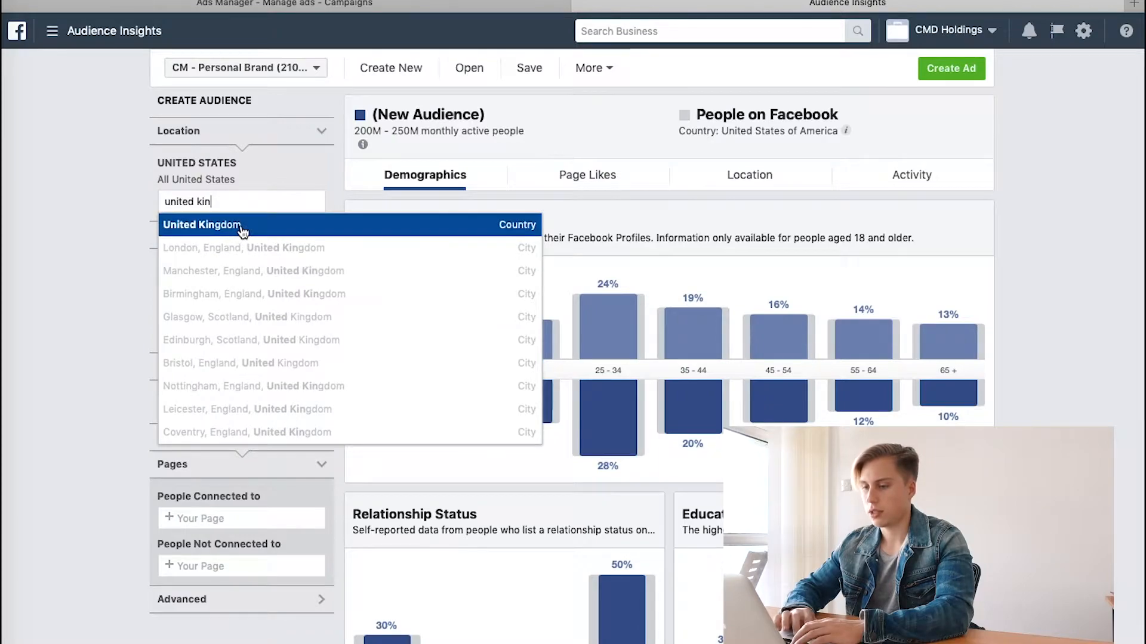
{"action": "left_click", "coordinate": [202, 225]}
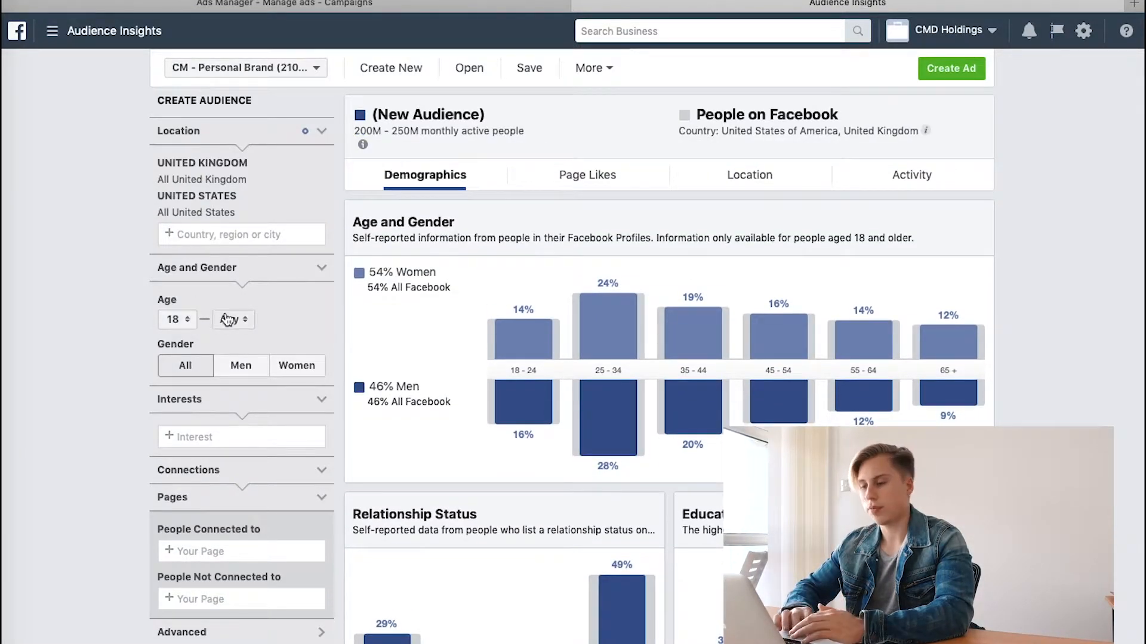
{"action": "left_click", "coordinate": [232, 319]}
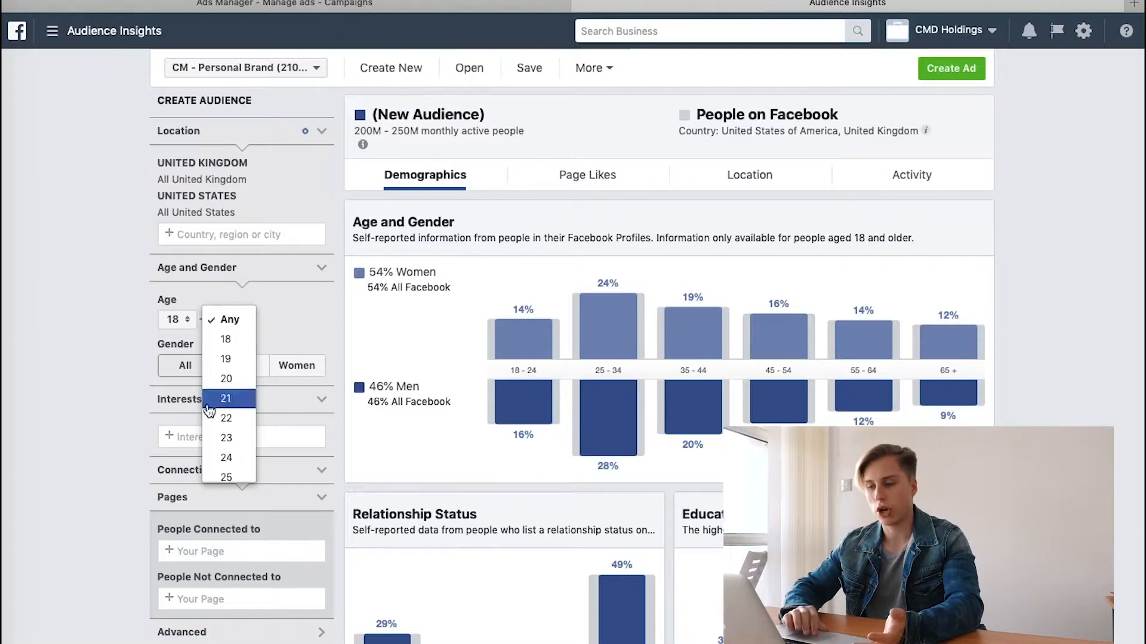
Step: Cap the audience's maximum age at 36, giving ages 18–36
{"action": "scroll", "scroll_direction": "down", "scroll_amount": 3}
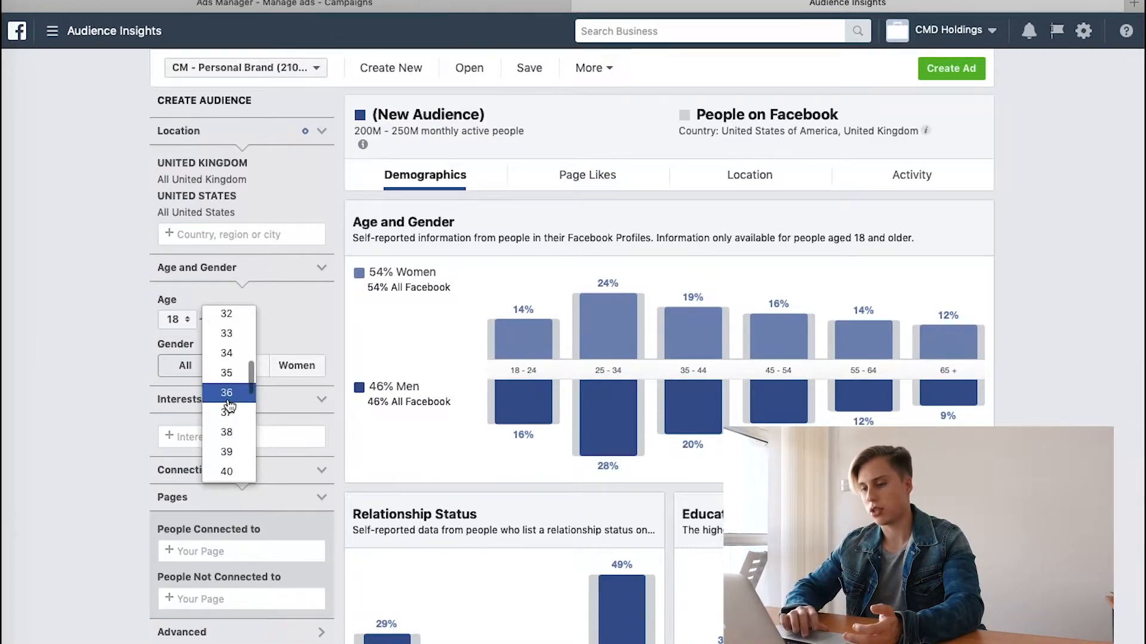
{"action": "left_click", "coordinate": [226, 392]}
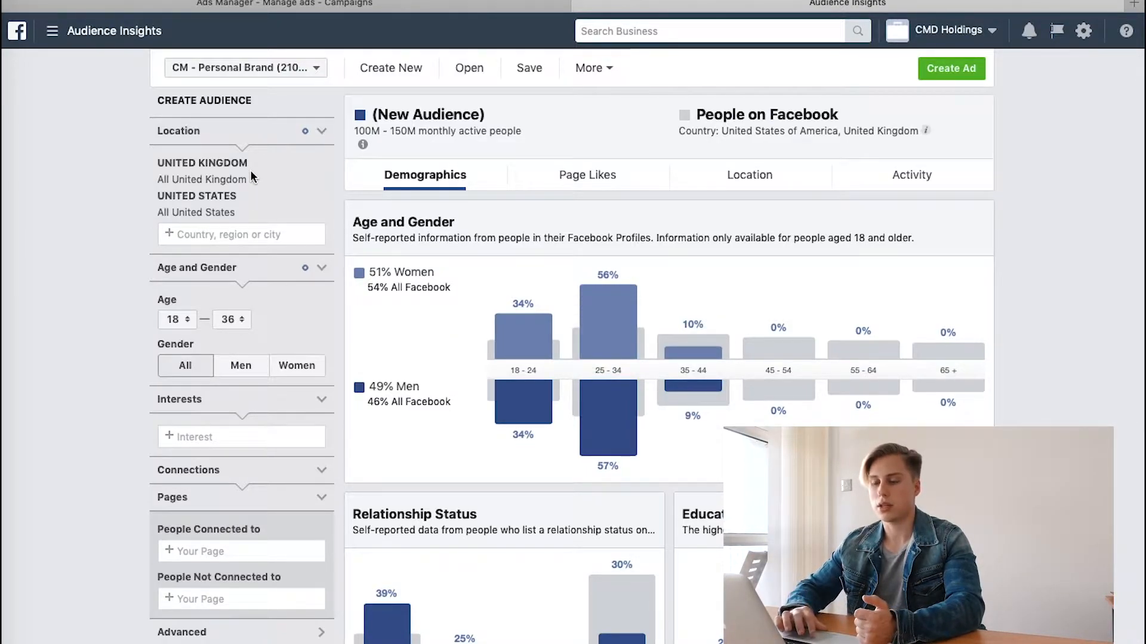
{"action": "mouse_move", "coordinate": [291, 340]}
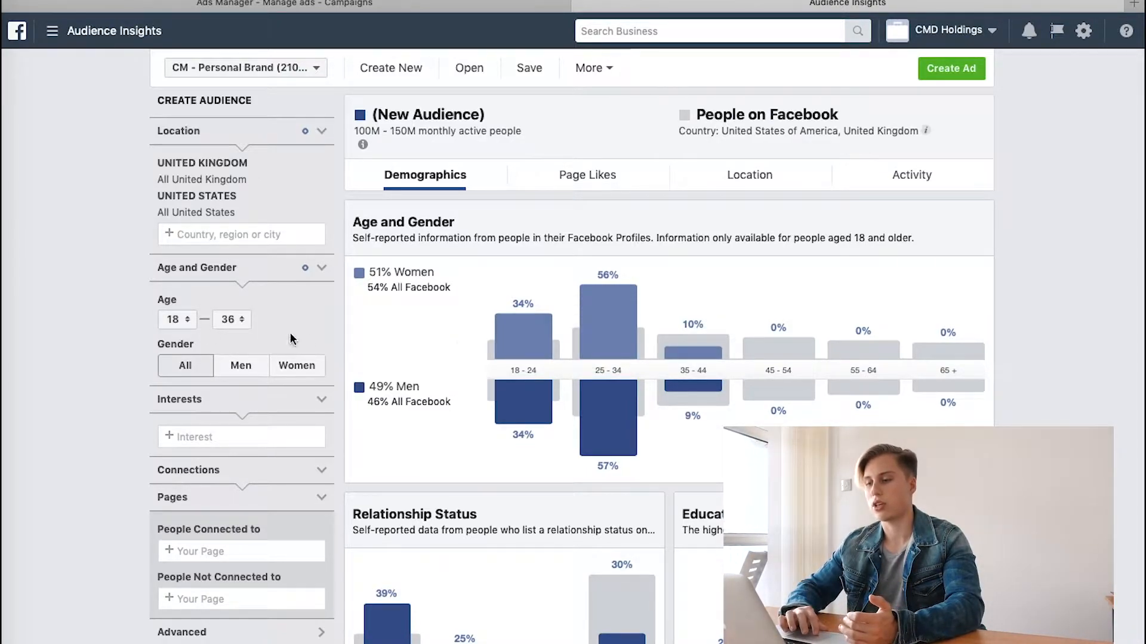
{"action": "mouse_move", "coordinate": [619, 331]}
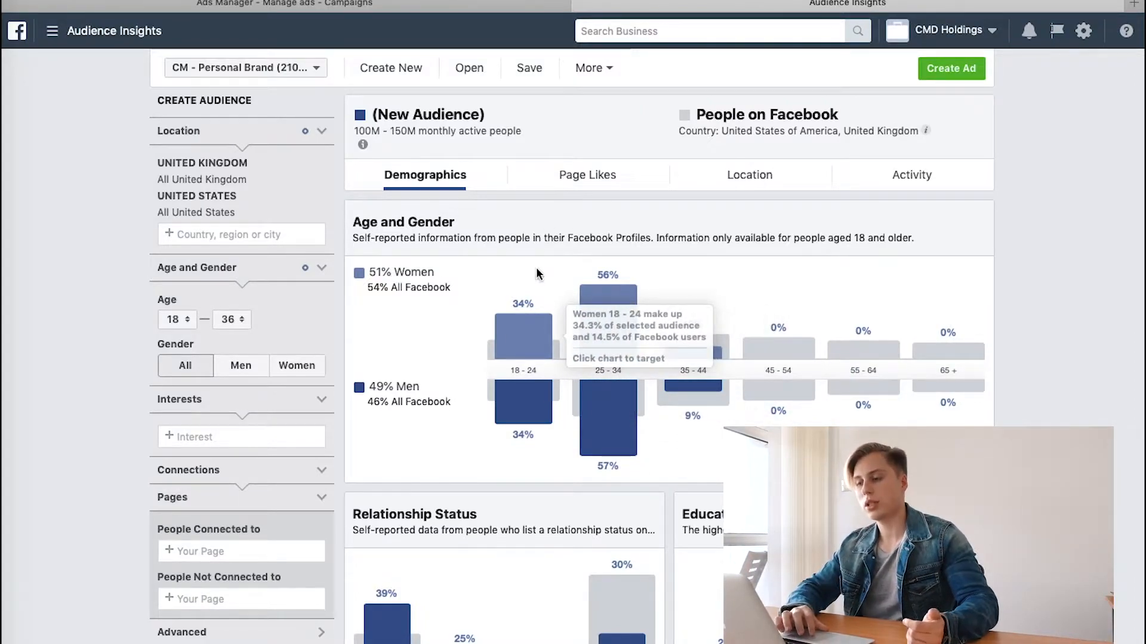
{"action": "mouse_move", "coordinate": [620, 332]}
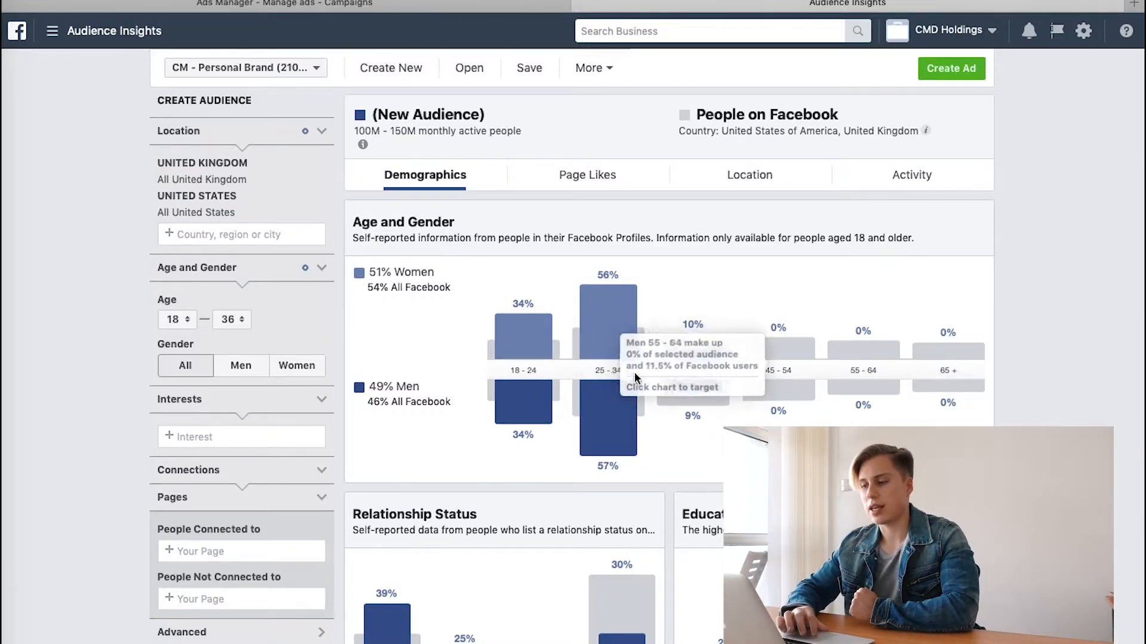
{"action": "mouse_move", "coordinate": [607, 349]}
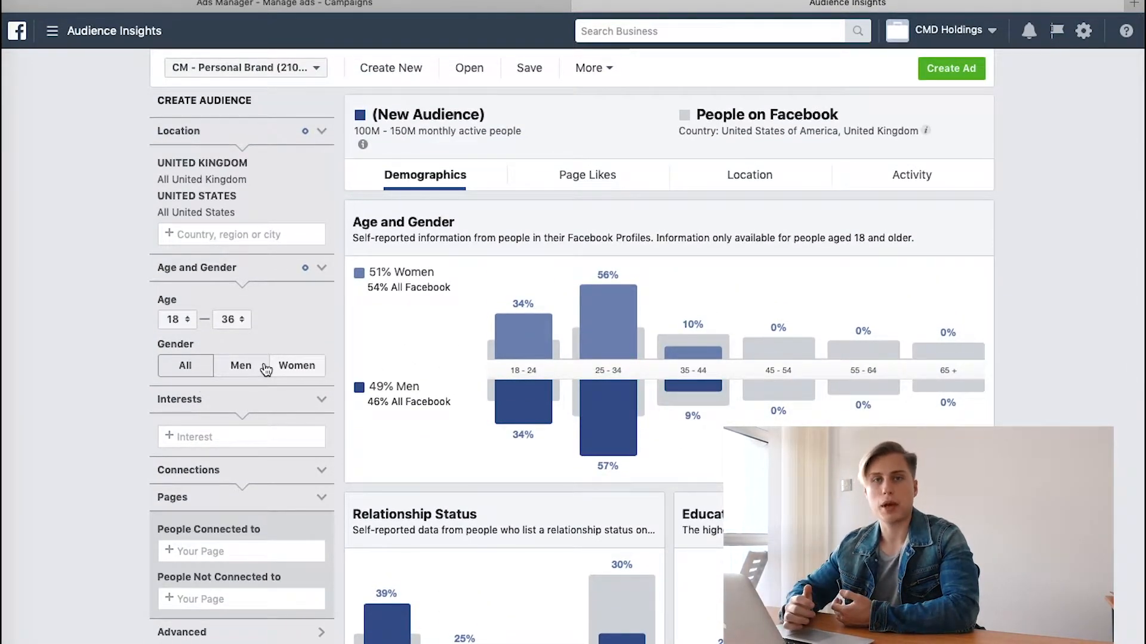
{"action": "mouse_move", "coordinate": [334, 380]}
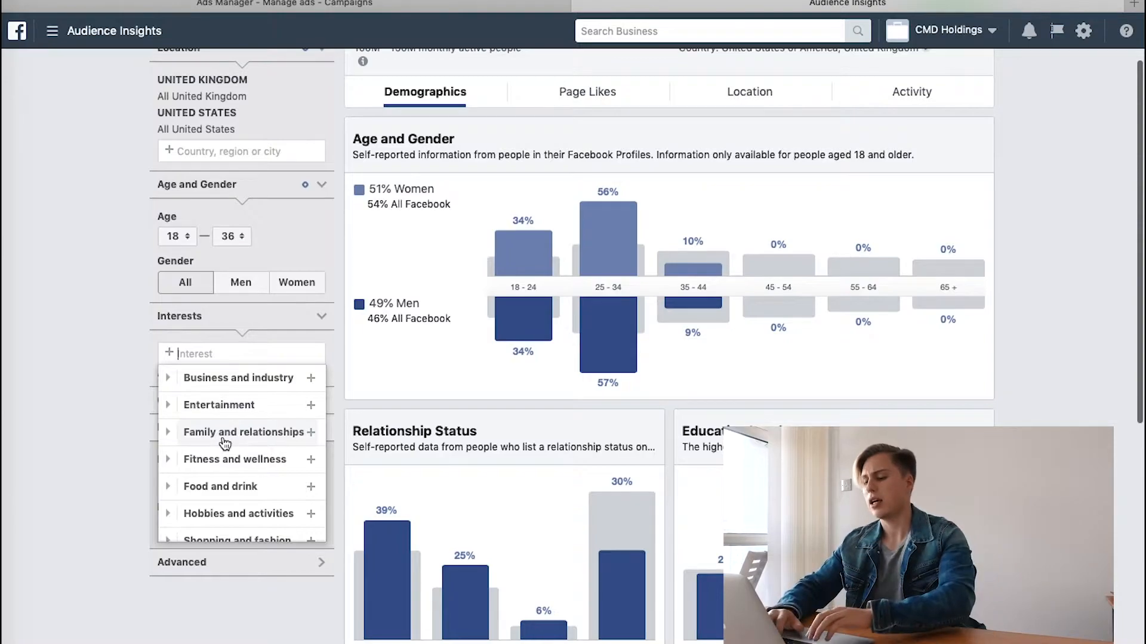
Step: Add Manchester United F.C. as an interest, narrowing the audience to 2M–2.5M people
{"action": "type", "text": "manchester u"}
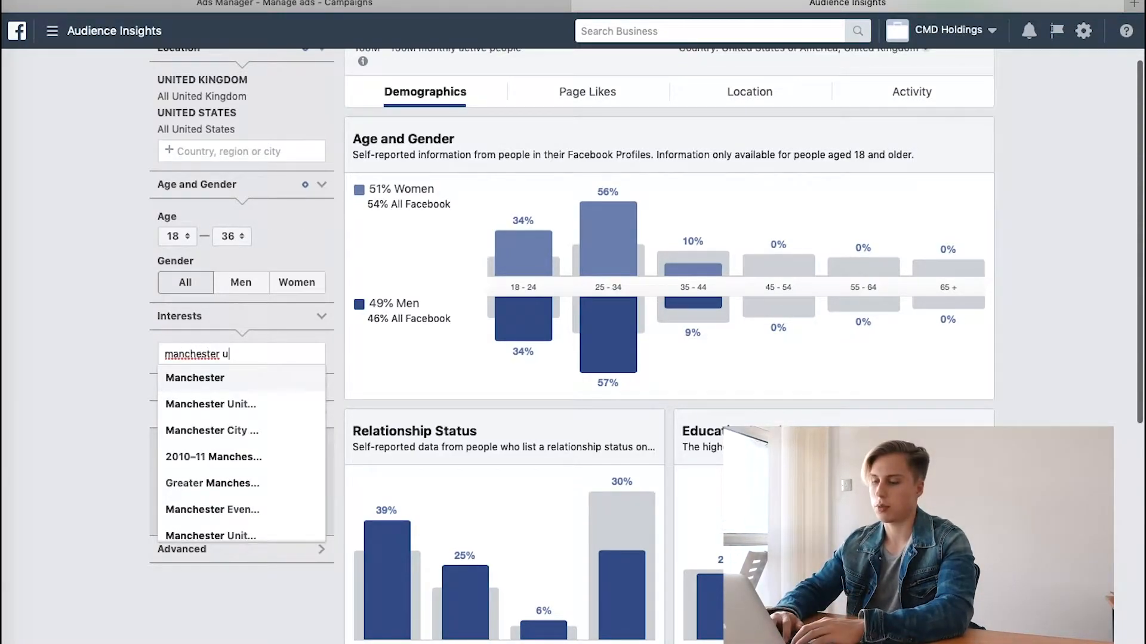
{"action": "left_click", "coordinate": [210, 404]}
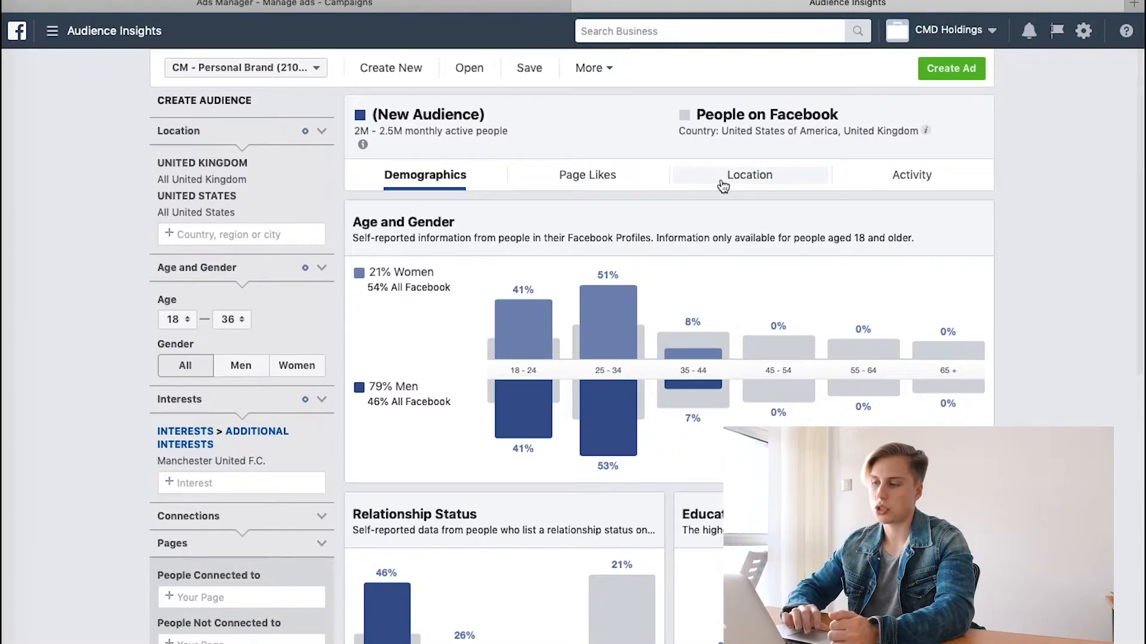
{"action": "left_click", "coordinate": [749, 175]}
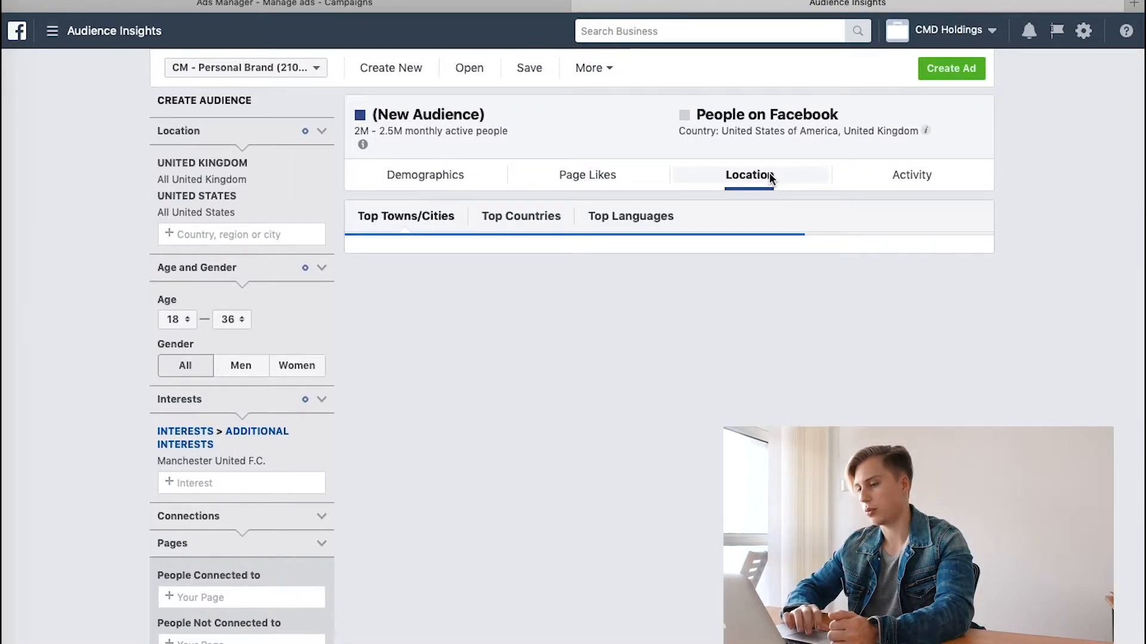
Step: Review the audience's top towns and cities, then return to the demographics breakdown
{"action": "left_click", "coordinate": [749, 175]}
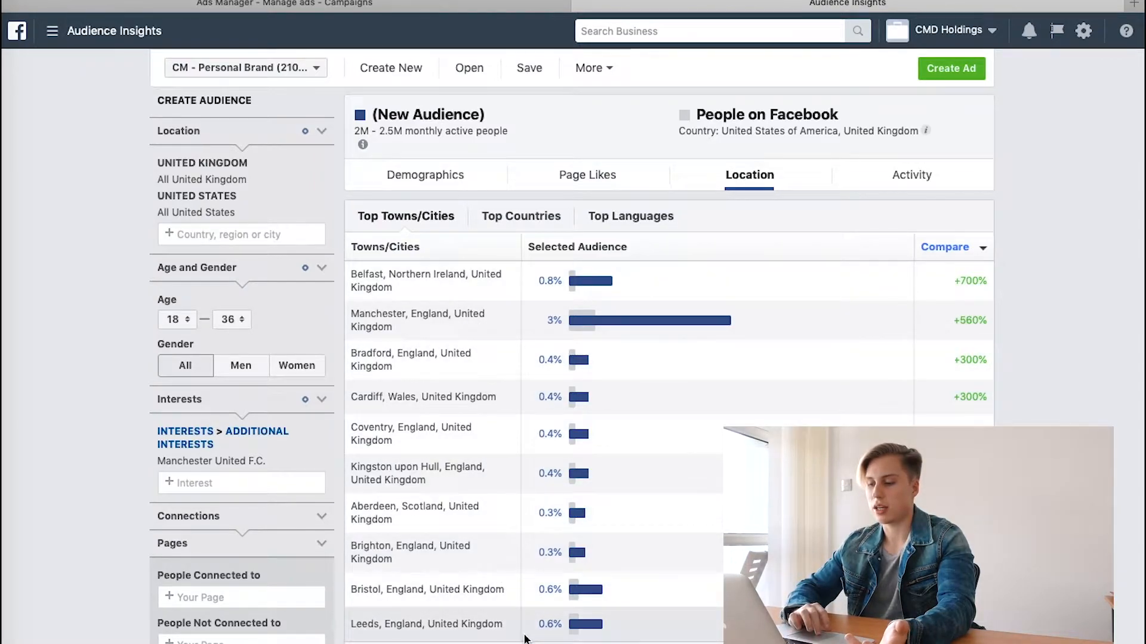
{"action": "scroll", "scroll_direction": "down", "scroll_amount": 3}
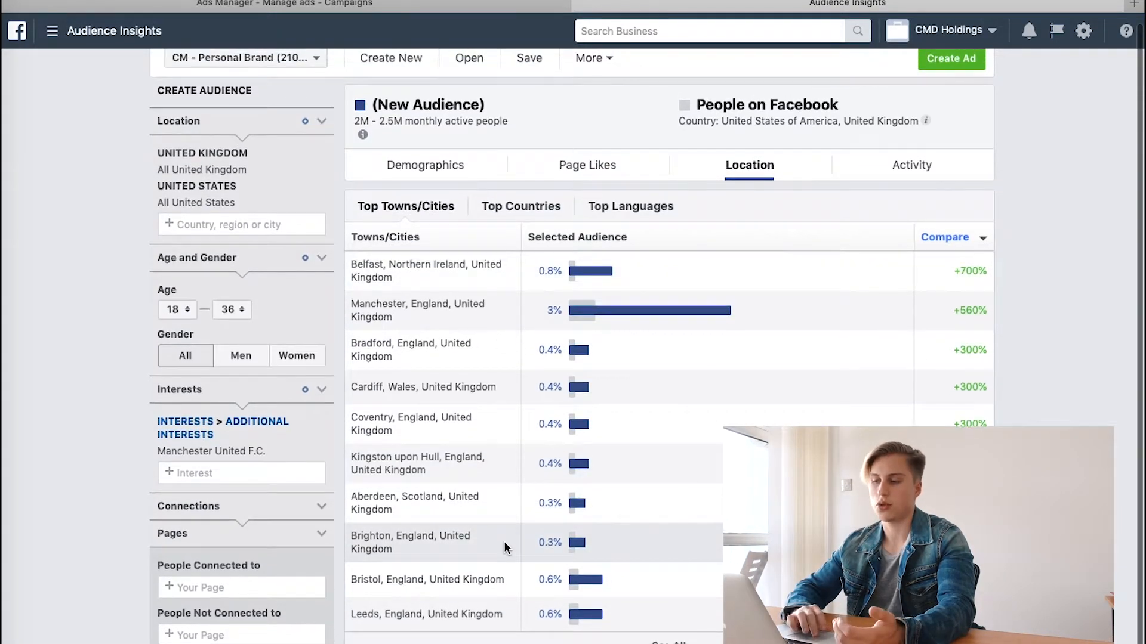
{"action": "left_click", "coordinate": [425, 165]}
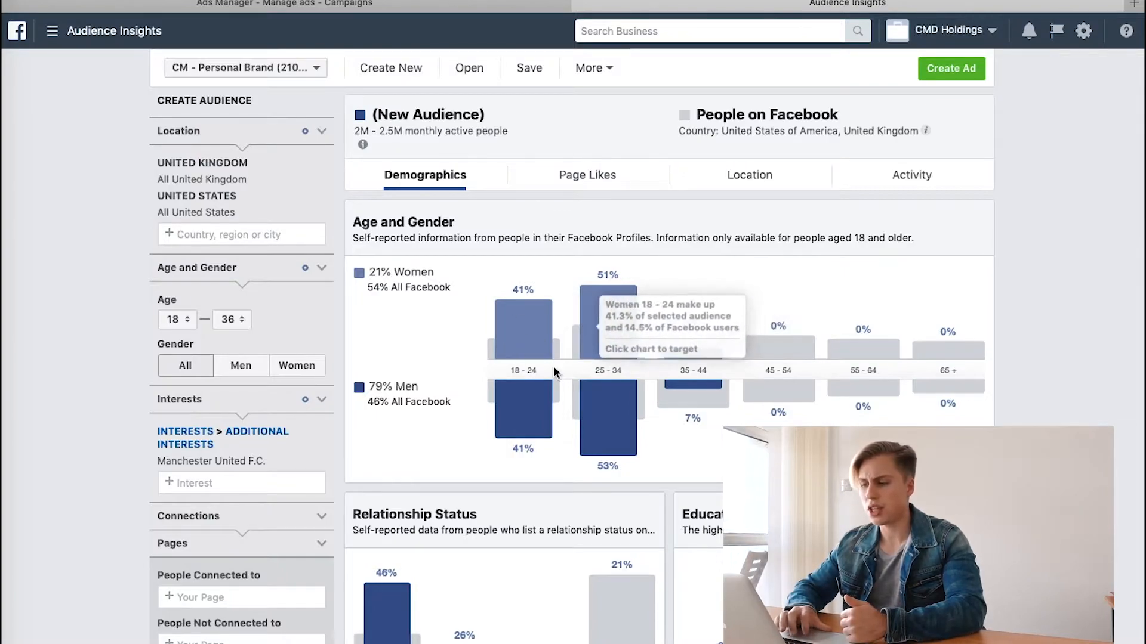
{"action": "mouse_move", "coordinate": [615, 353]}
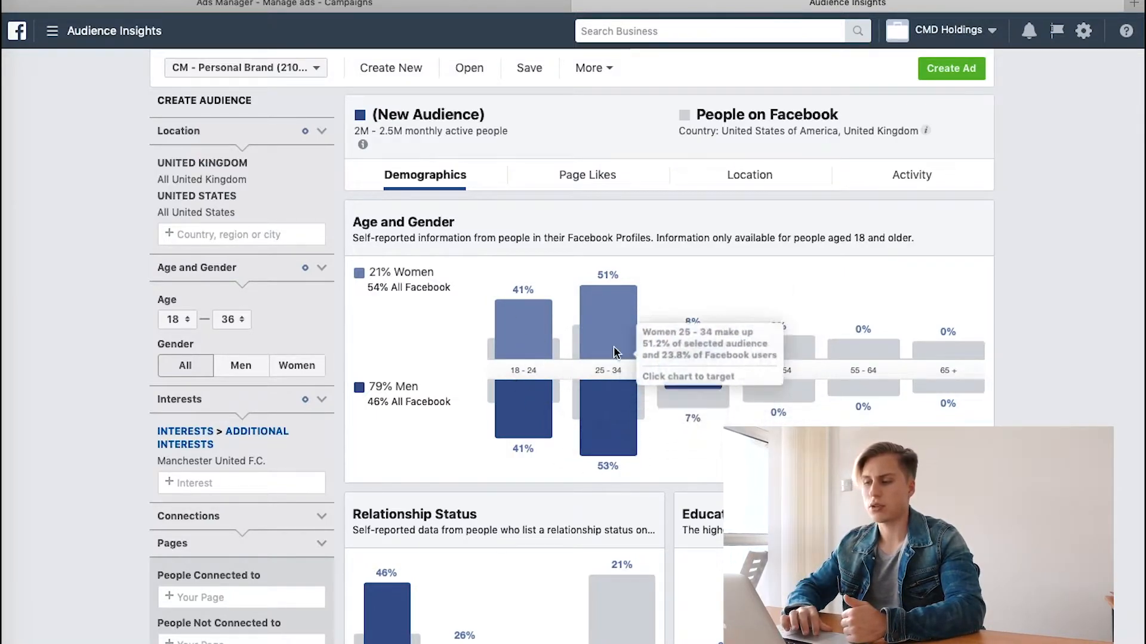
{"action": "mouse_move", "coordinate": [643, 418]}
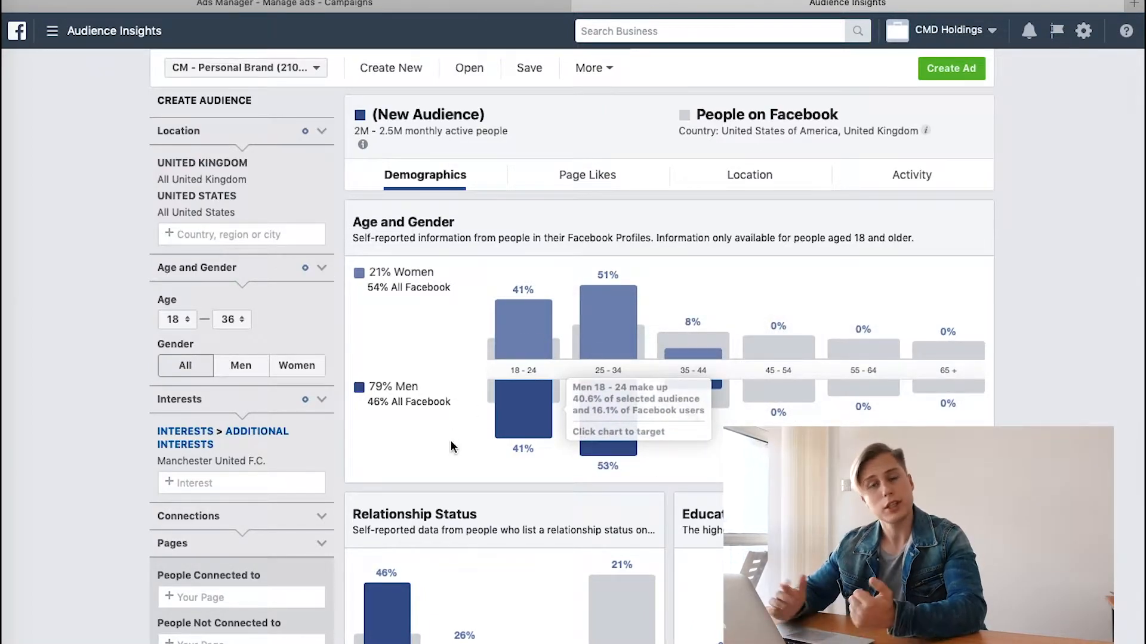
{"action": "scroll", "scroll_direction": "down", "scroll_amount": 3}
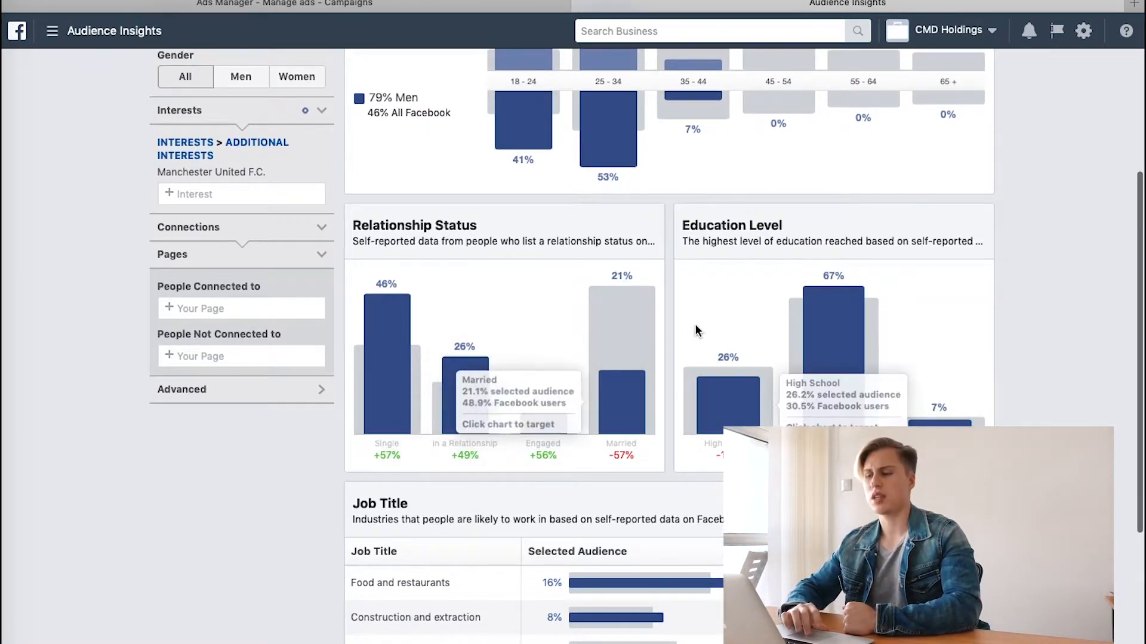
{"action": "mouse_move", "coordinate": [631, 334]}
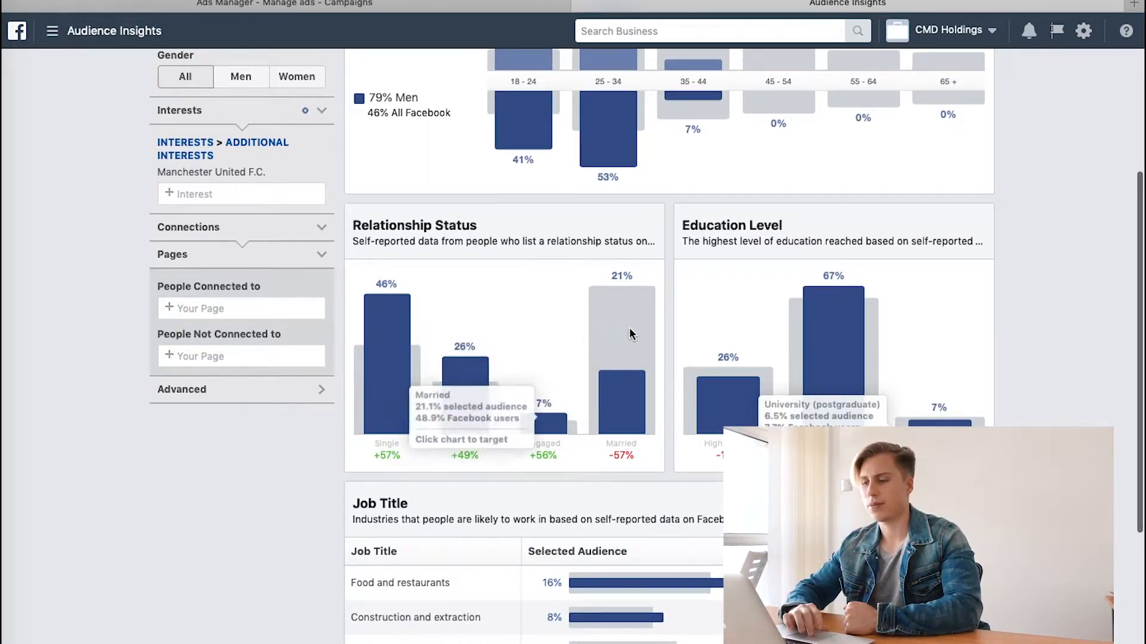
{"action": "mouse_move", "coordinate": [831, 336]}
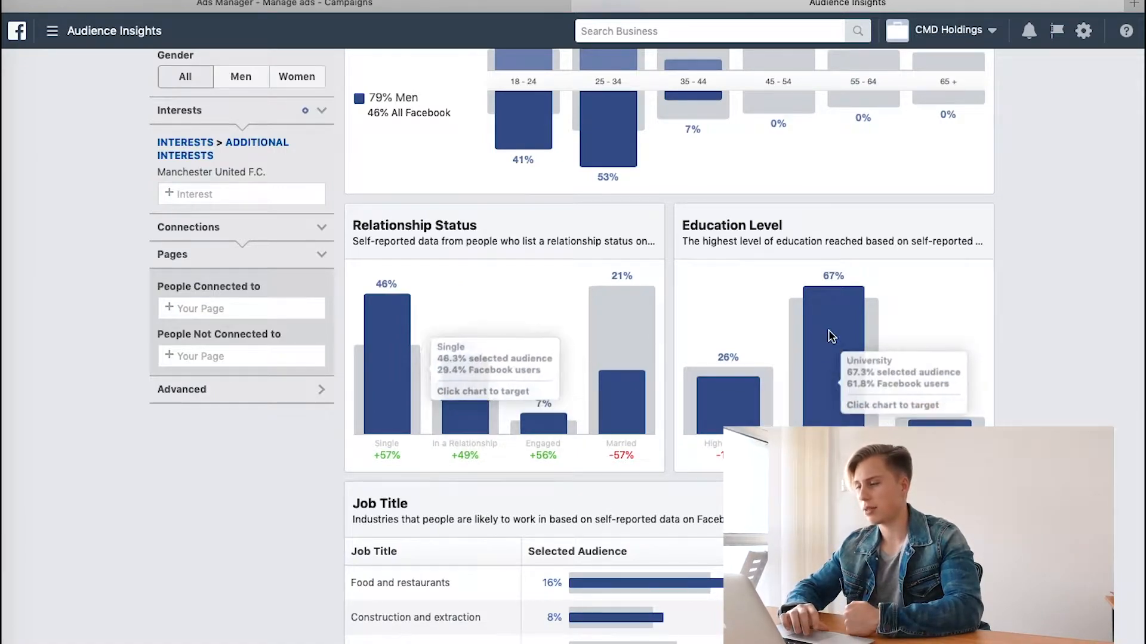
{"action": "mouse_move", "coordinate": [663, 234]}
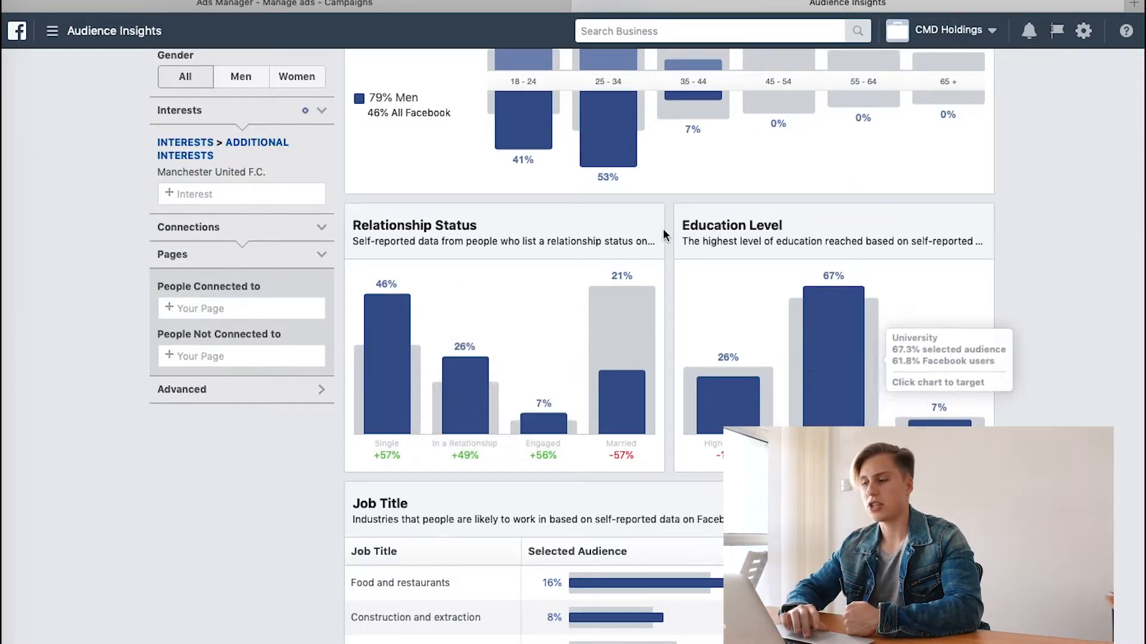
{"action": "mouse_move", "coordinate": [843, 327]}
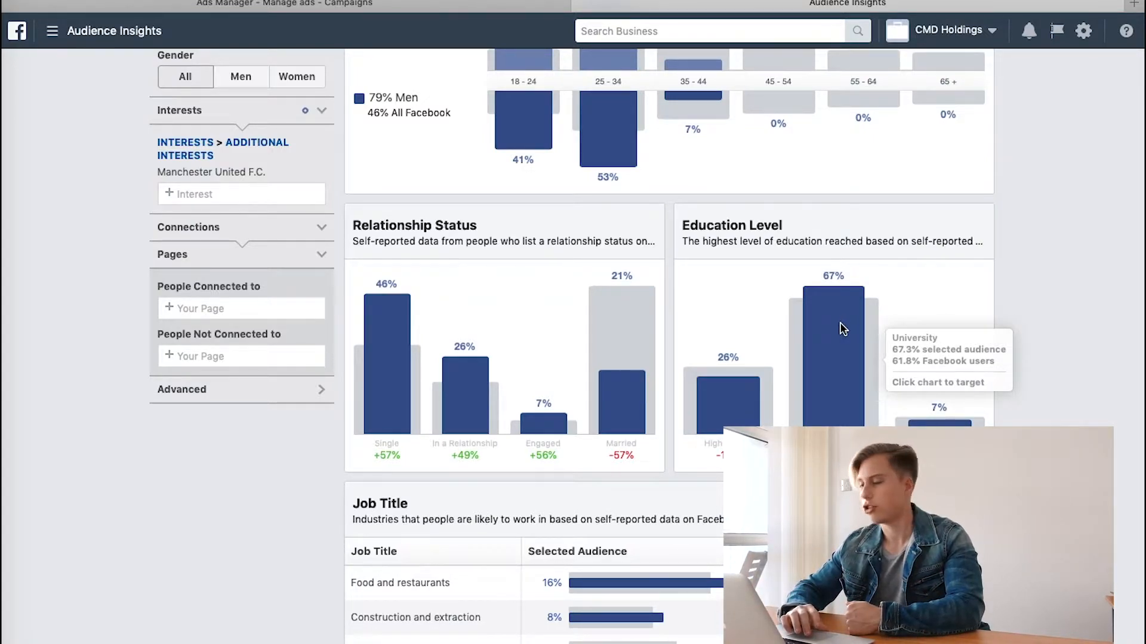
{"action": "mouse_move", "coordinate": [734, 337]}
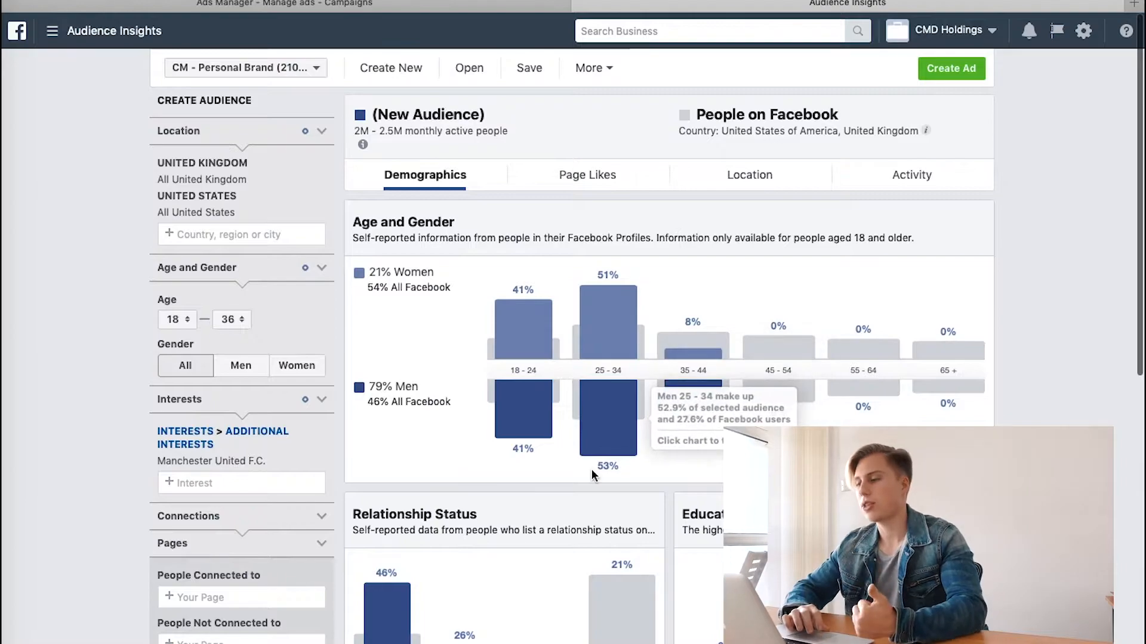
Step: Show the Page Likes breakdown and highlight the monthly active people estimate
{"action": "left_click", "coordinate": [587, 175]}
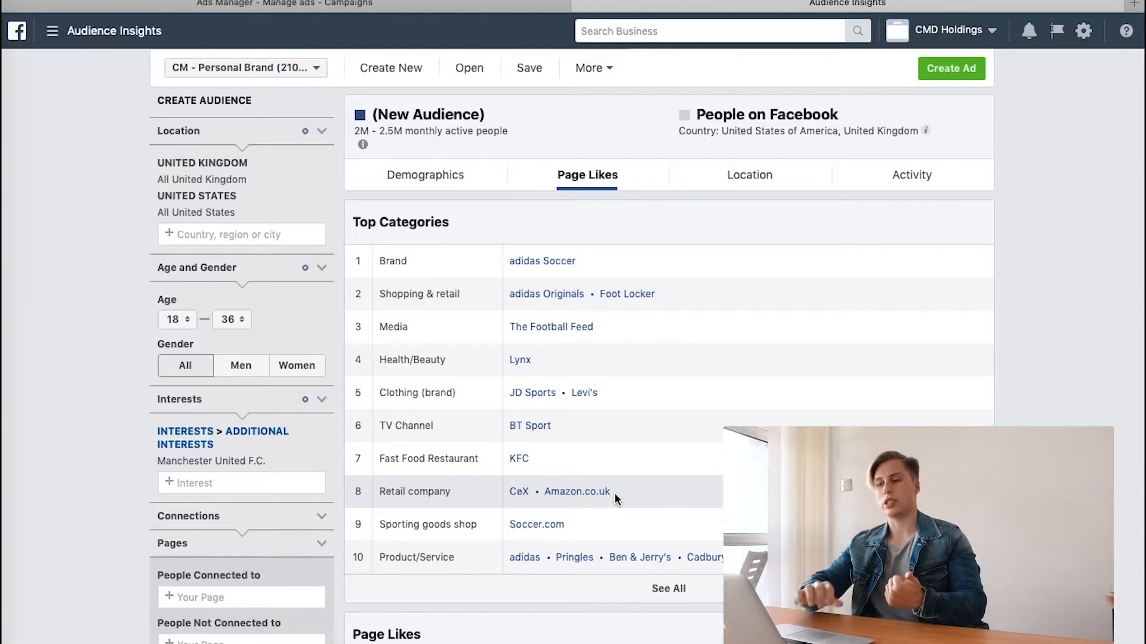
{"action": "scroll", "scroll_direction": "down", "scroll_amount": 3}
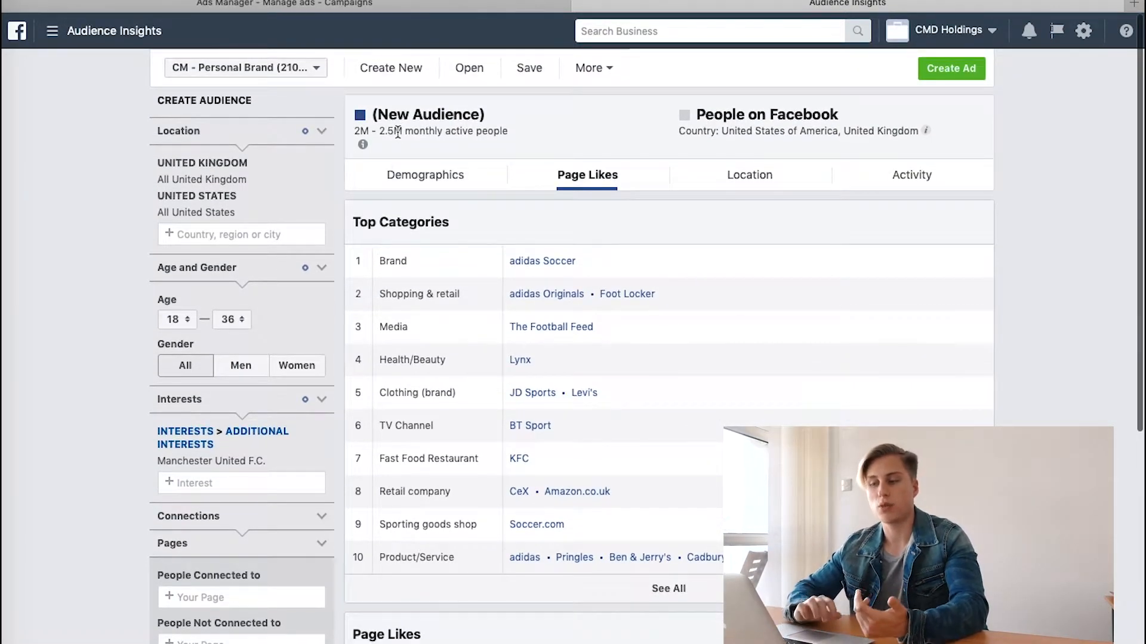
{"action": "triple_click", "coordinate": [397, 131]}
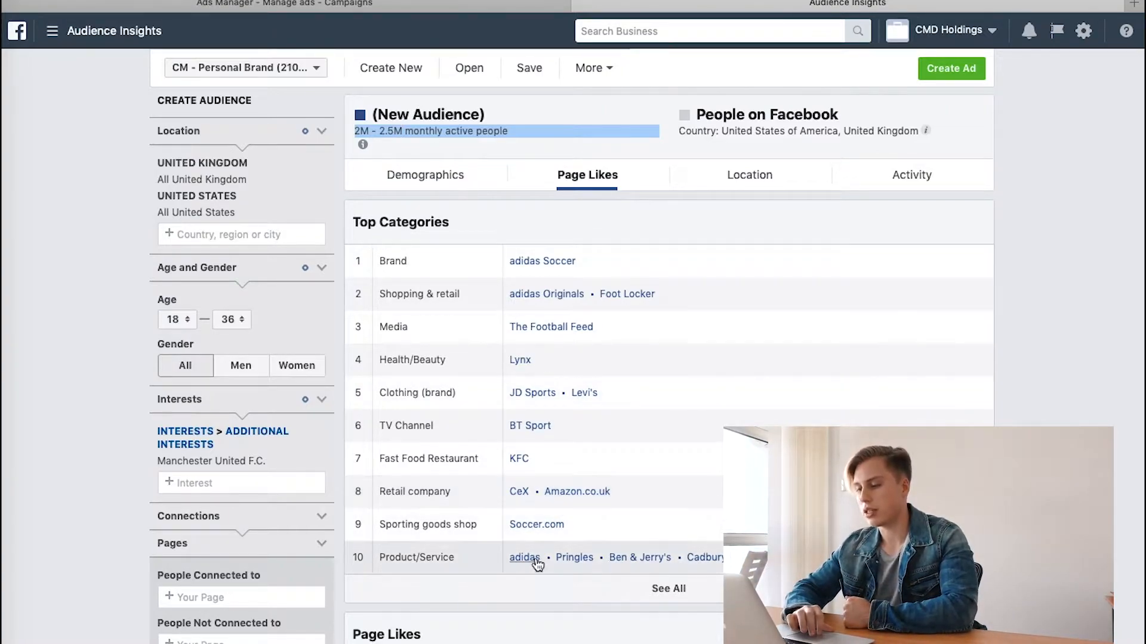
{"action": "mouse_move", "coordinate": [546, 265]}
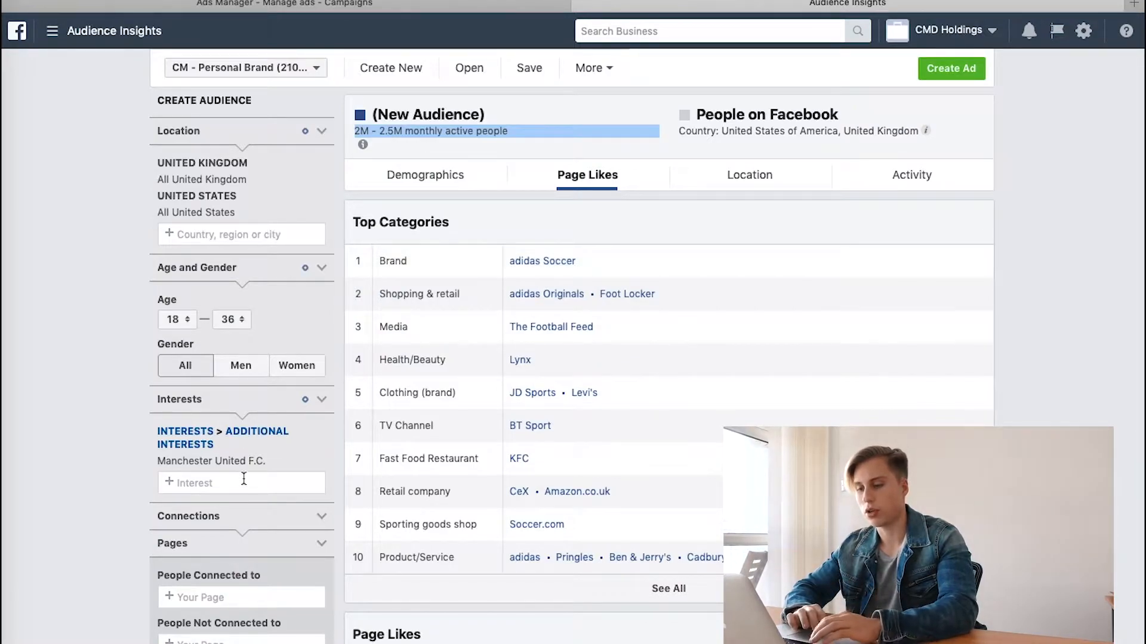
Step: Set adidas soccer as the audience interest, narrowing it to 200K–250K people
{"action": "type", "text": "Adidas so"}
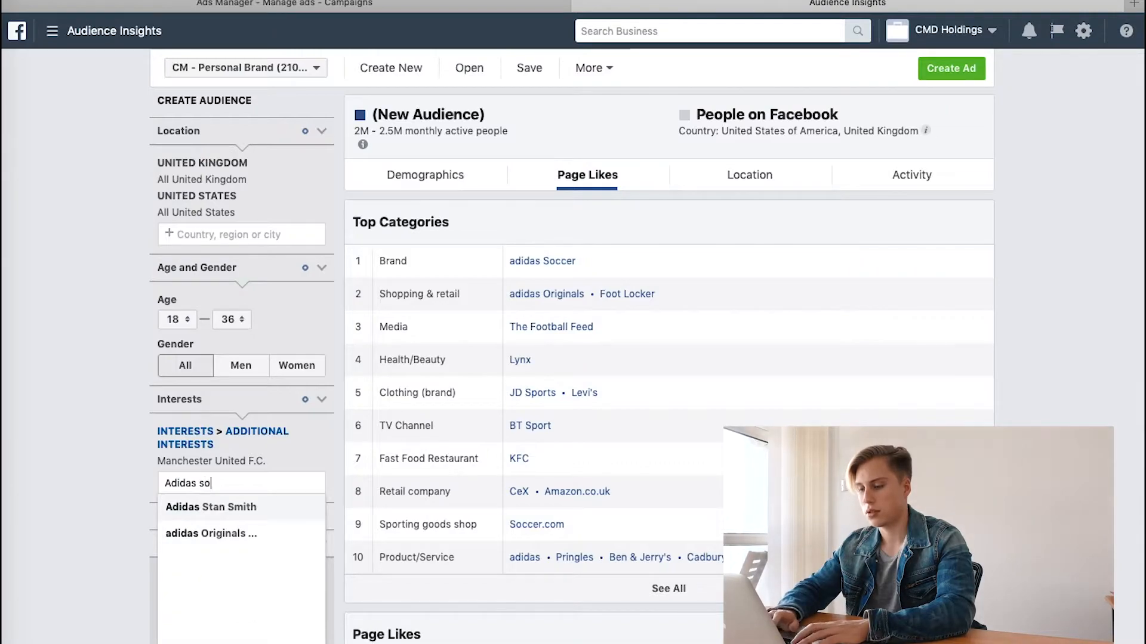
{"action": "left_click", "coordinate": [211, 507]}
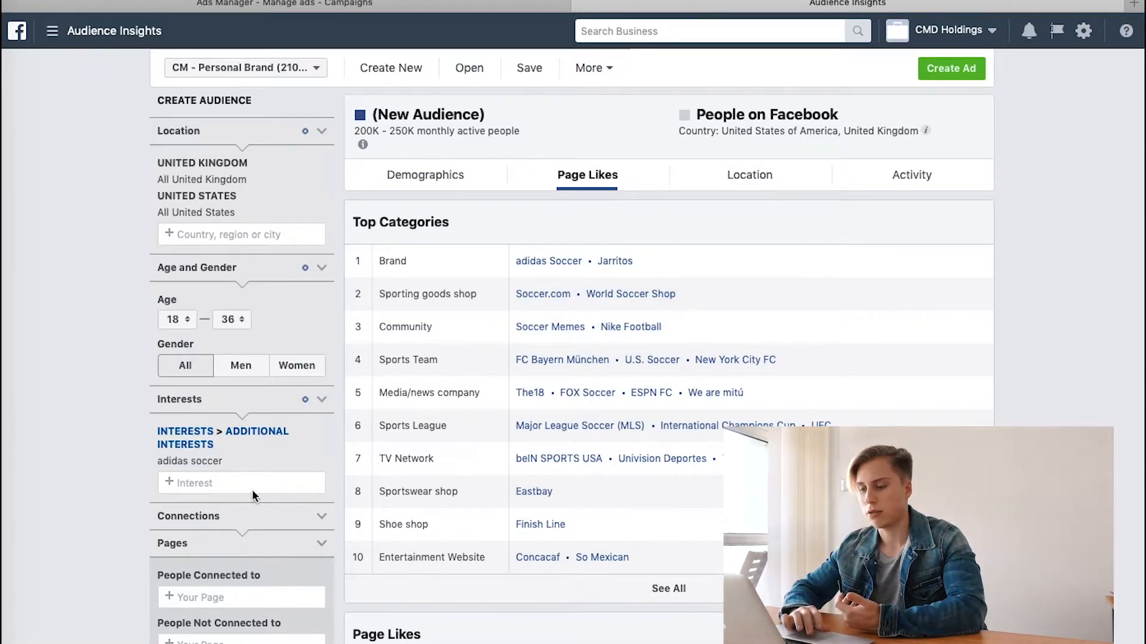
Step: Add Nike Football as a second interest alongside adidas soccer
{"action": "type", "text": "nike f"}
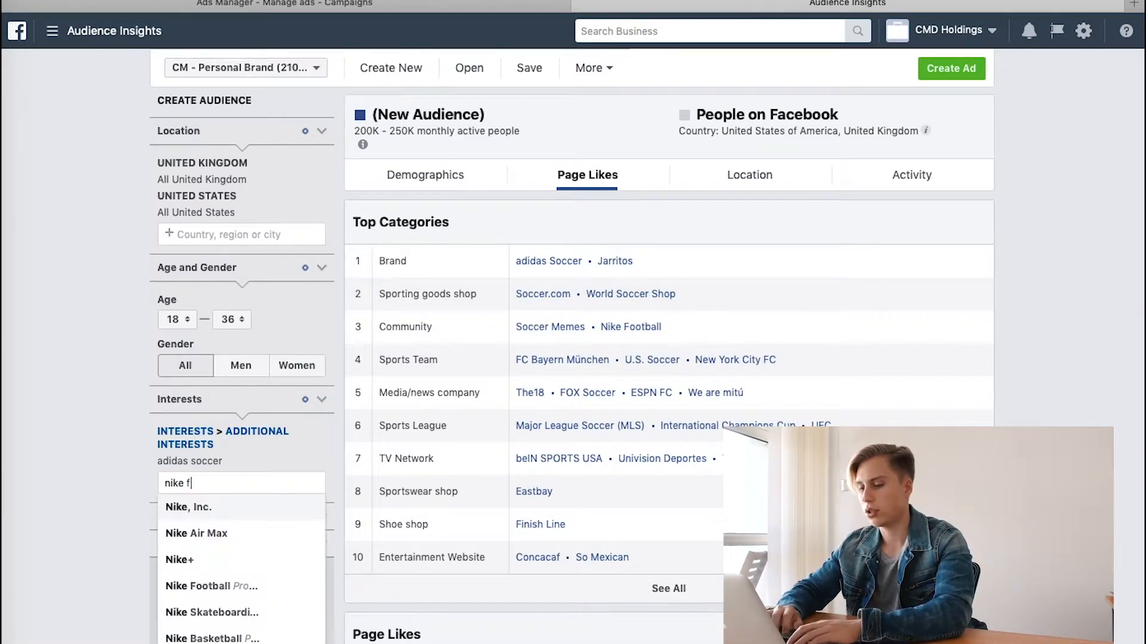
{"action": "type", "text": "o"}
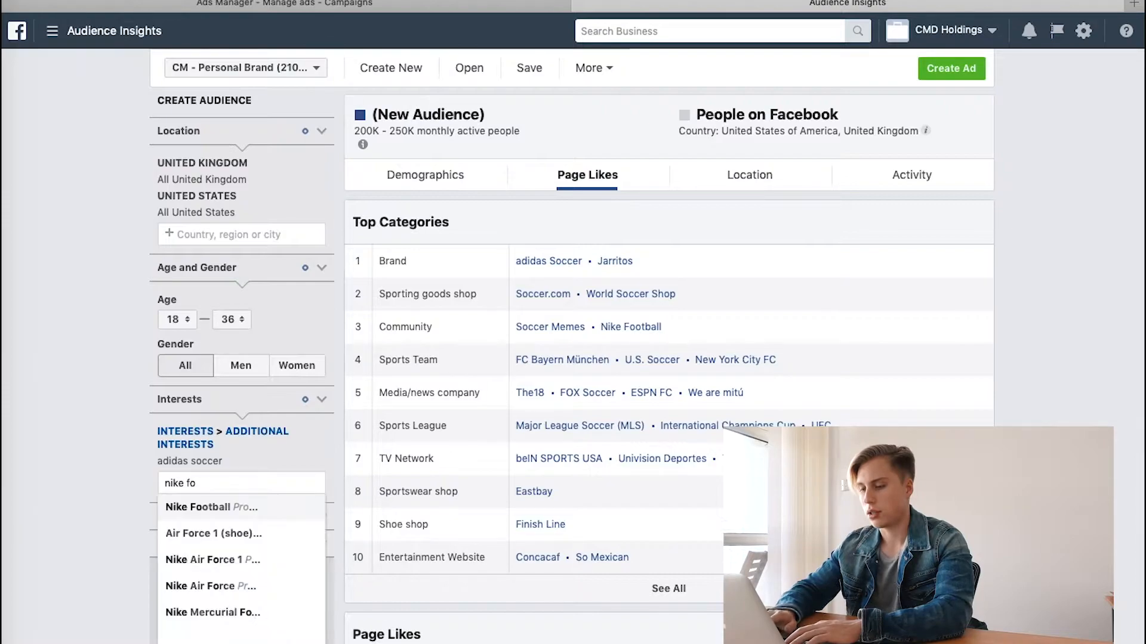
{"action": "left_click", "coordinate": [212, 507]}
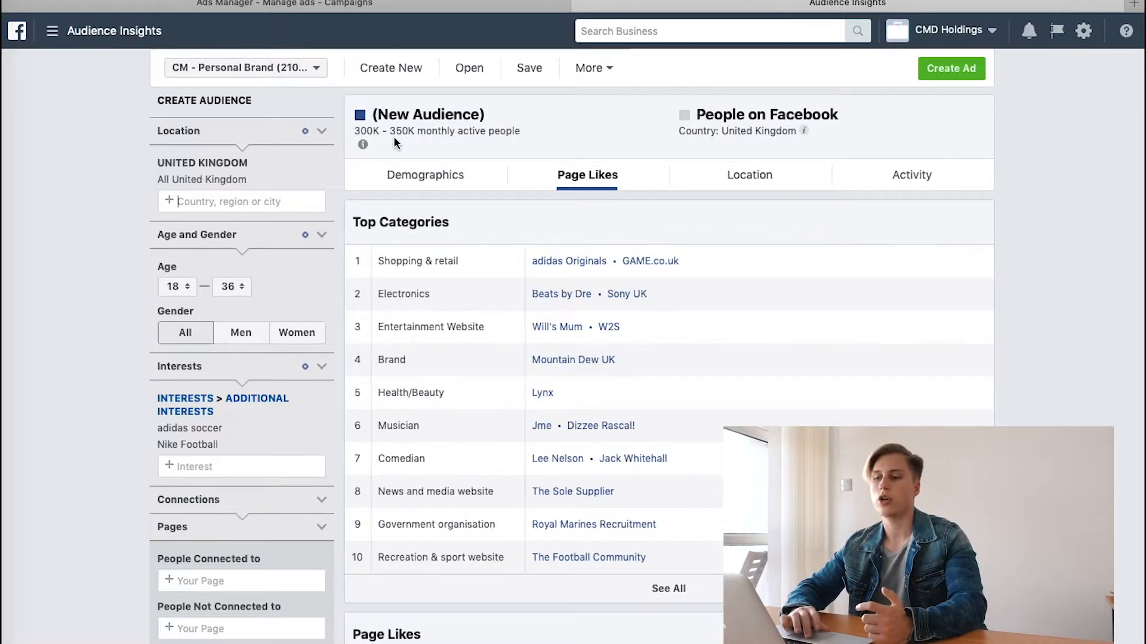
{"action": "mouse_move", "coordinate": [542, 157]}
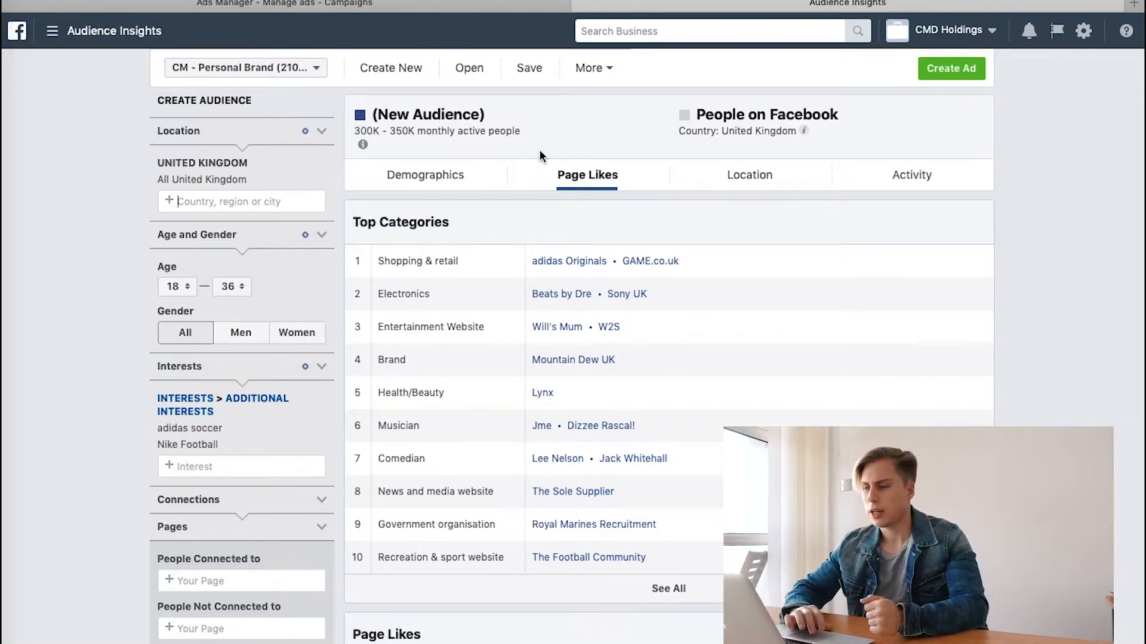
{"action": "scroll", "scroll_direction": "down", "scroll_amount": 3}
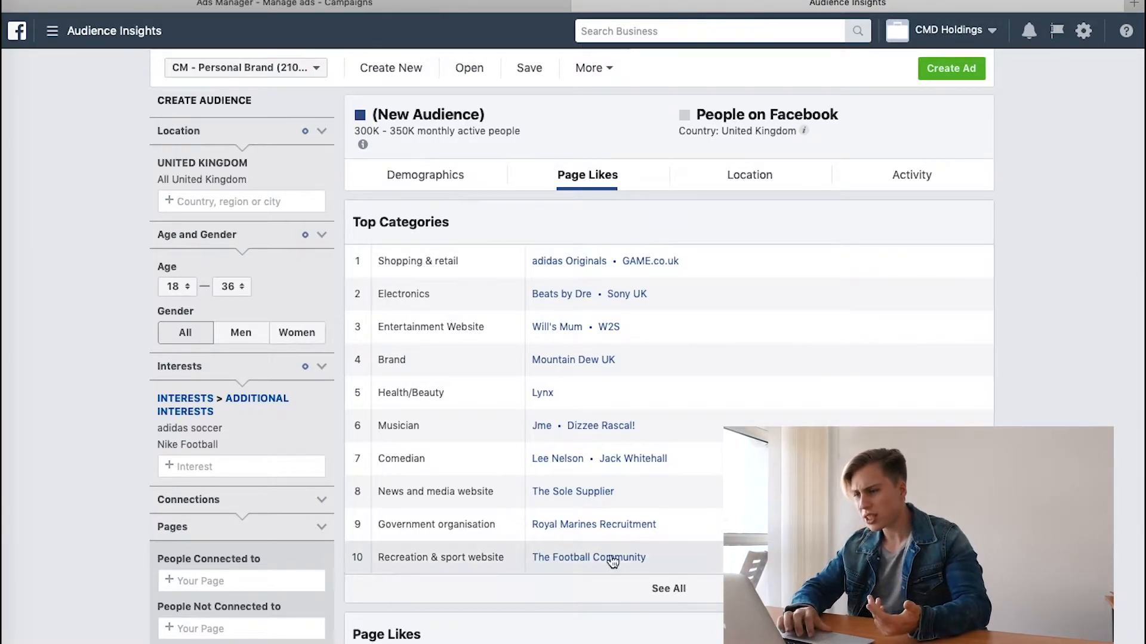
{"action": "scroll", "scroll_direction": "down", "scroll_amount": 3}
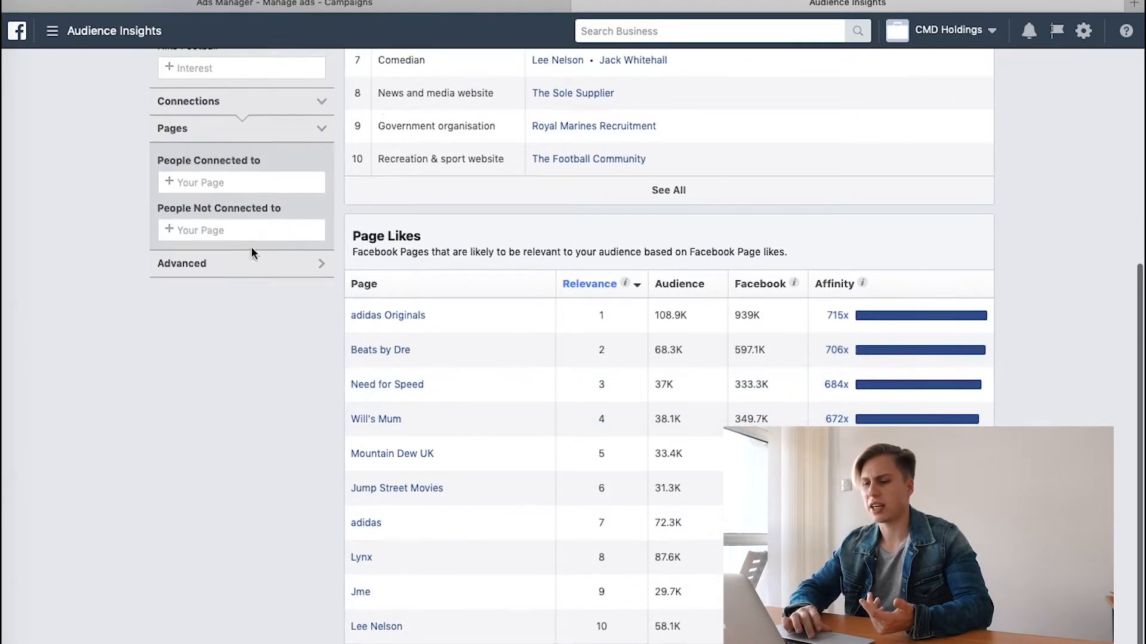
{"action": "mouse_move", "coordinate": [387, 315]}
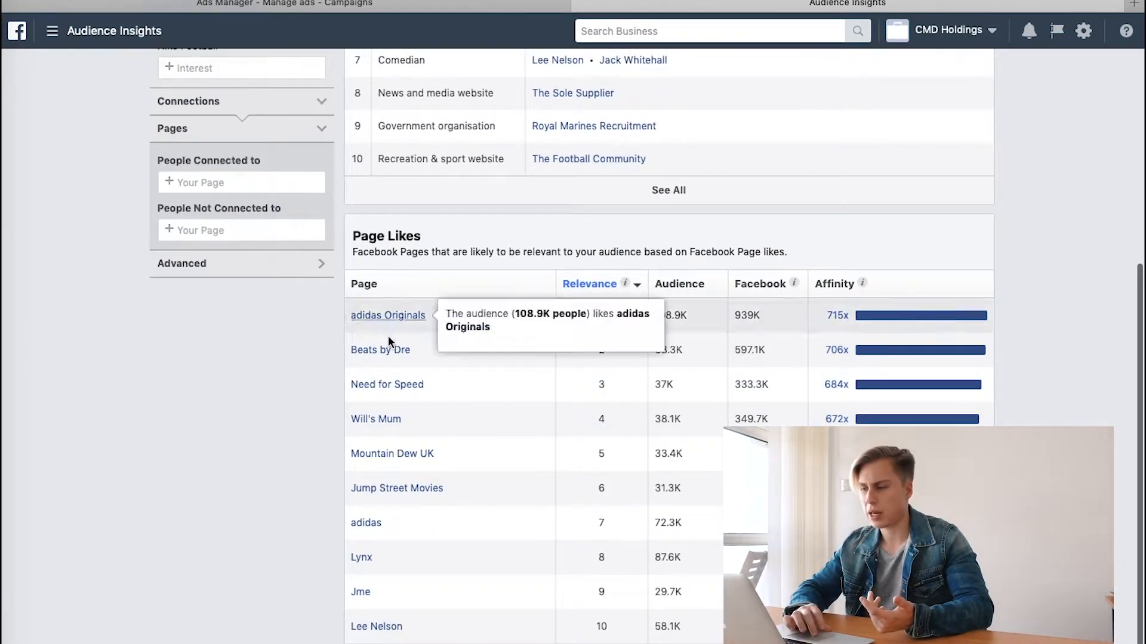
{"action": "mouse_move", "coordinate": [855, 325]}
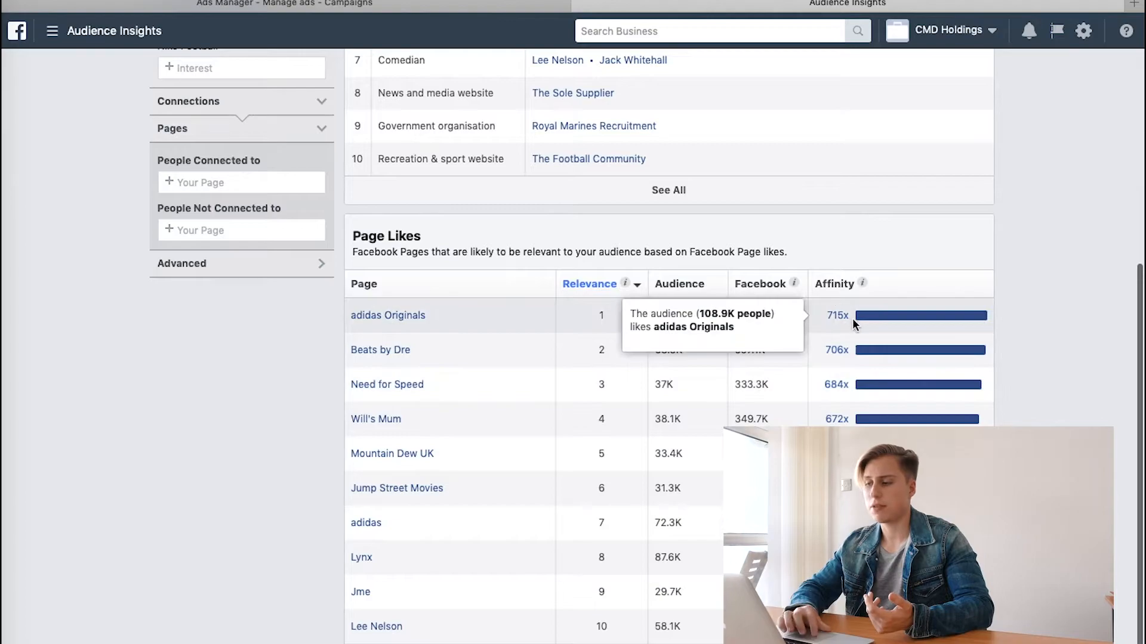
{"action": "mouse_move", "coordinate": [880, 334]}
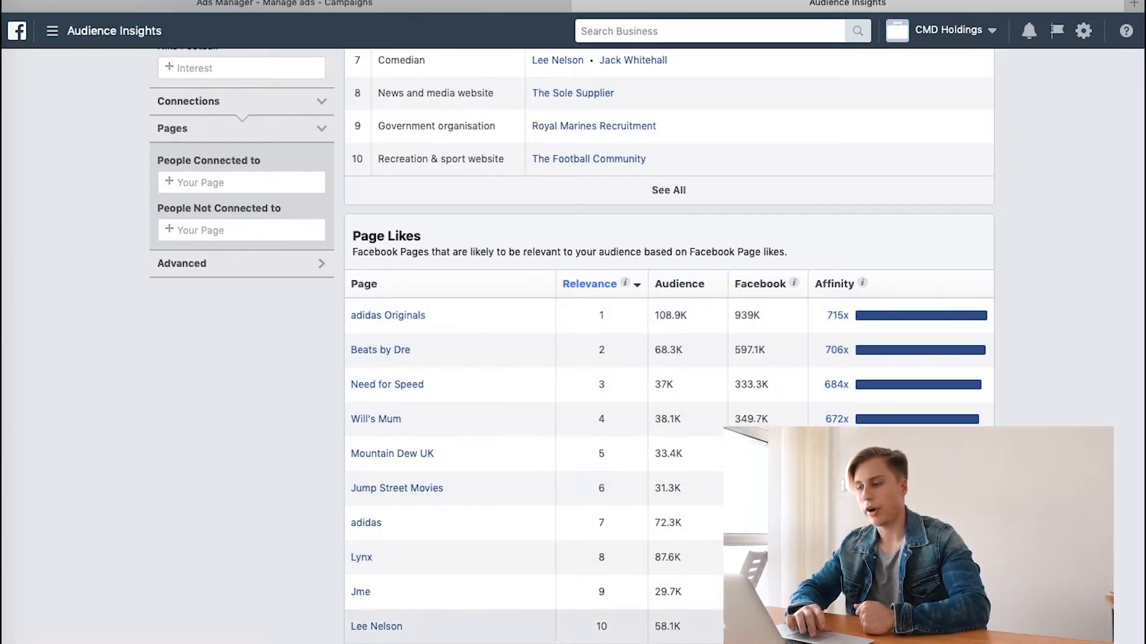
{"action": "mouse_move", "coordinate": [834, 315]}
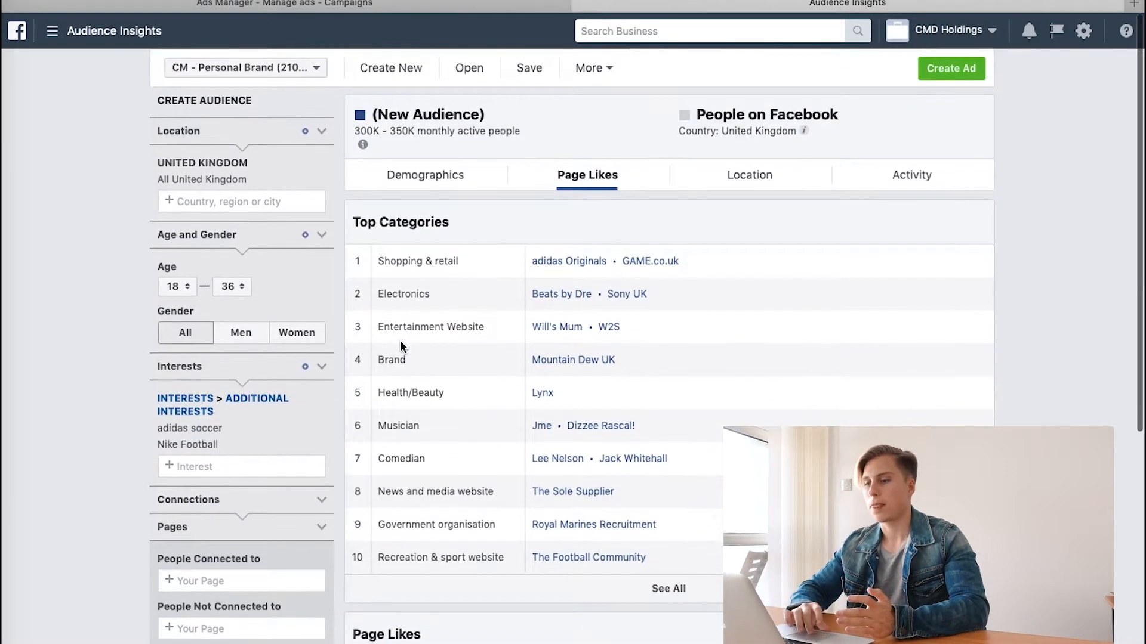
{"action": "left_click", "coordinate": [53, 31]}
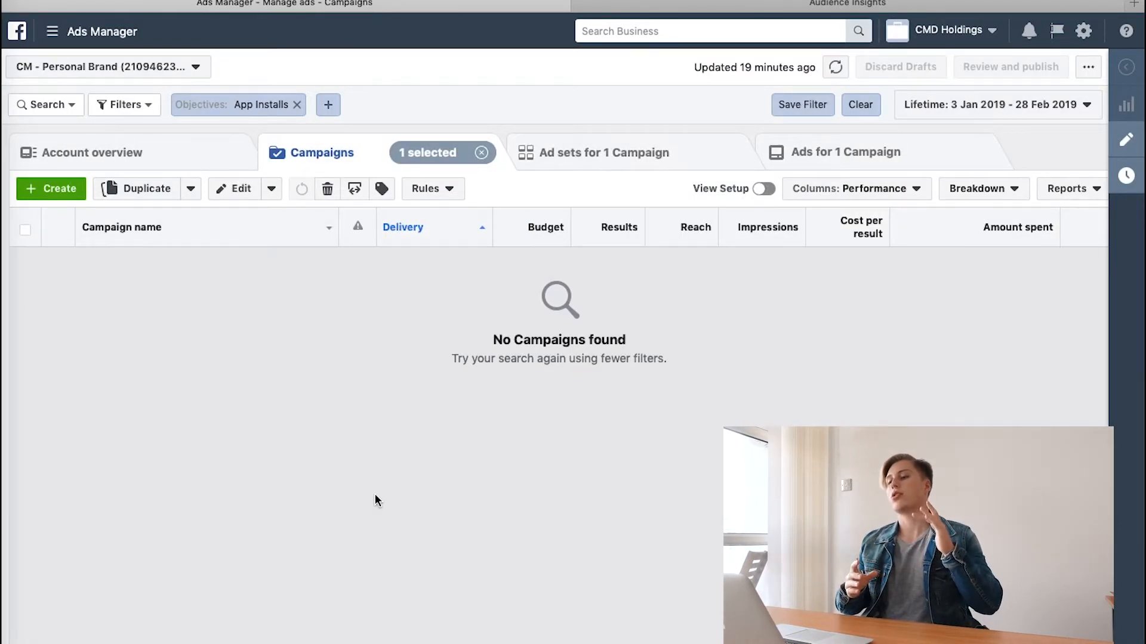
{"action": "mouse_move", "coordinate": [430, 234]}
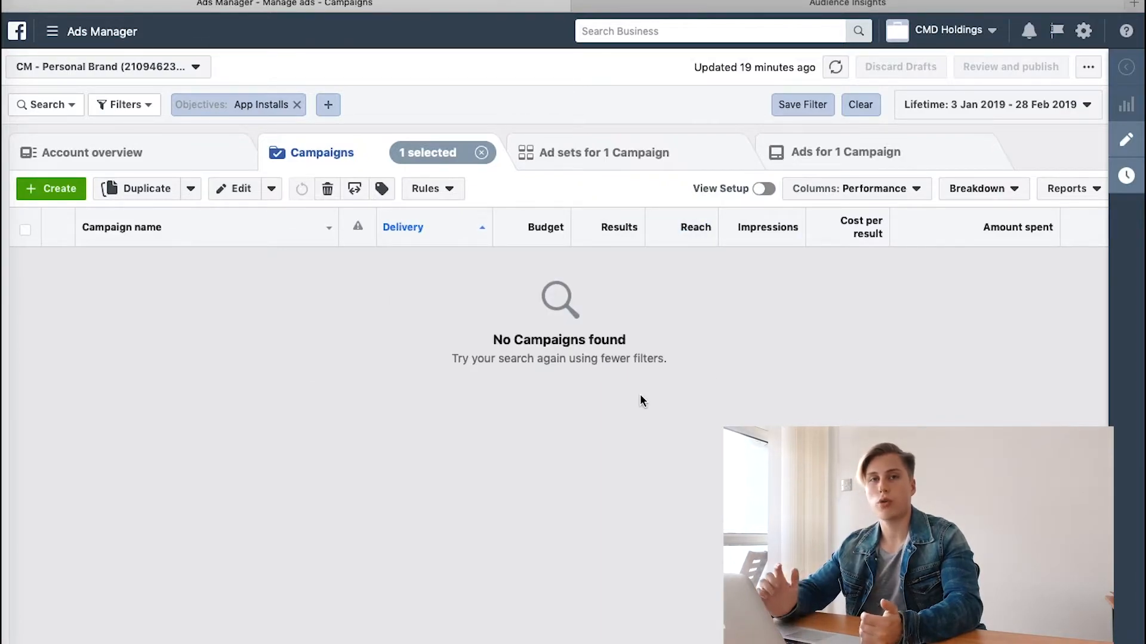
{"action": "mouse_move", "coordinate": [206, 257]}
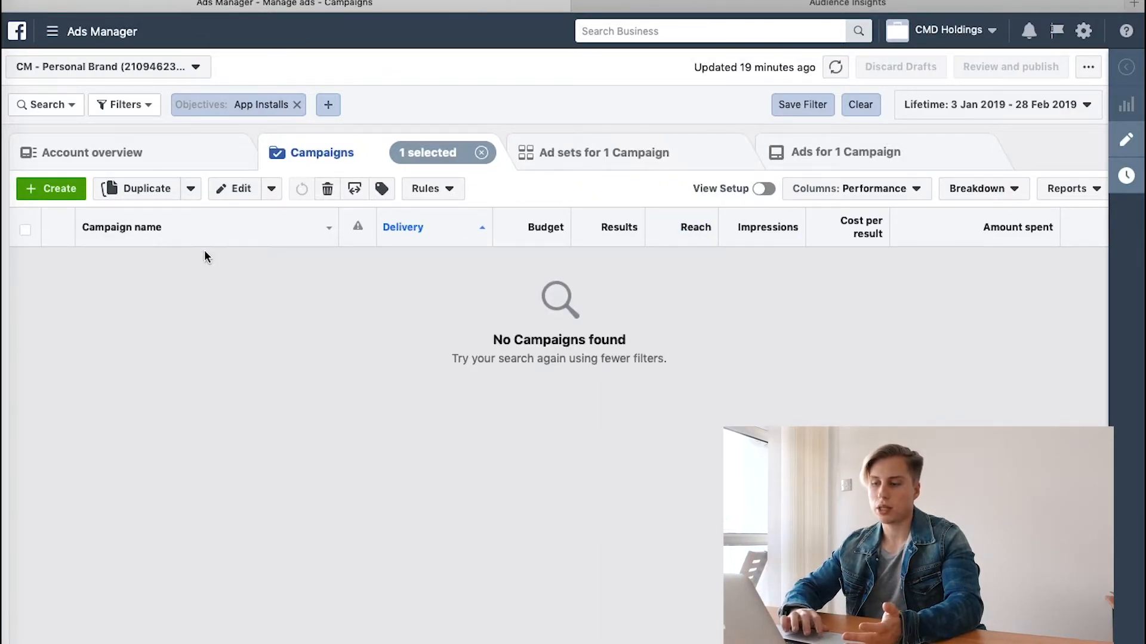
{"action": "mouse_move", "coordinate": [877, 356]}
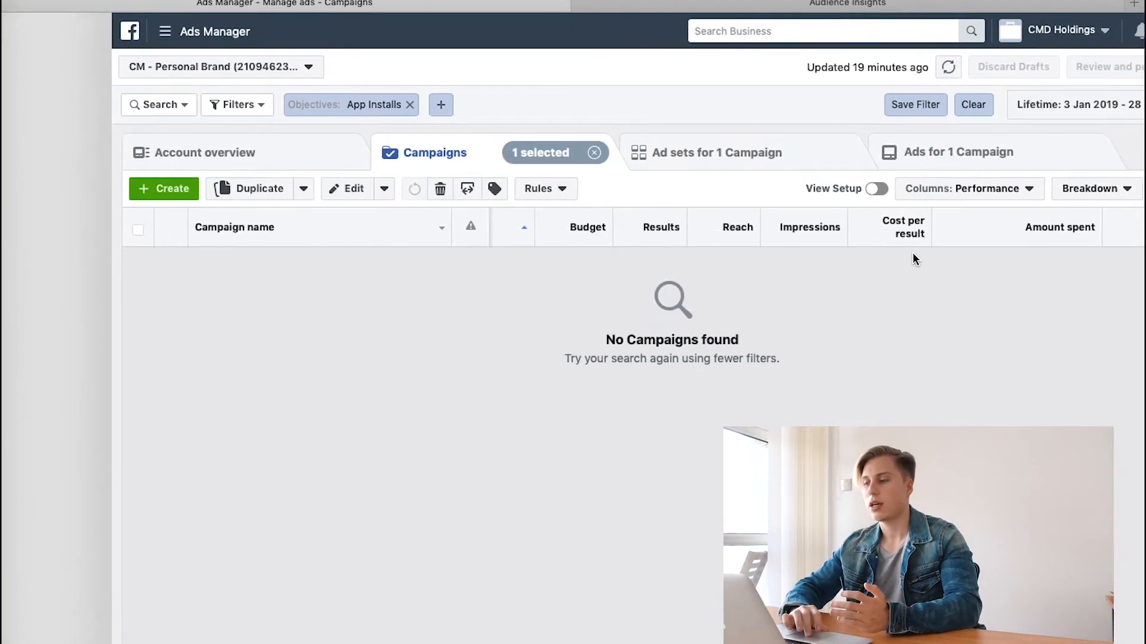
{"action": "mouse_move", "coordinate": [711, 235]}
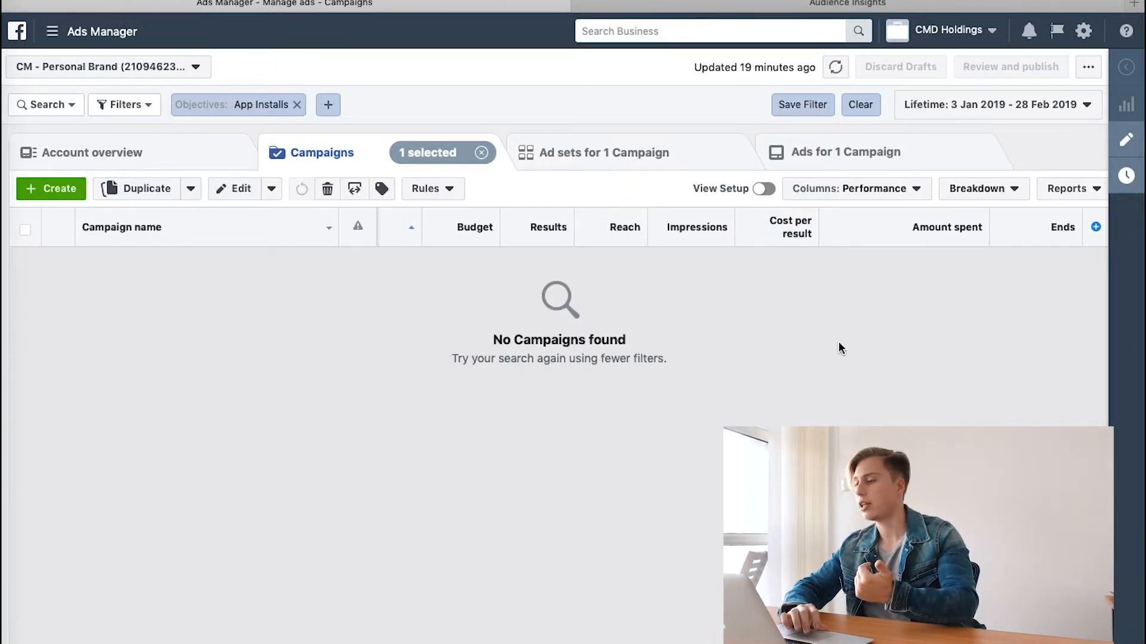
{"action": "mouse_move", "coordinate": [661, 292]}
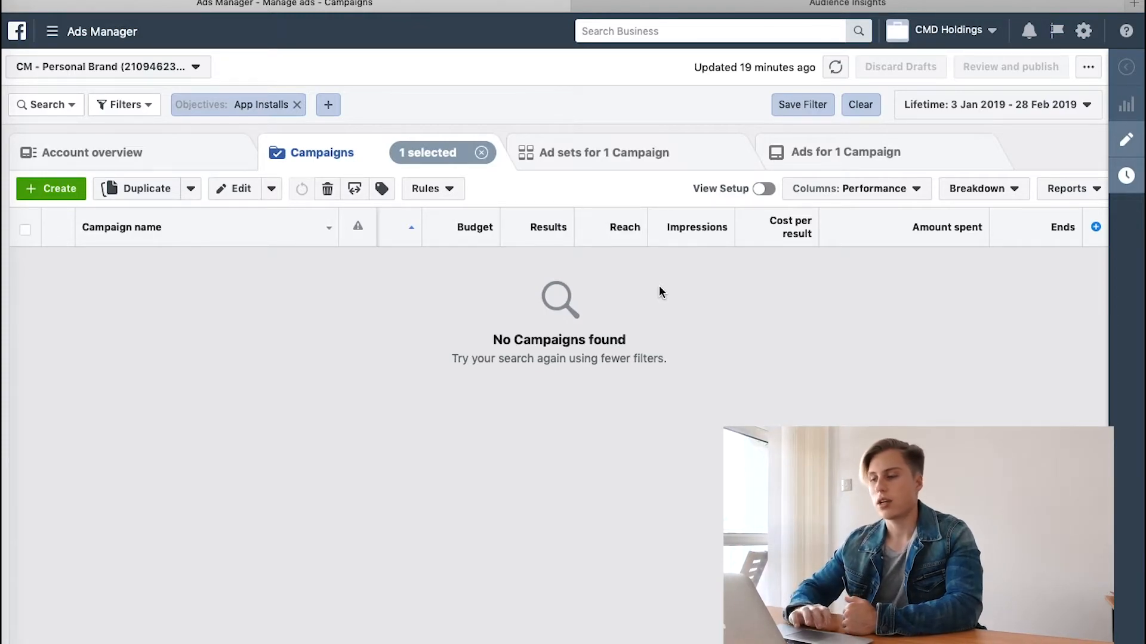
{"action": "mouse_move", "coordinate": [625, 227]}
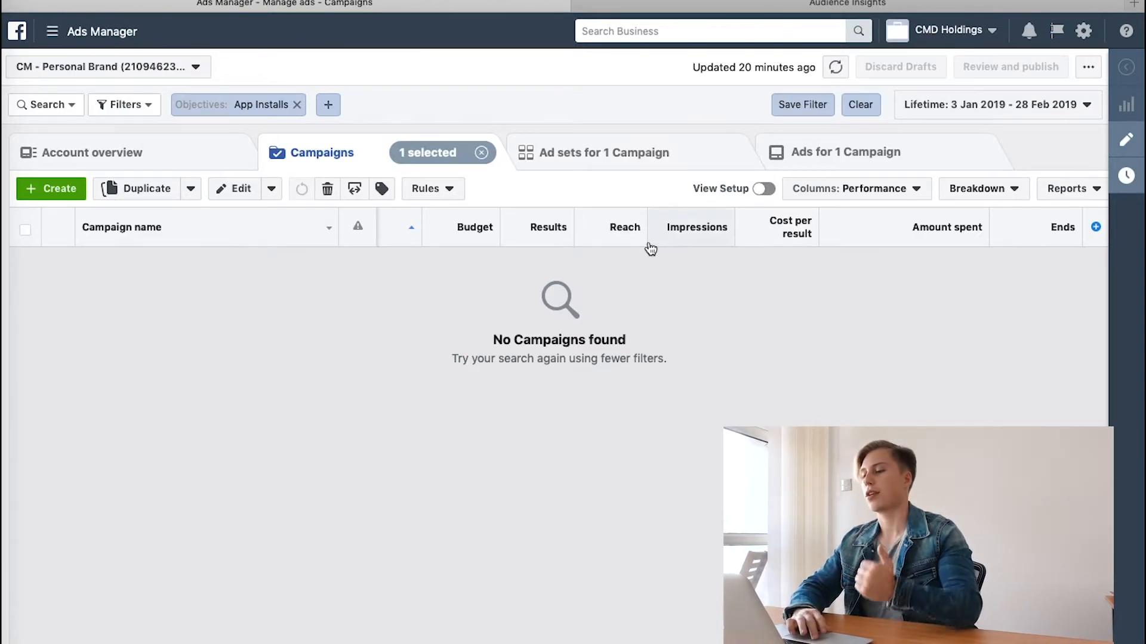
{"action": "mouse_move", "coordinate": [763, 189]}
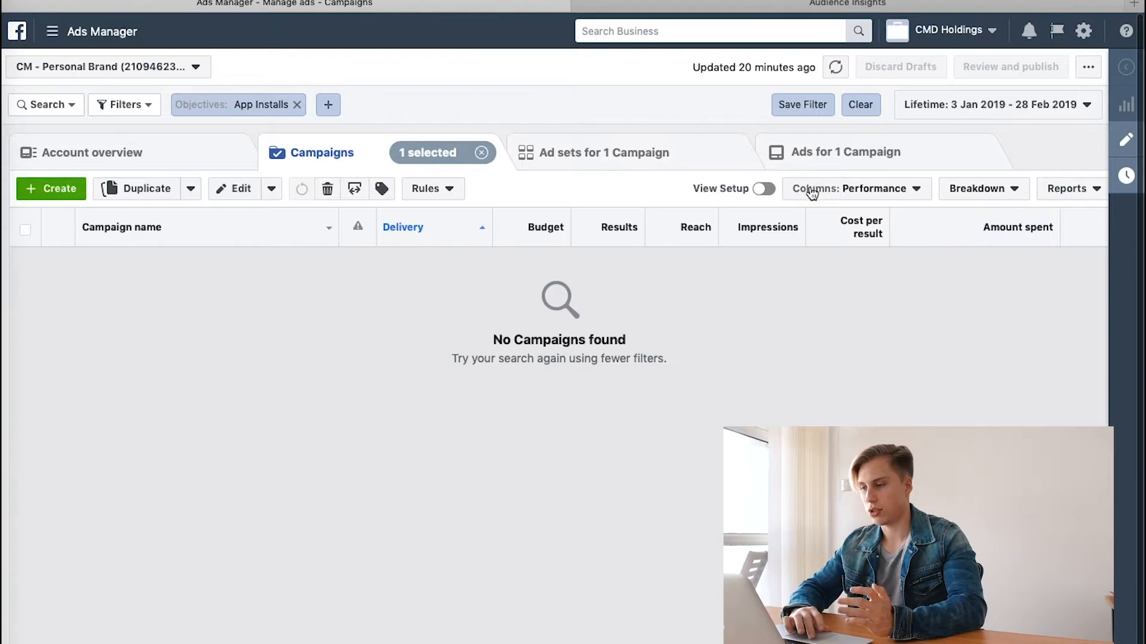
{"action": "mouse_move", "coordinate": [918, 191]}
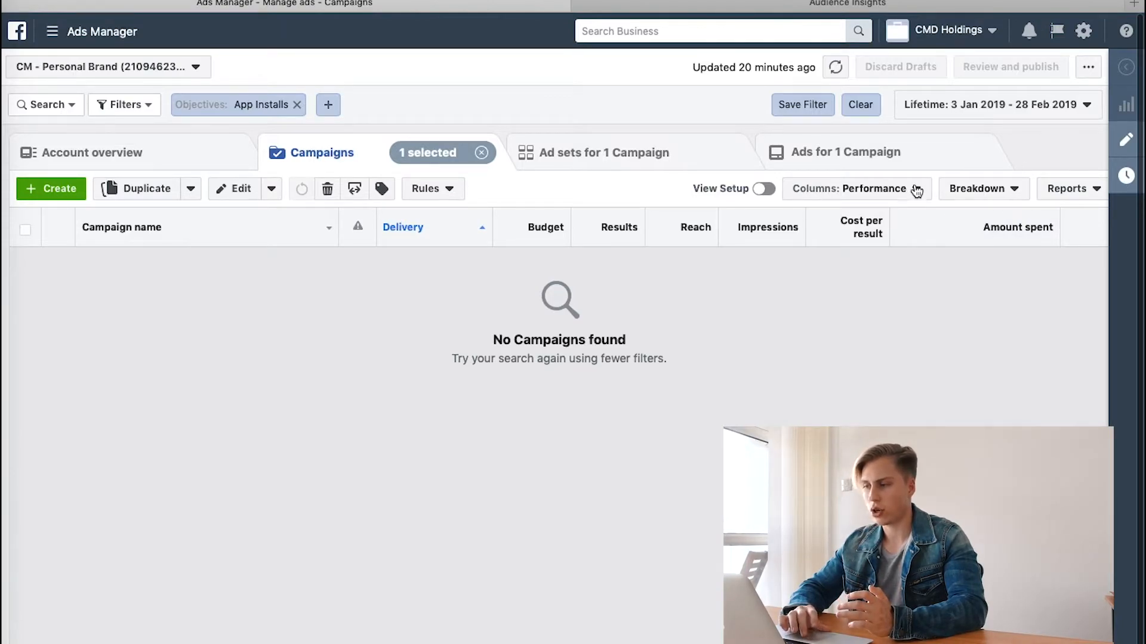
{"action": "left_click", "coordinate": [854, 189]}
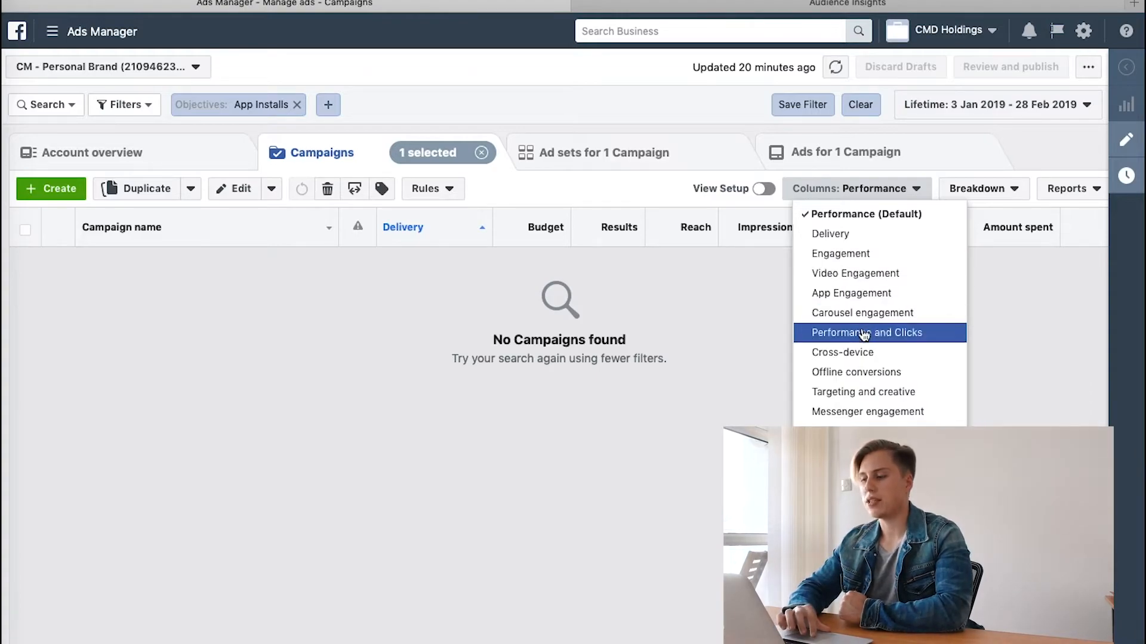
Step: Try the Engagement and Targeting and creative column presets on the campaigns table
{"action": "left_click", "coordinate": [840, 254]}
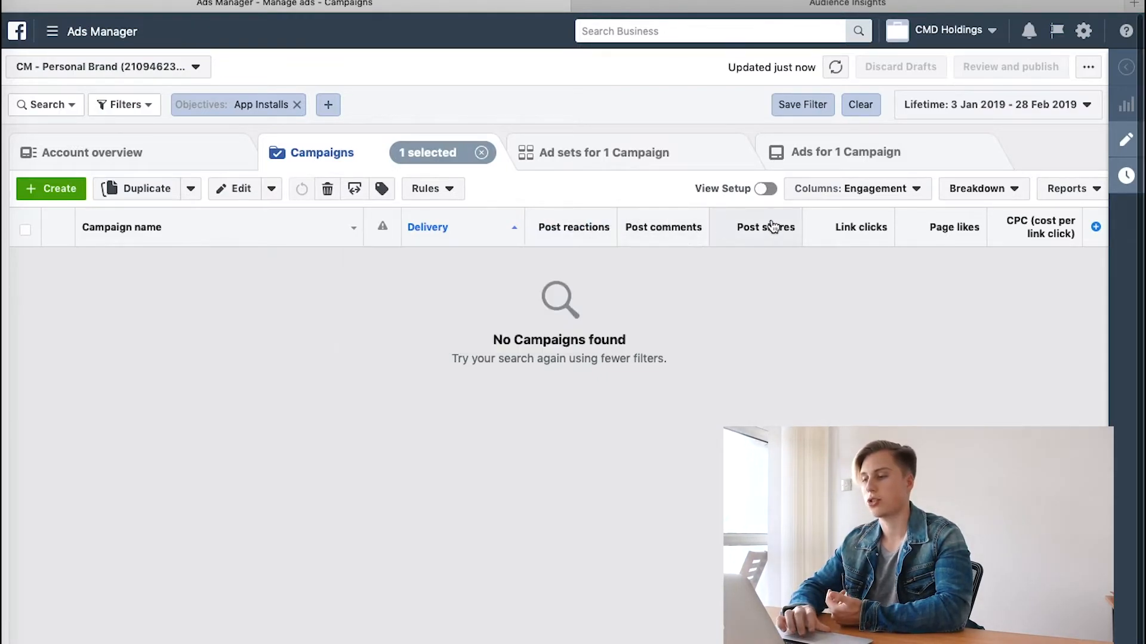
{"action": "left_click", "coordinate": [857, 188]}
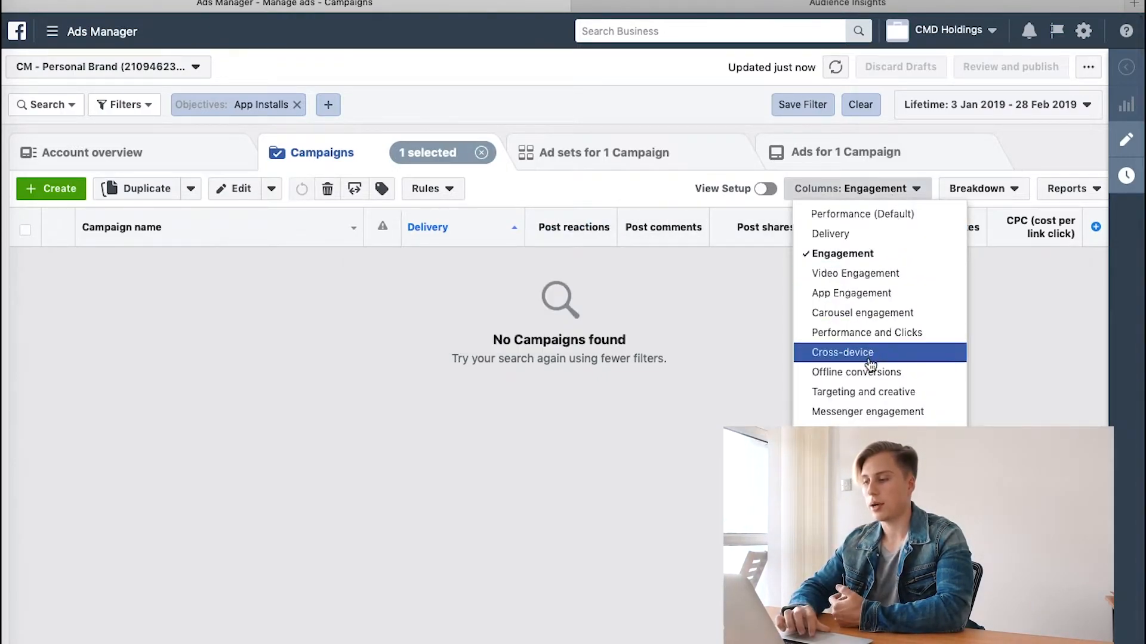
{"action": "left_click", "coordinate": [863, 392]}
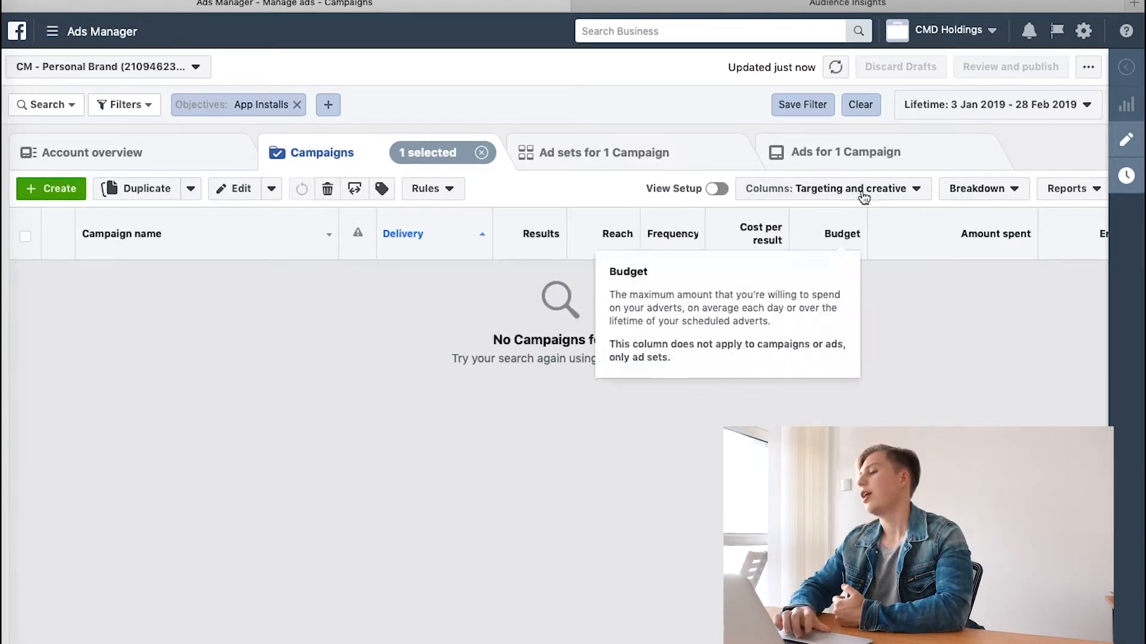
{"action": "left_click", "coordinate": [844, 188]}
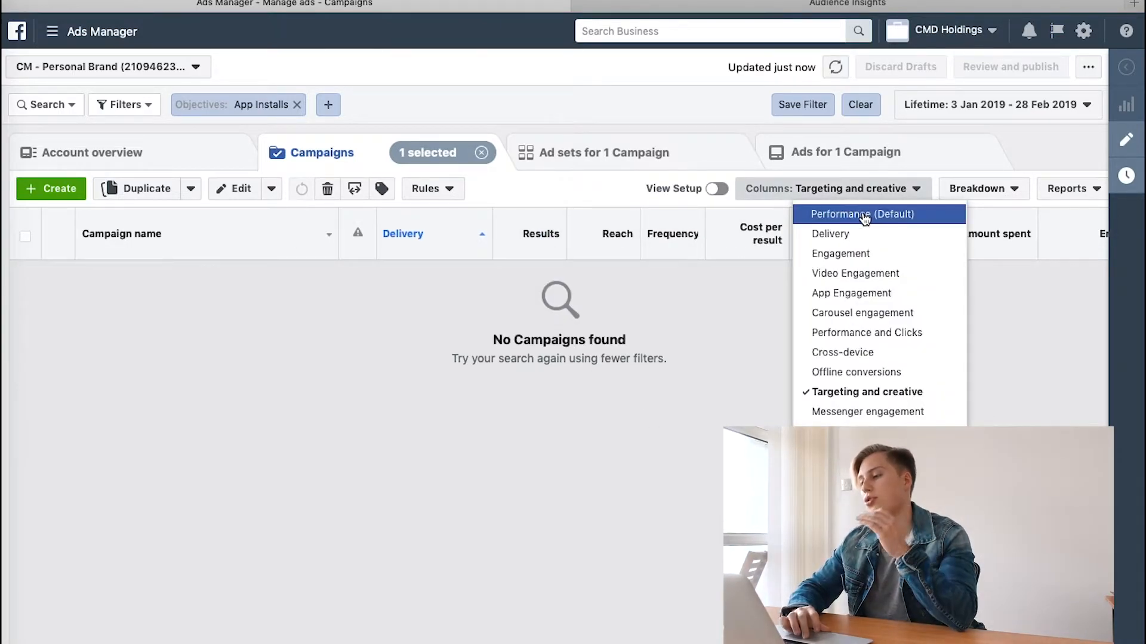
{"action": "mouse_move", "coordinate": [859, 358]}
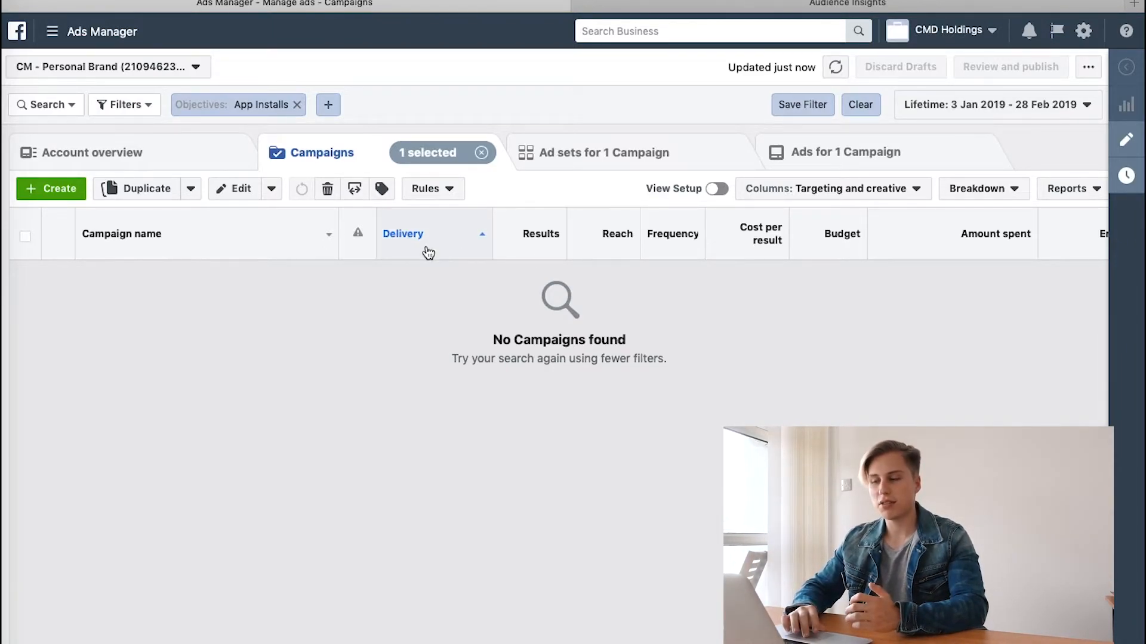
{"action": "mouse_move", "coordinate": [892, 265]}
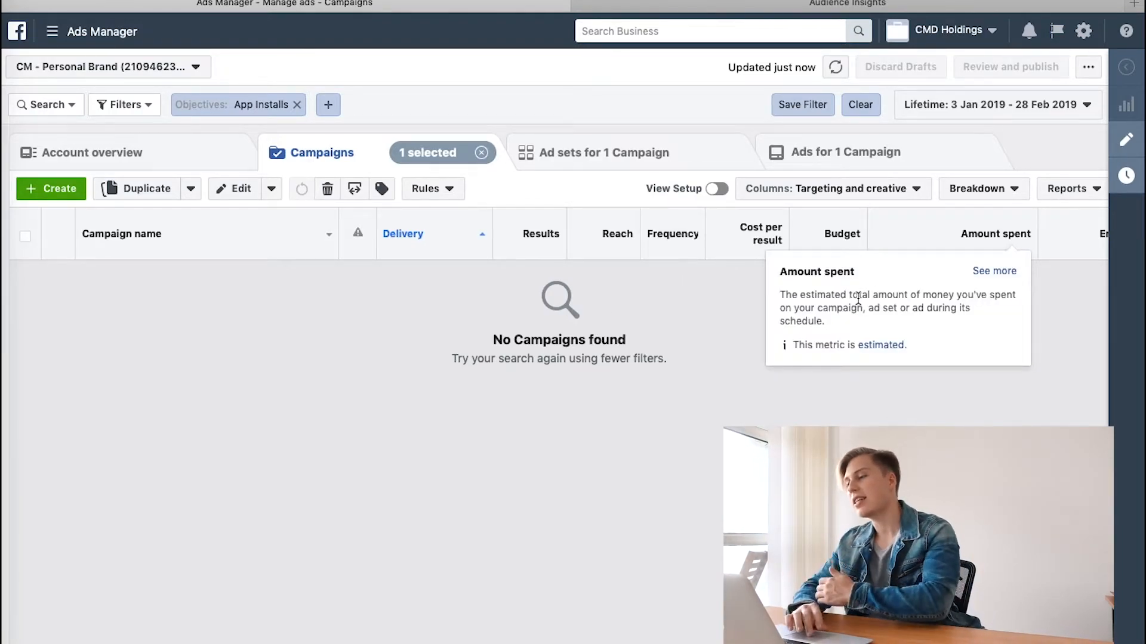
Step: Return the campaigns table to the Performance (Default) column preset
{"action": "left_click", "coordinate": [831, 189]}
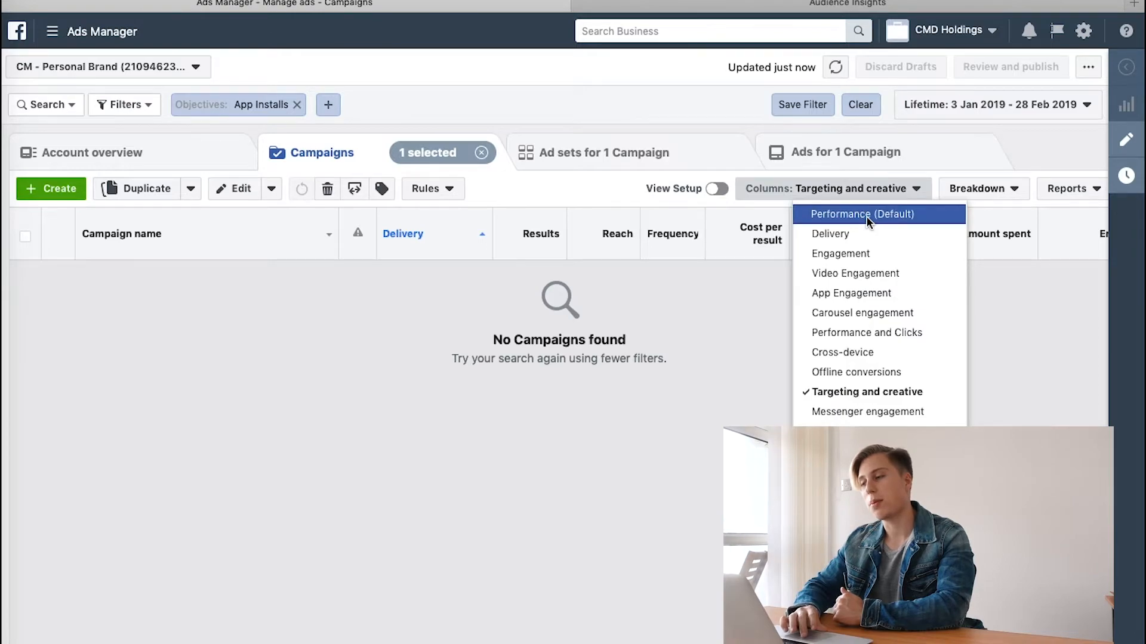
{"action": "left_click", "coordinate": [861, 214]}
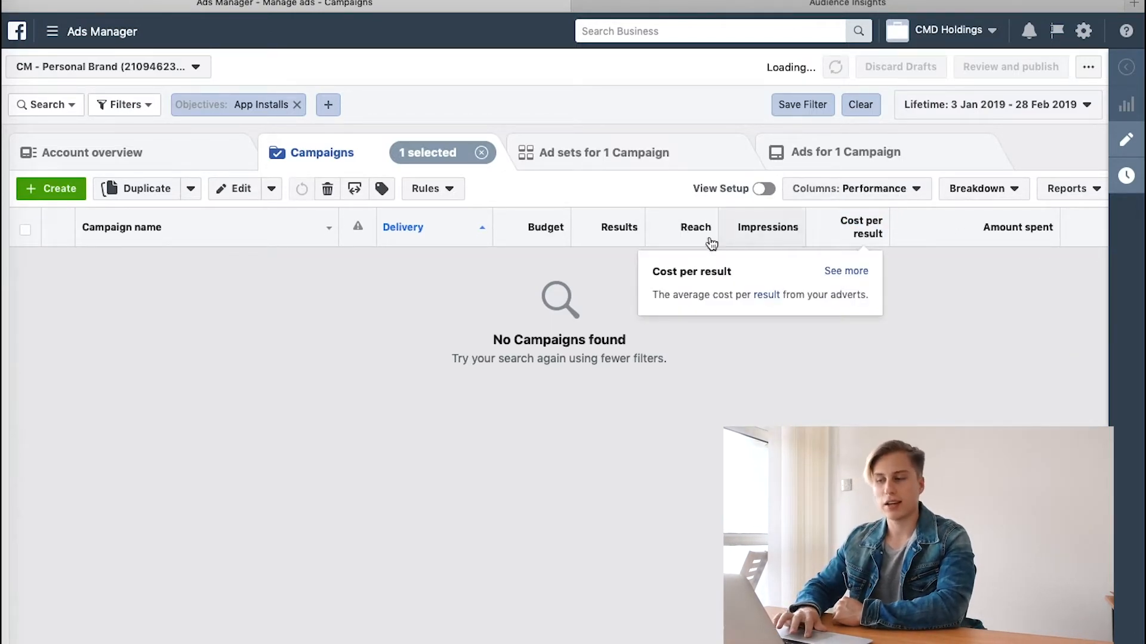
{"action": "mouse_move", "coordinate": [695, 227]}
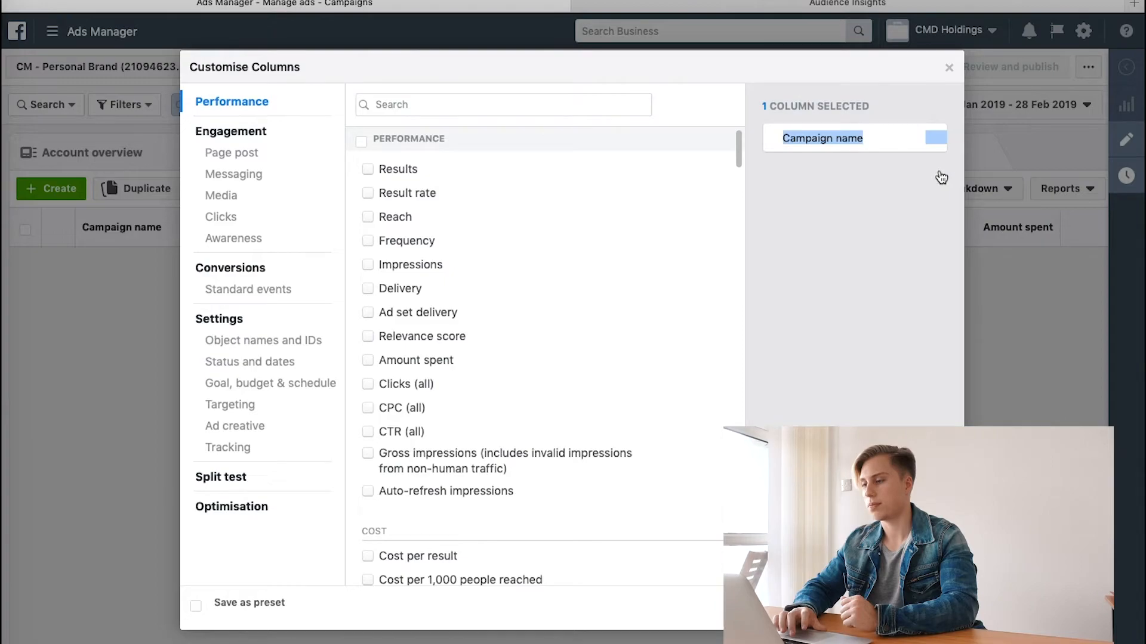
Step: Find and add the Delivery column via a 'deli' search, then clear the search
{"action": "left_click", "coordinate": [516, 105]}
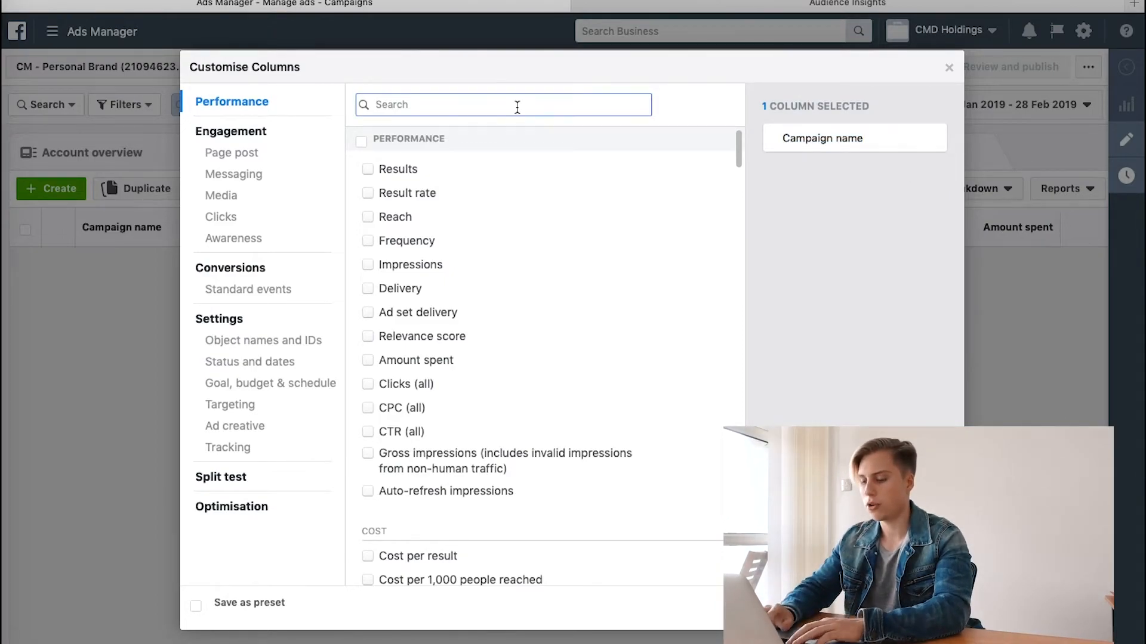
{"action": "type", "text": "deli"}
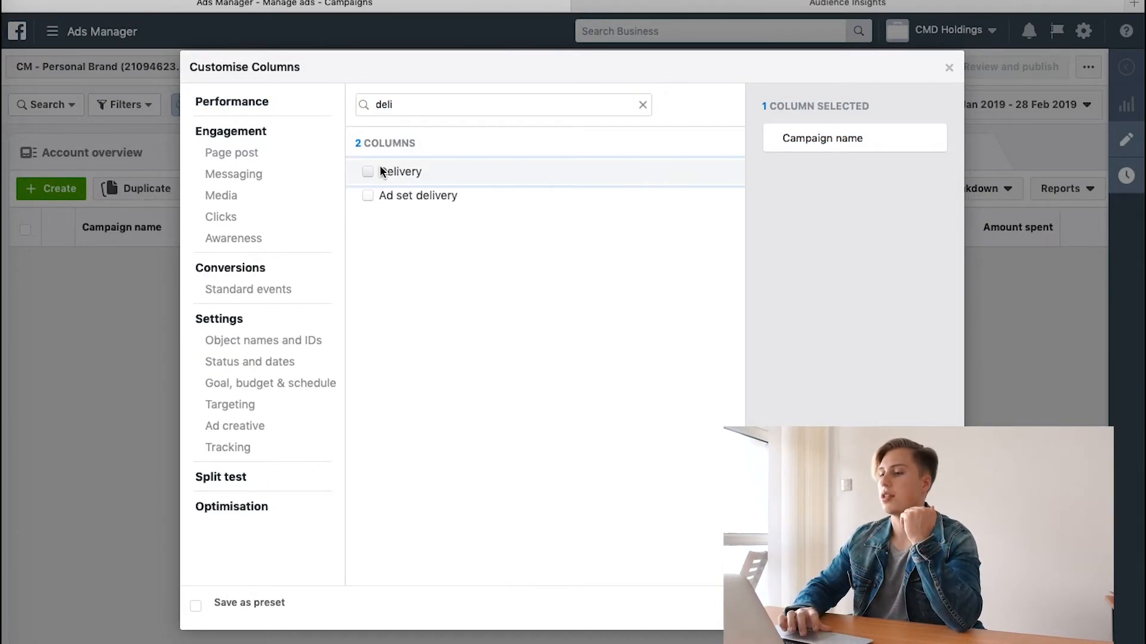
{"action": "left_click", "coordinate": [367, 172]}
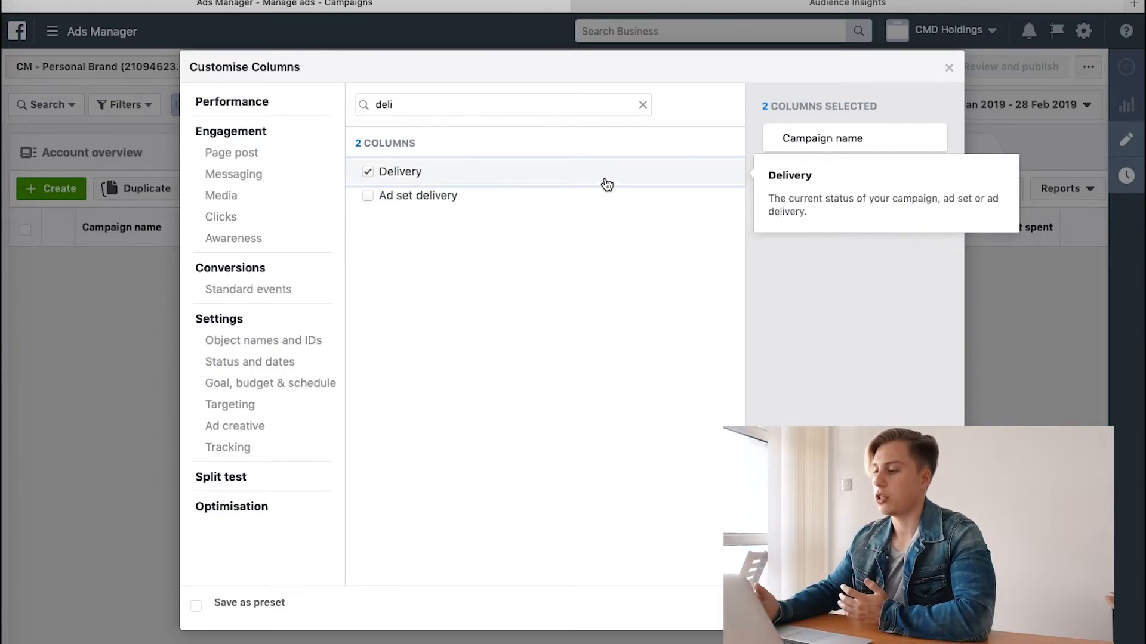
{"action": "mouse_move", "coordinate": [840, 236]}
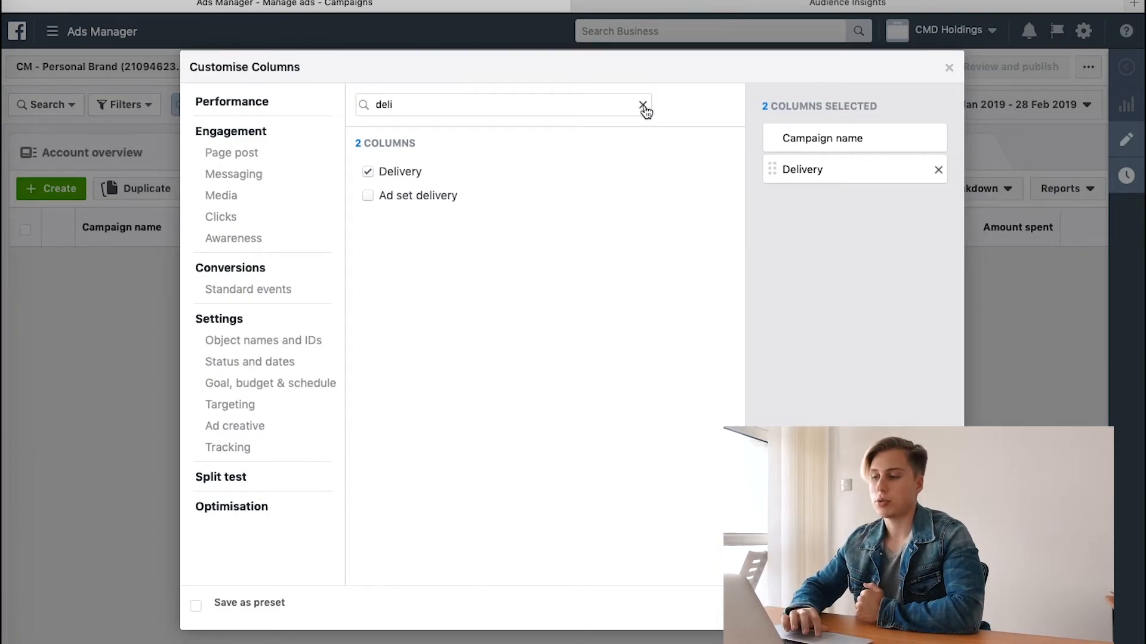
{"action": "left_click", "coordinate": [641, 104]}
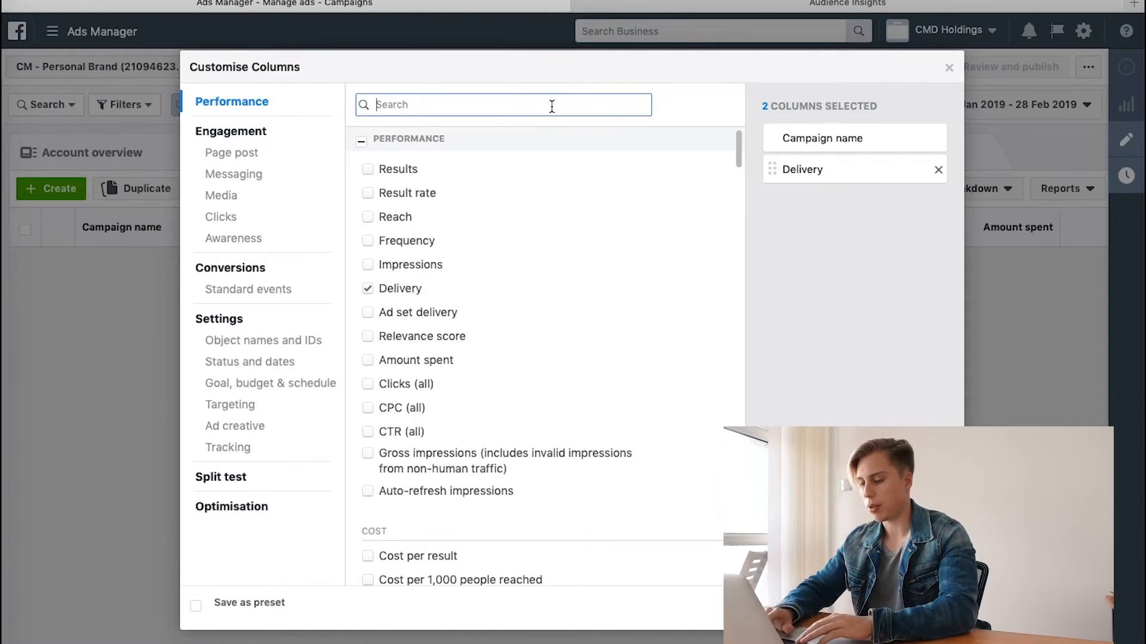
Step: Add CPM (cost per 1,000 impressions) via a 'cpm' search, then add Impressions
{"action": "type", "text": "cpm"}
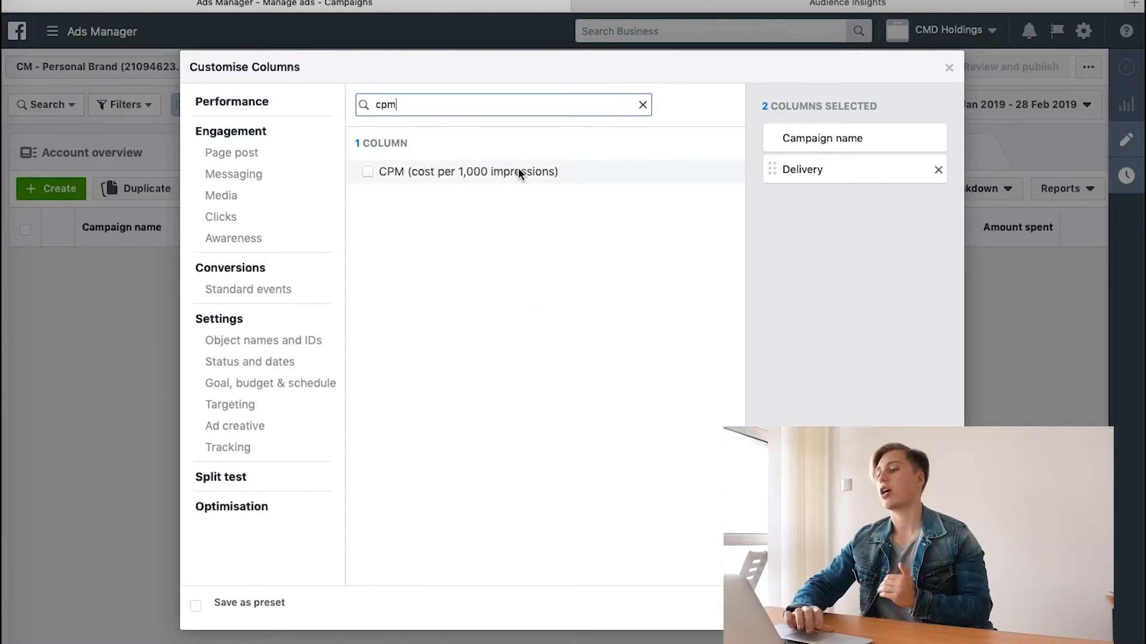
{"action": "left_click", "coordinate": [367, 172]}
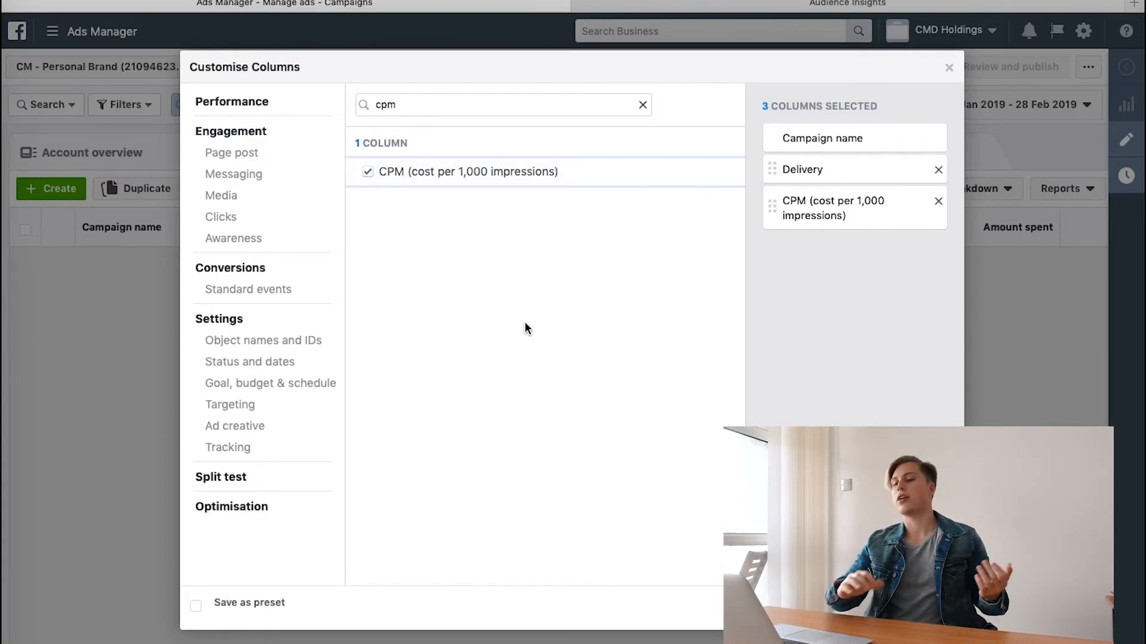
{"action": "mouse_move", "coordinate": [429, 185]}
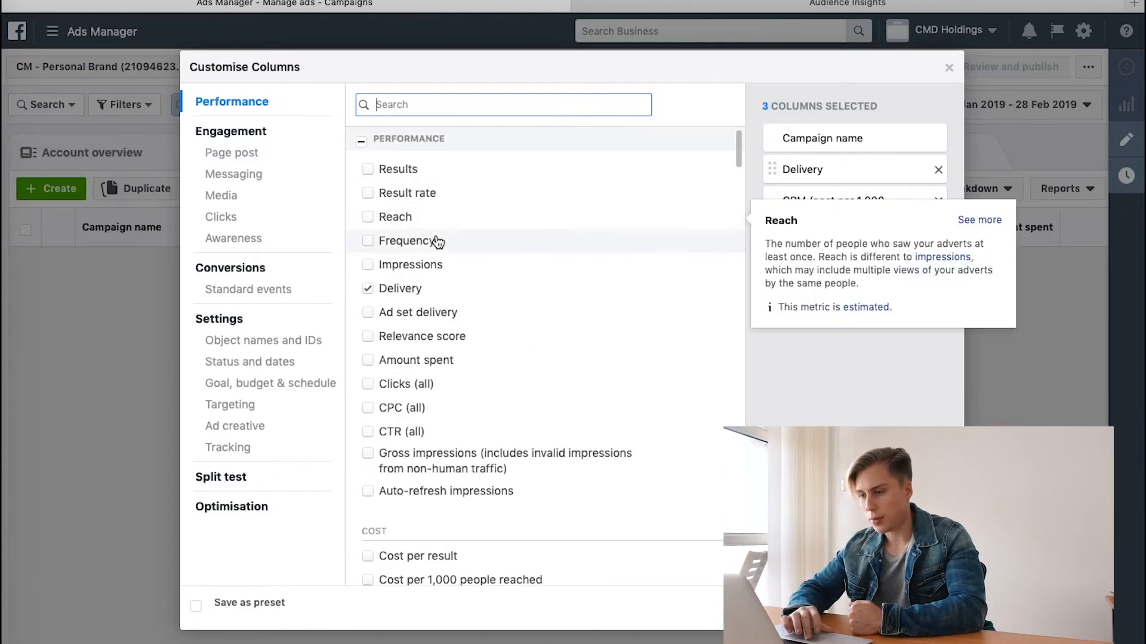
{"action": "left_click", "coordinate": [367, 265]}
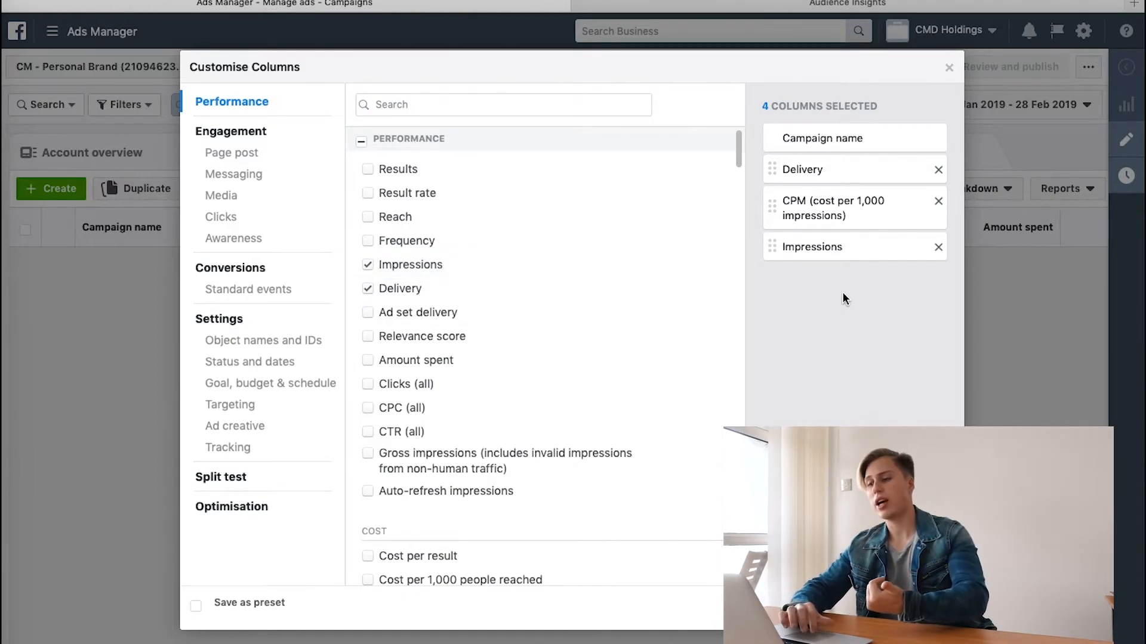
{"action": "mouse_move", "coordinate": [371, 440]}
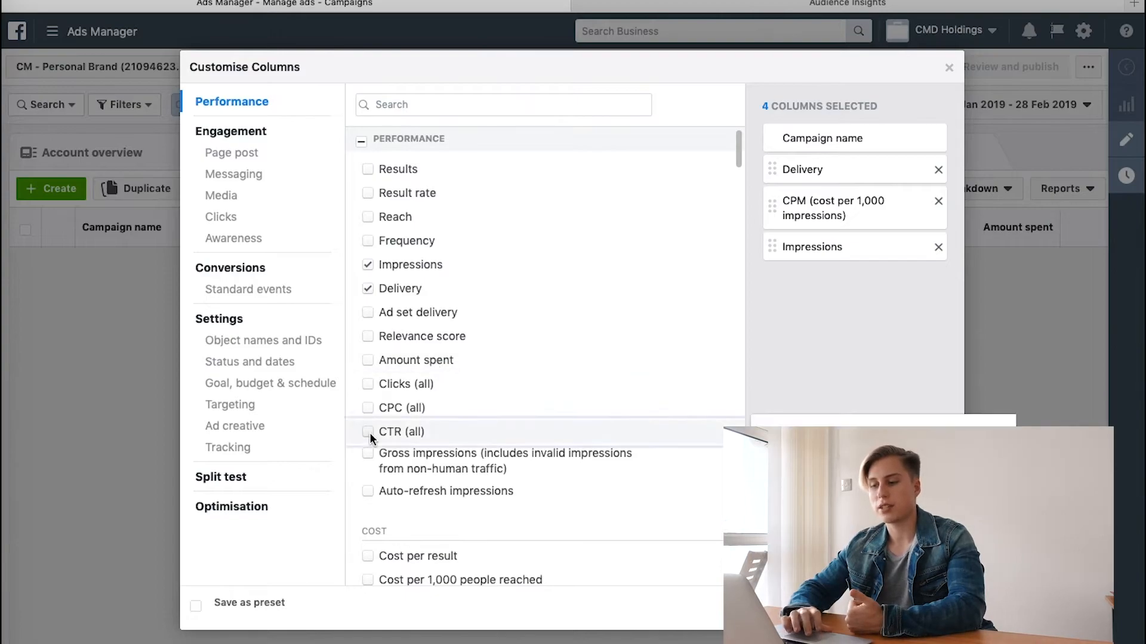
Step: Add CTR (all) from the Performance list as the fifth column
{"action": "left_click", "coordinate": [368, 432]}
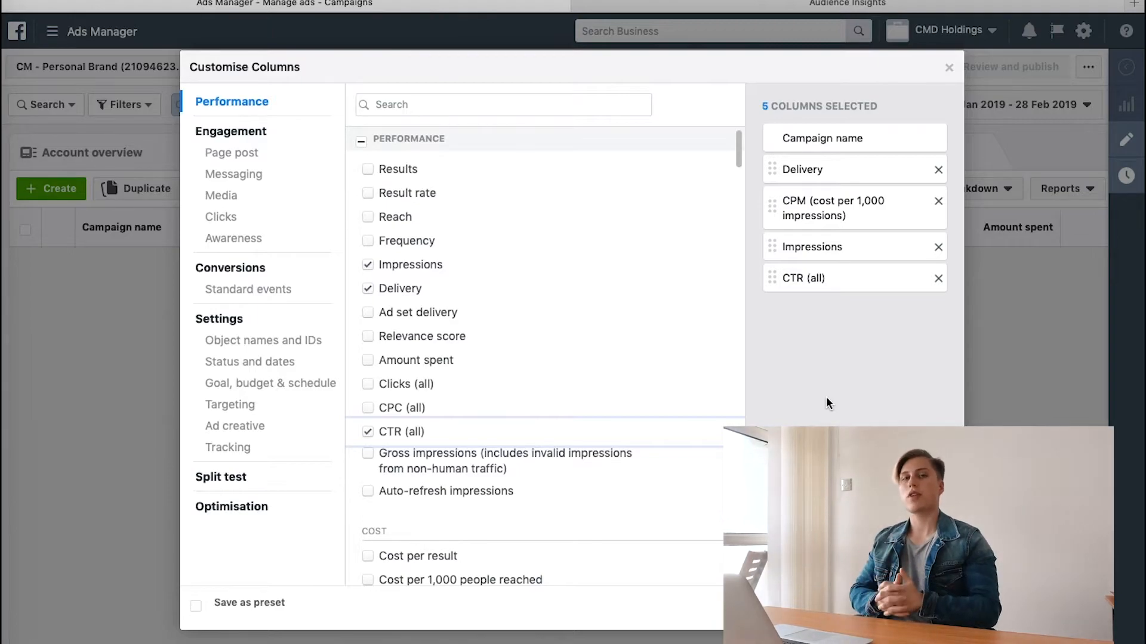
{"action": "mouse_move", "coordinate": [830, 148]}
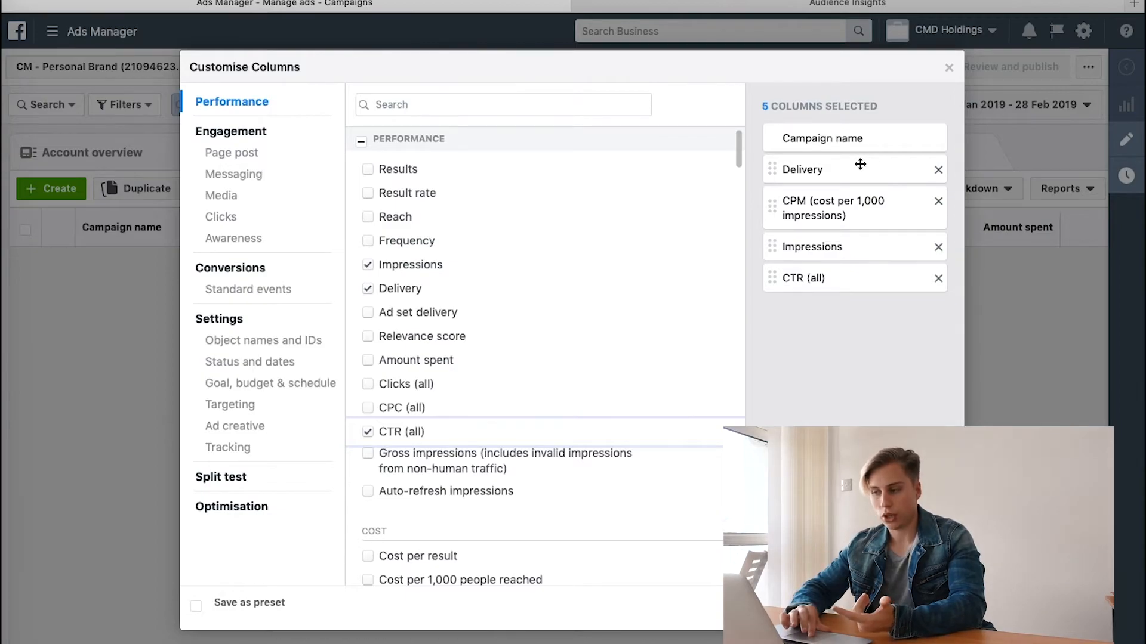
{"action": "mouse_move", "coordinate": [862, 213]}
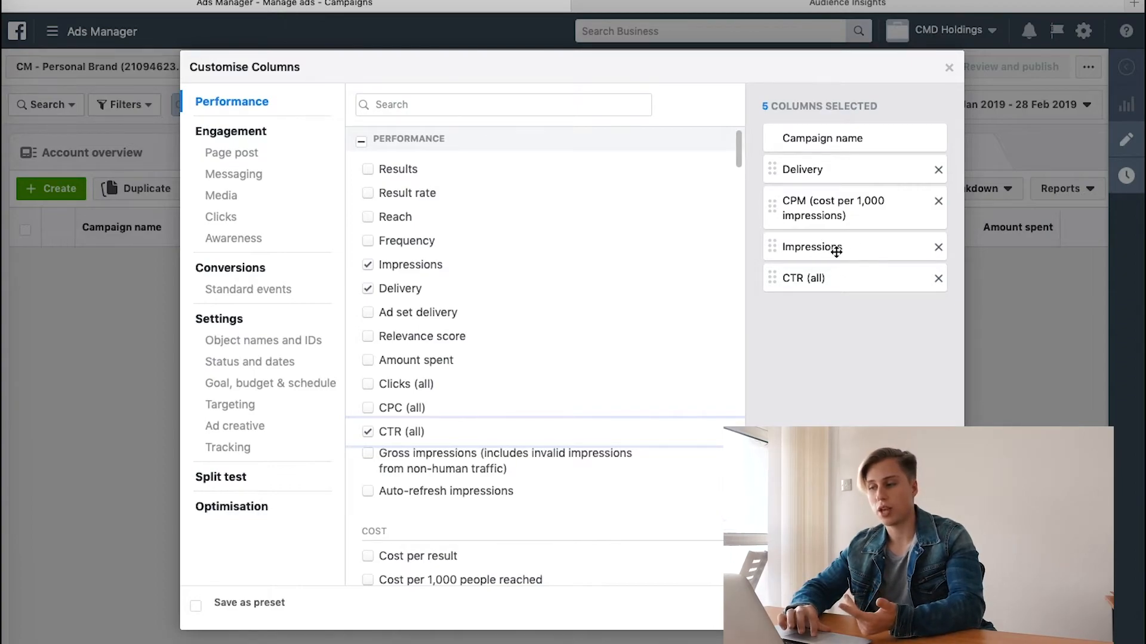
{"action": "mouse_move", "coordinate": [817, 308]}
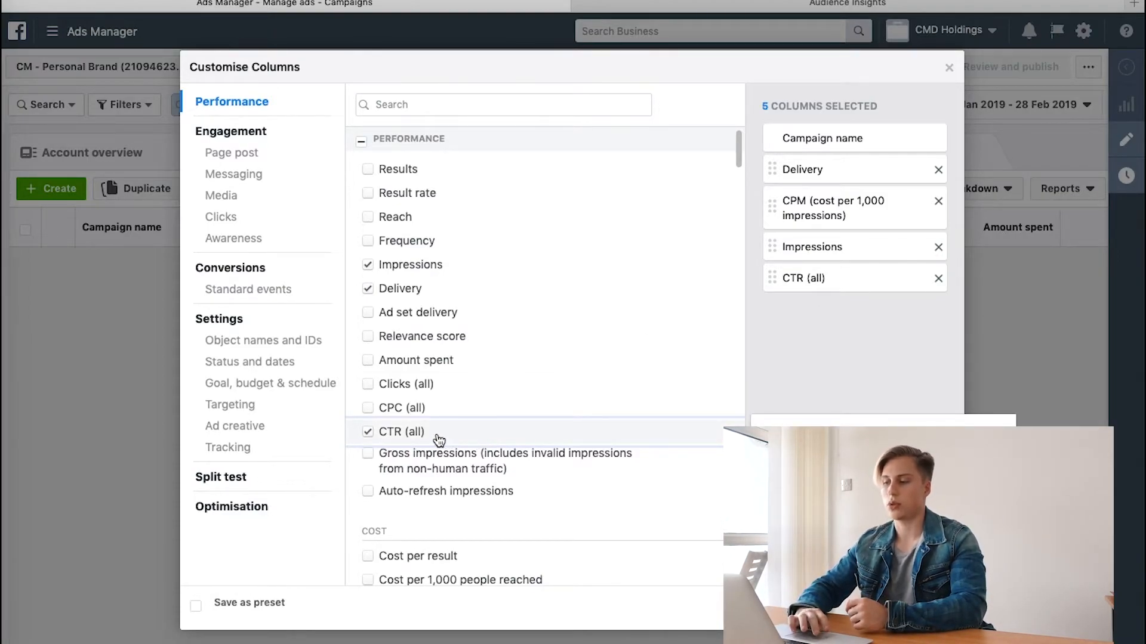
{"action": "mouse_move", "coordinate": [445, 447]}
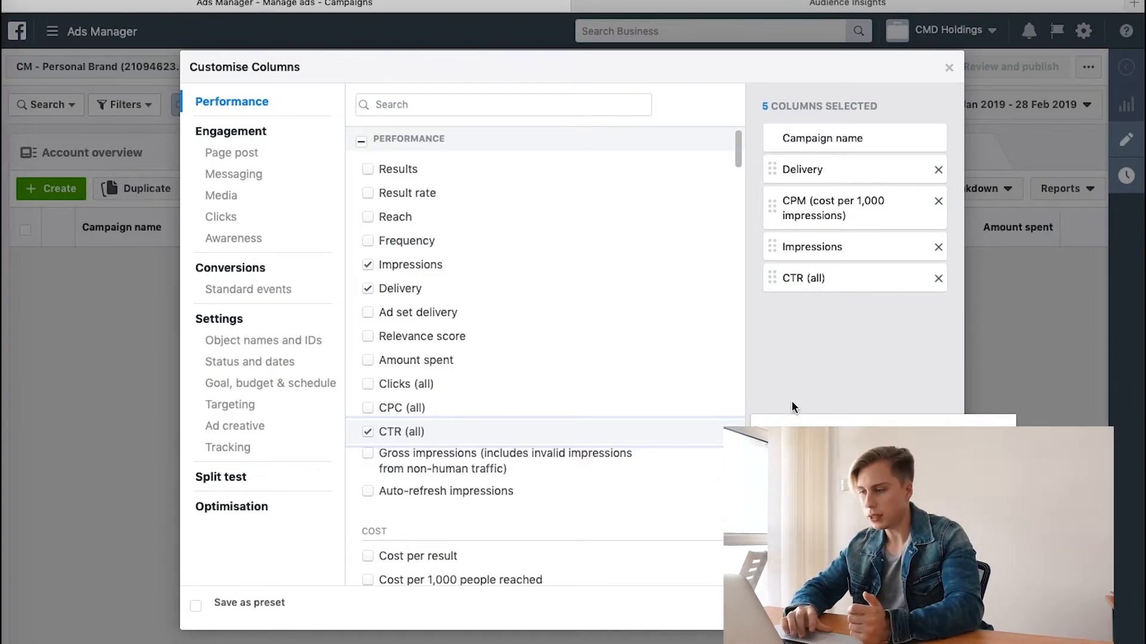
Step: Scroll down the column list to the engagement metrics section
{"action": "scroll", "scroll_direction": "down", "scroll_amount": 3}
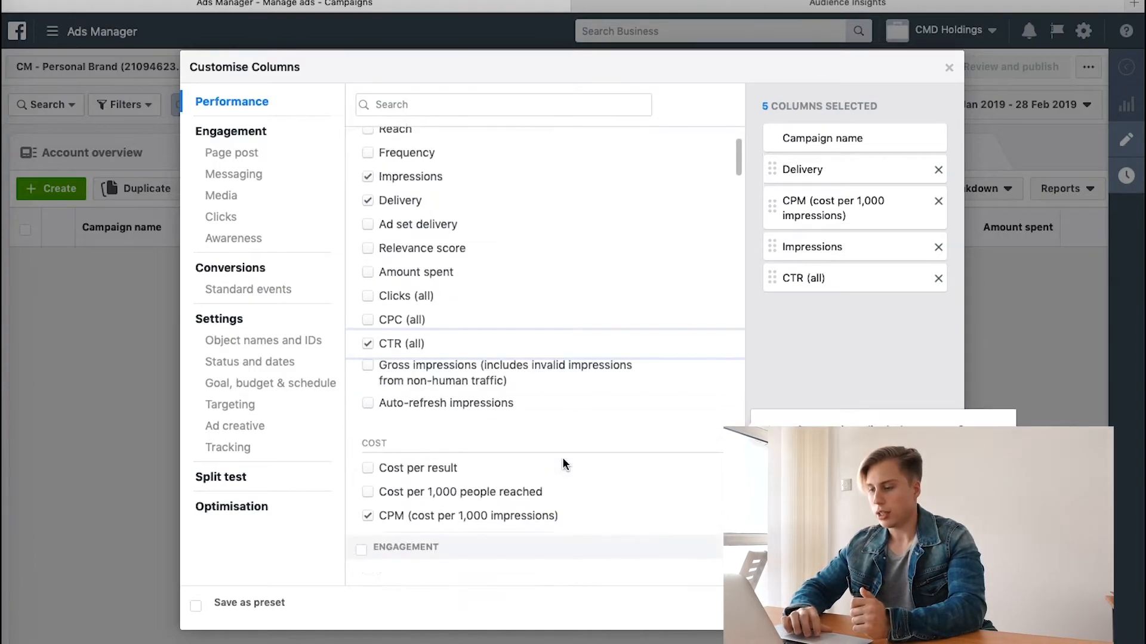
{"action": "scroll", "scroll_direction": "down", "scroll_amount": 3}
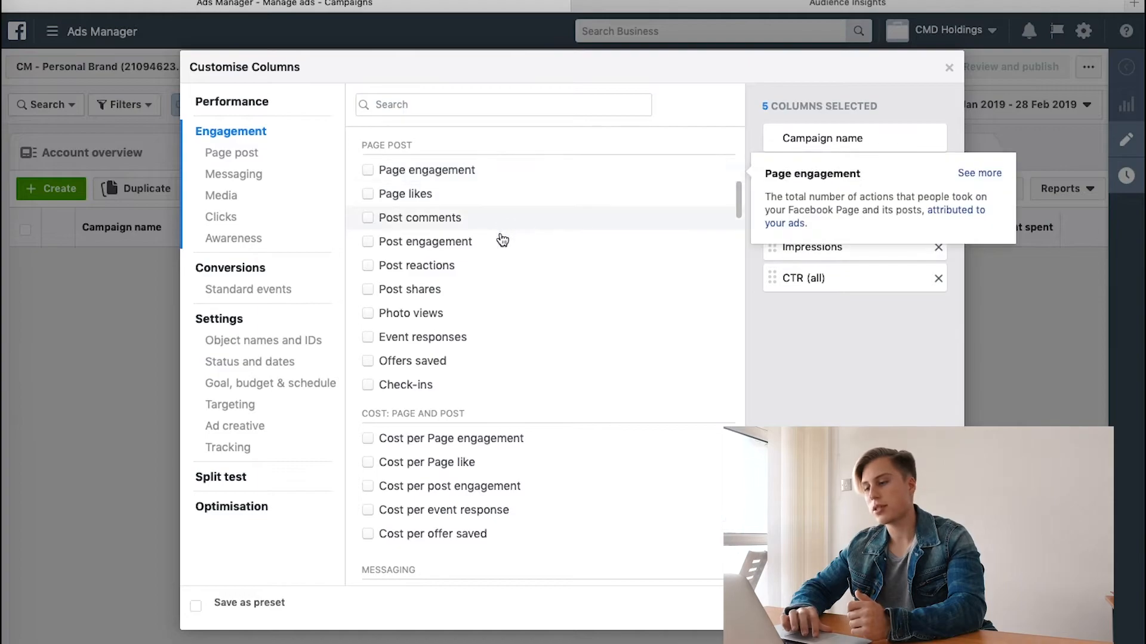
{"action": "mouse_move", "coordinate": [475, 389]}
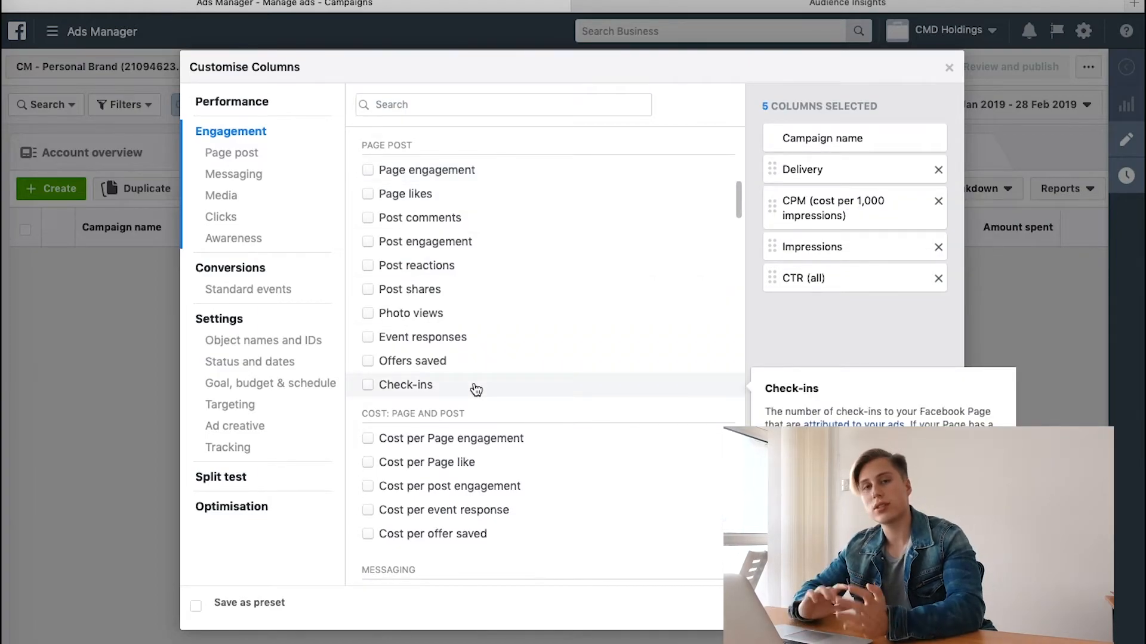
{"action": "mouse_move", "coordinate": [799, 342]}
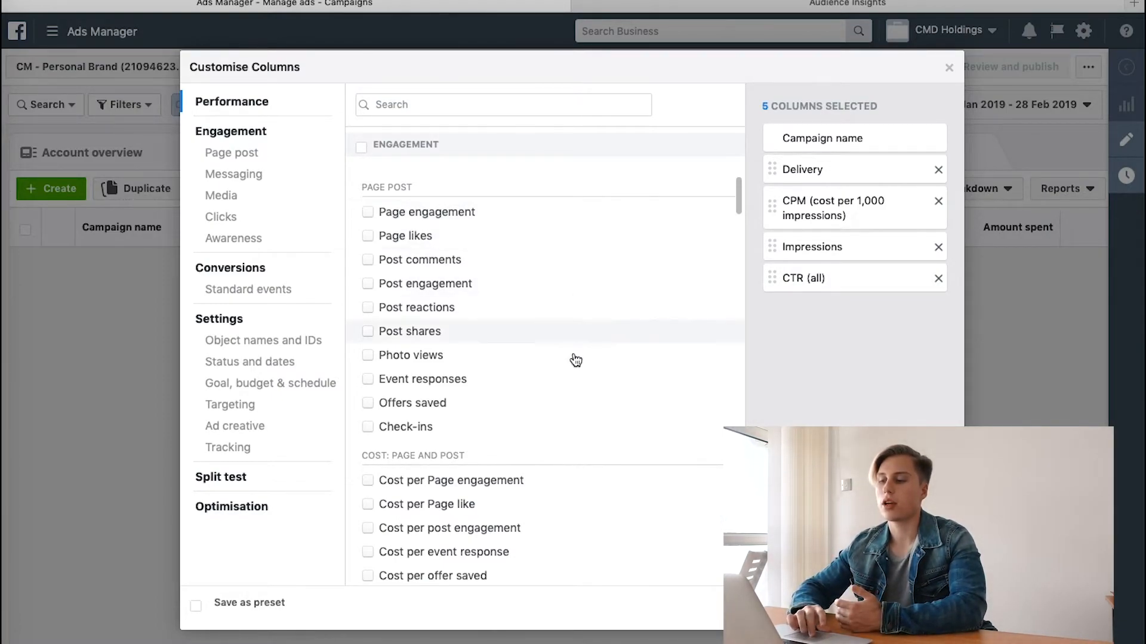
{"action": "mouse_move", "coordinate": [551, 441]}
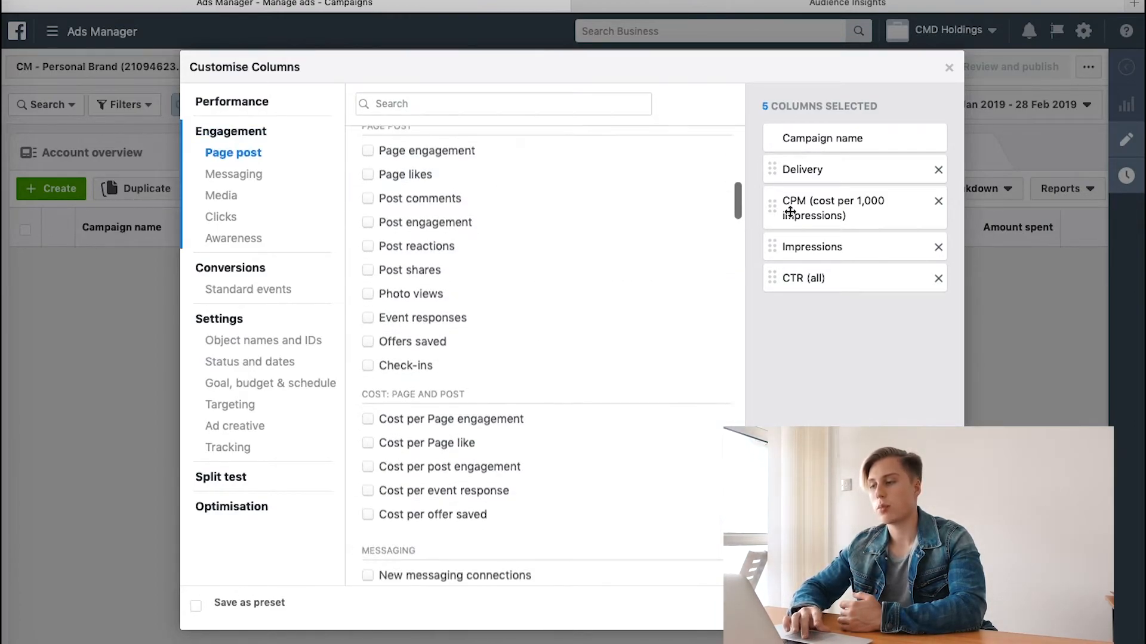
{"action": "mouse_move", "coordinate": [848, 317]}
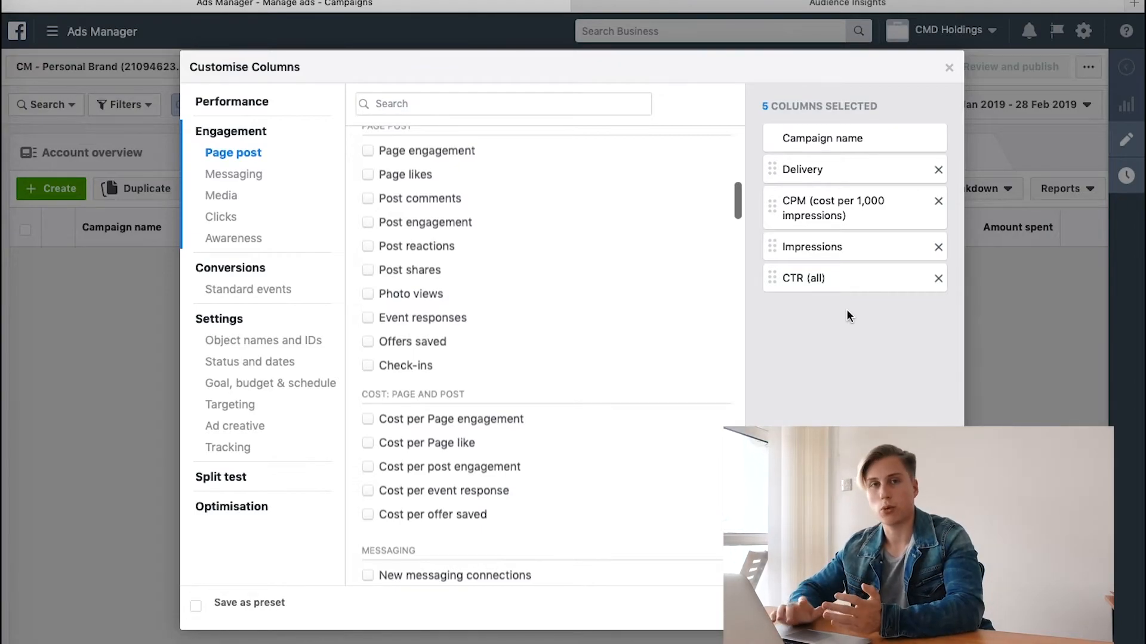
{"action": "mouse_move", "coordinate": [583, 289]}
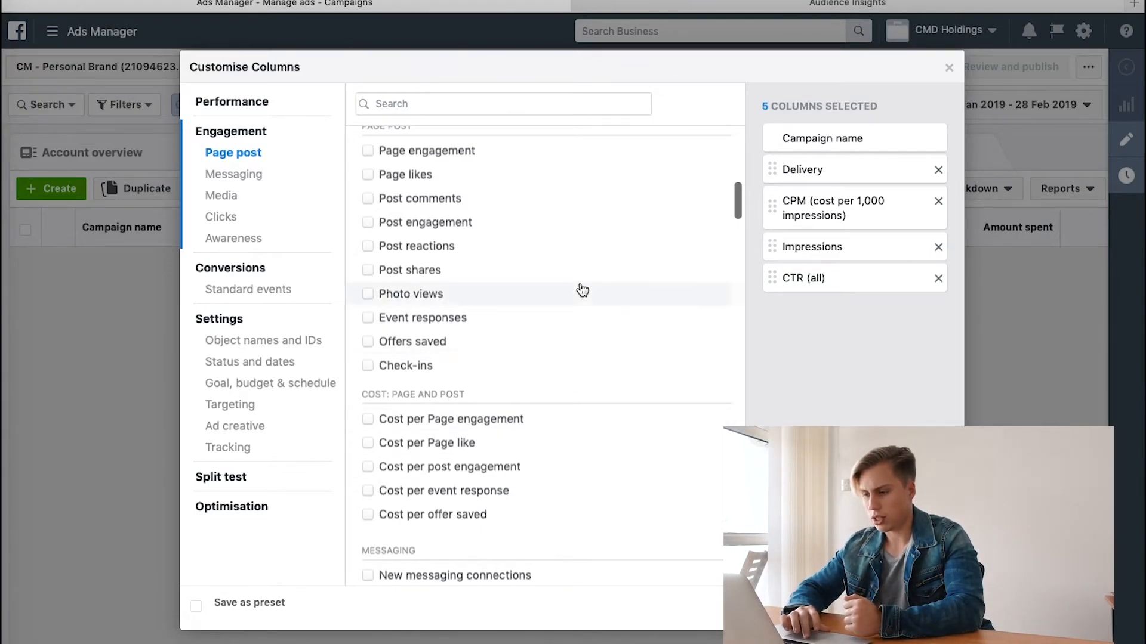
{"action": "scroll", "scroll_direction": "down", "scroll_amount": 3}
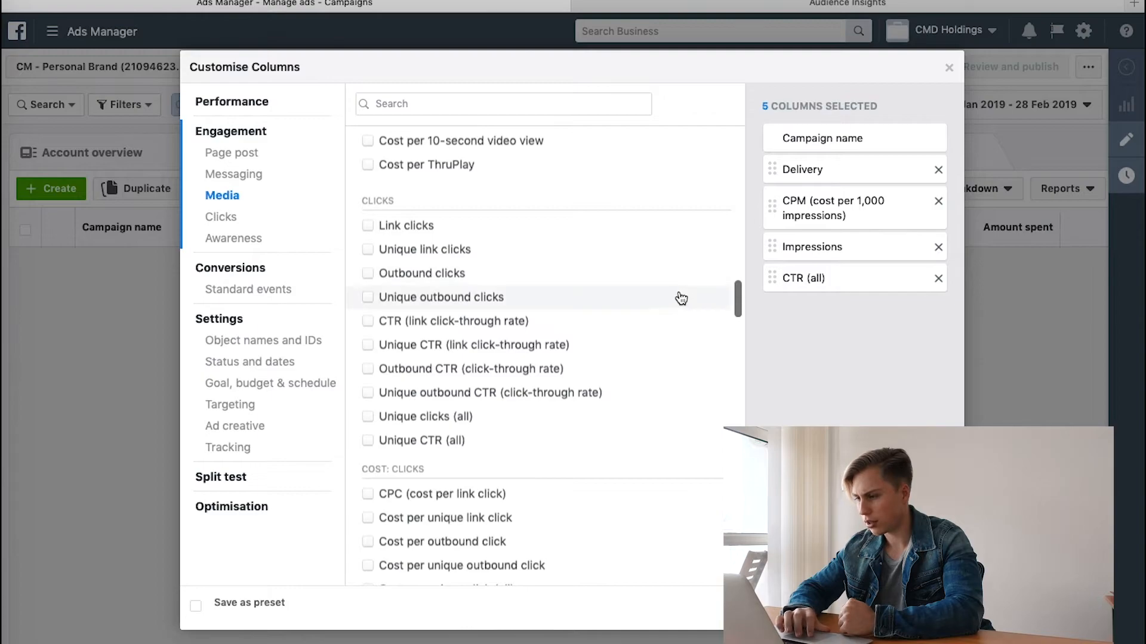
Step: Swap CTR (all) for CTR (link click-through rate) and add Link clicks
{"action": "left_click", "coordinate": [938, 279]}
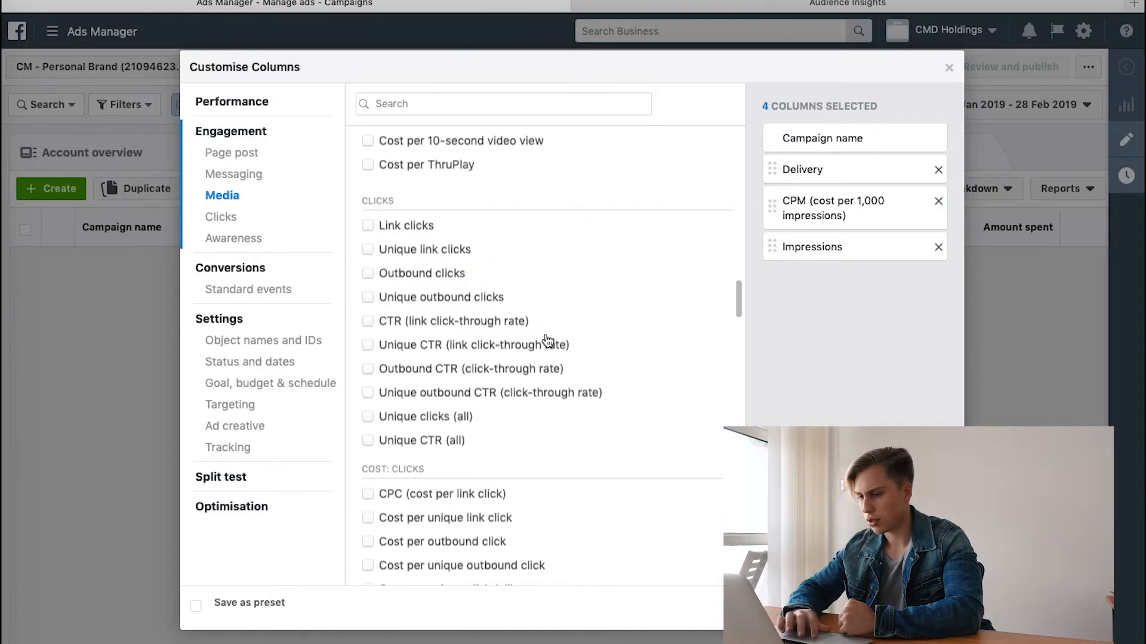
{"action": "left_click", "coordinate": [367, 321]}
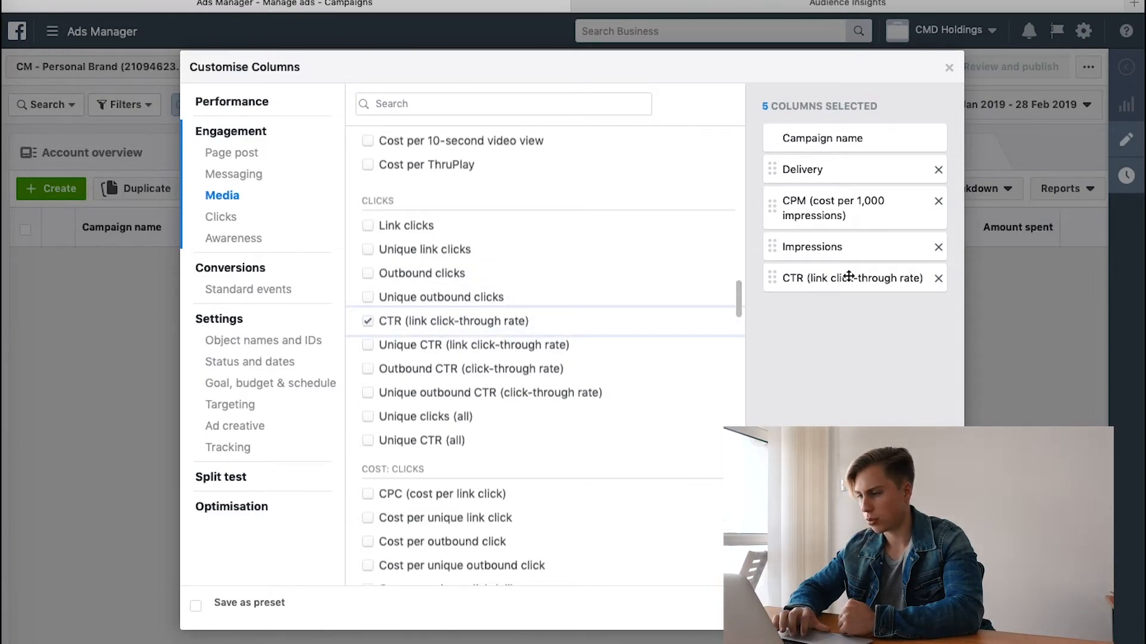
{"action": "mouse_move", "coordinate": [482, 333]}
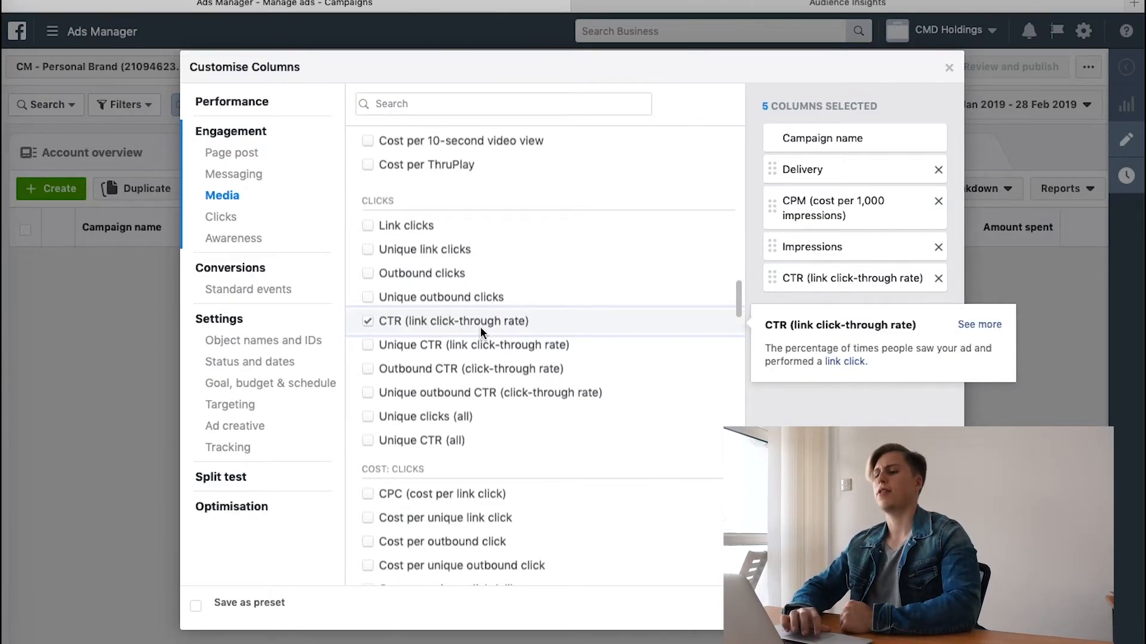
{"action": "mouse_move", "coordinate": [522, 335]}
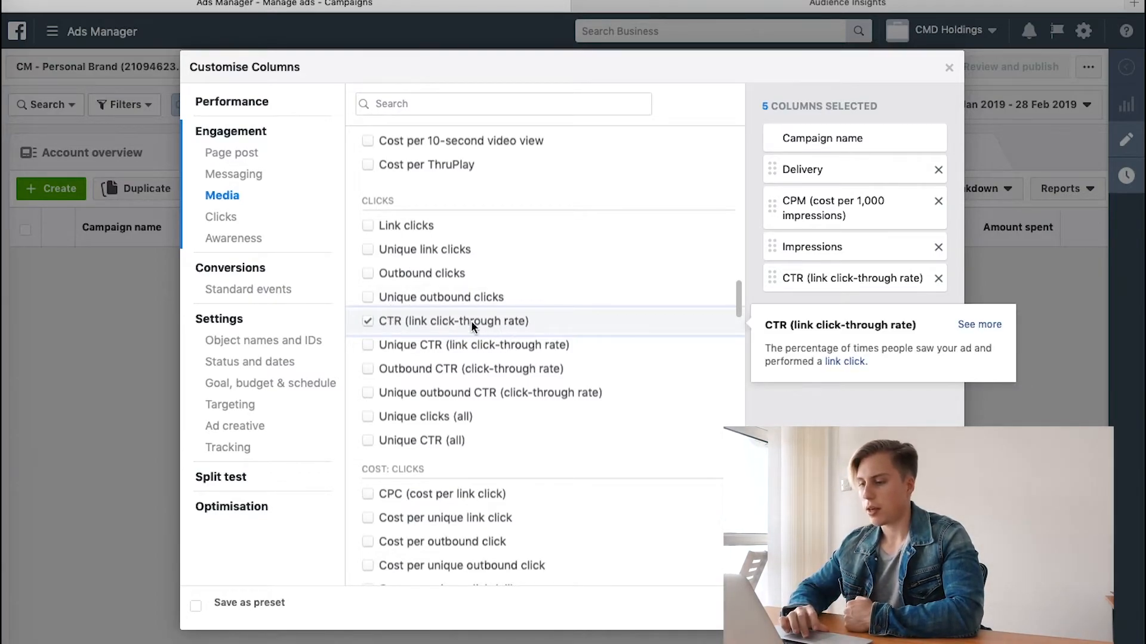
{"action": "left_click", "coordinate": [367, 226]}
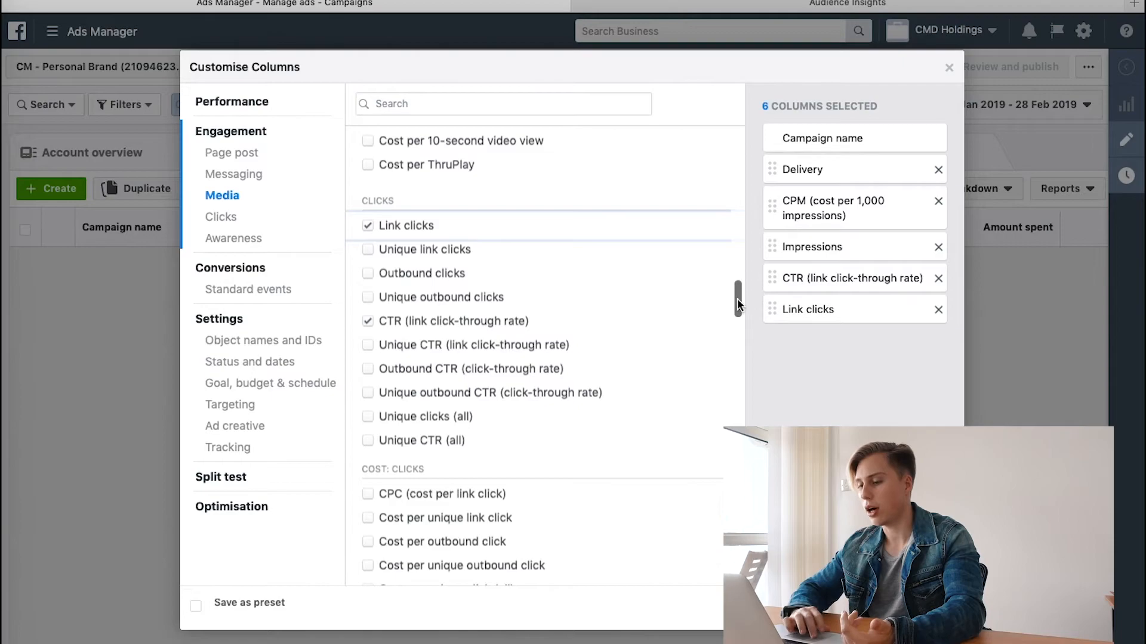
{"action": "scroll", "scroll_direction": "down", "scroll_amount": 3}
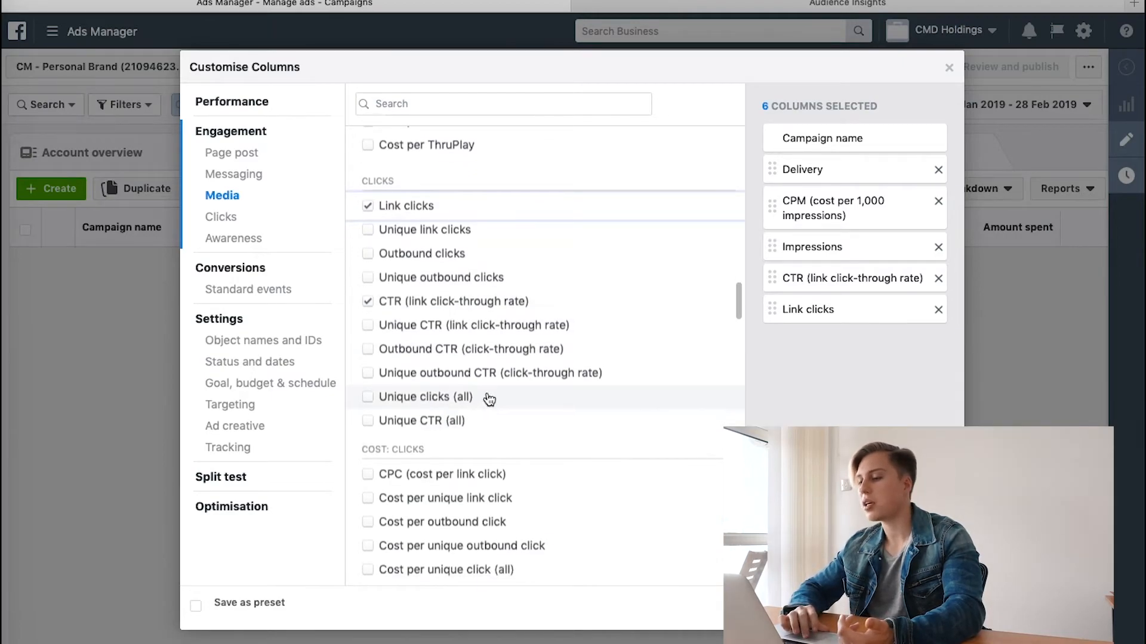
{"action": "mouse_move", "coordinate": [488, 402]}
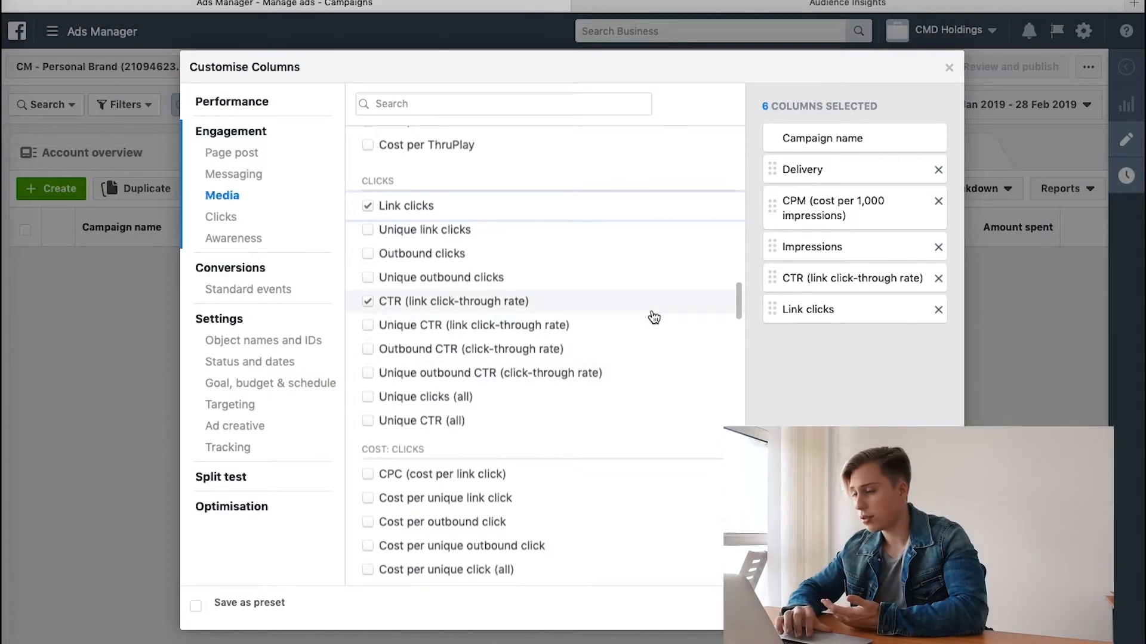
{"action": "scroll", "scroll_direction": "down", "scroll_amount": 3}
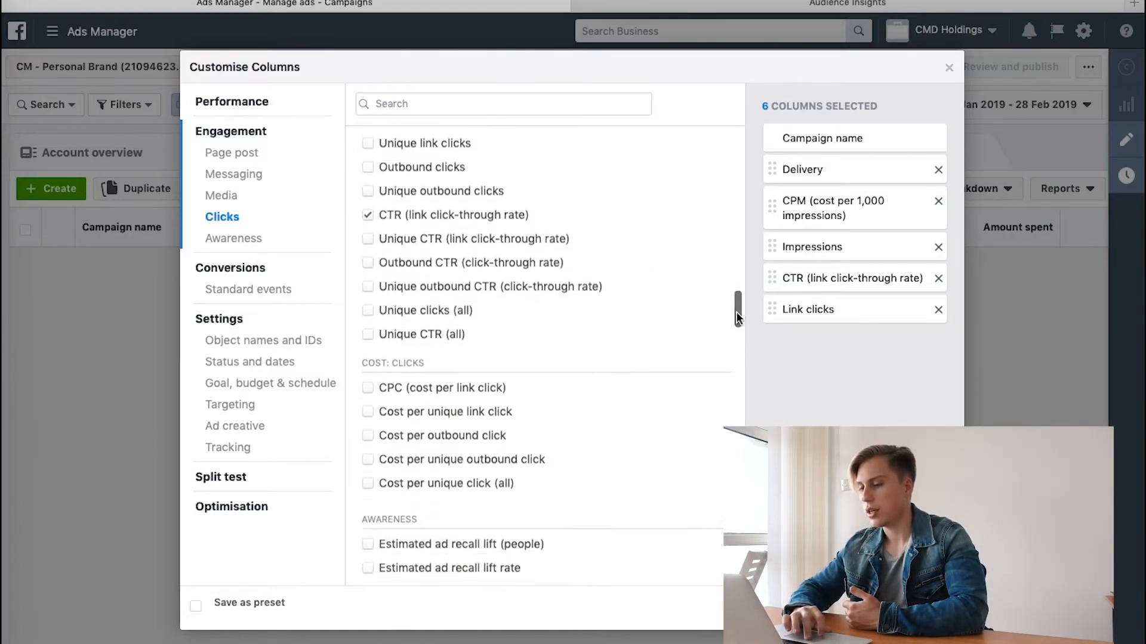
Step: Add CPC (cost per link click) under Cost: Clicks and scroll on to Standard events
{"action": "left_click", "coordinate": [367, 259]}
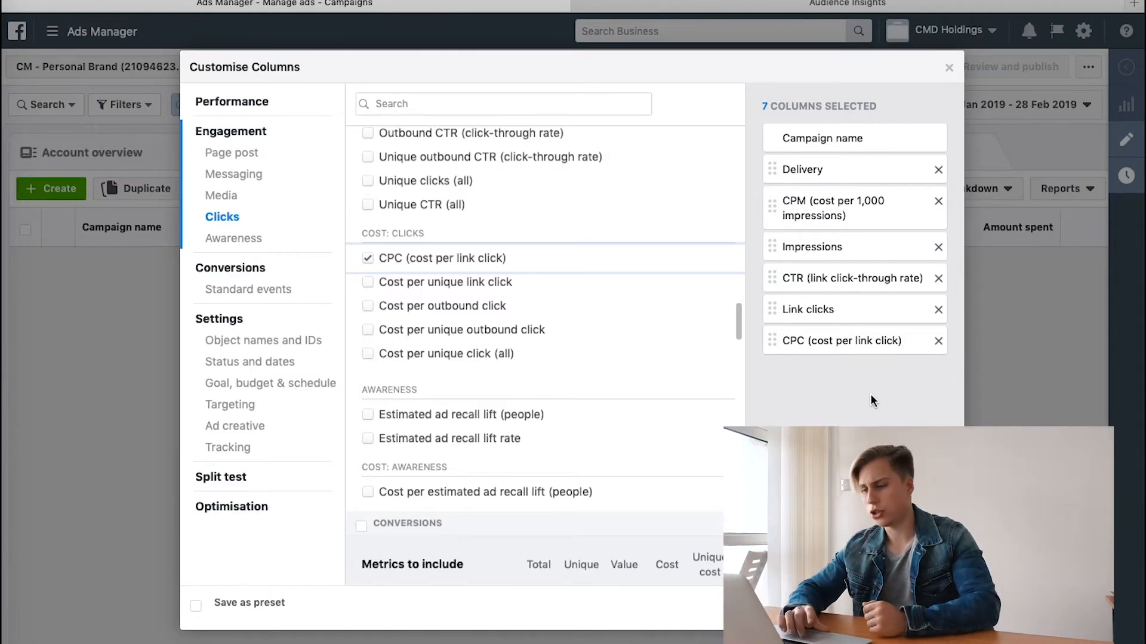
{"action": "scroll", "scroll_direction": "down", "scroll_amount": 3}
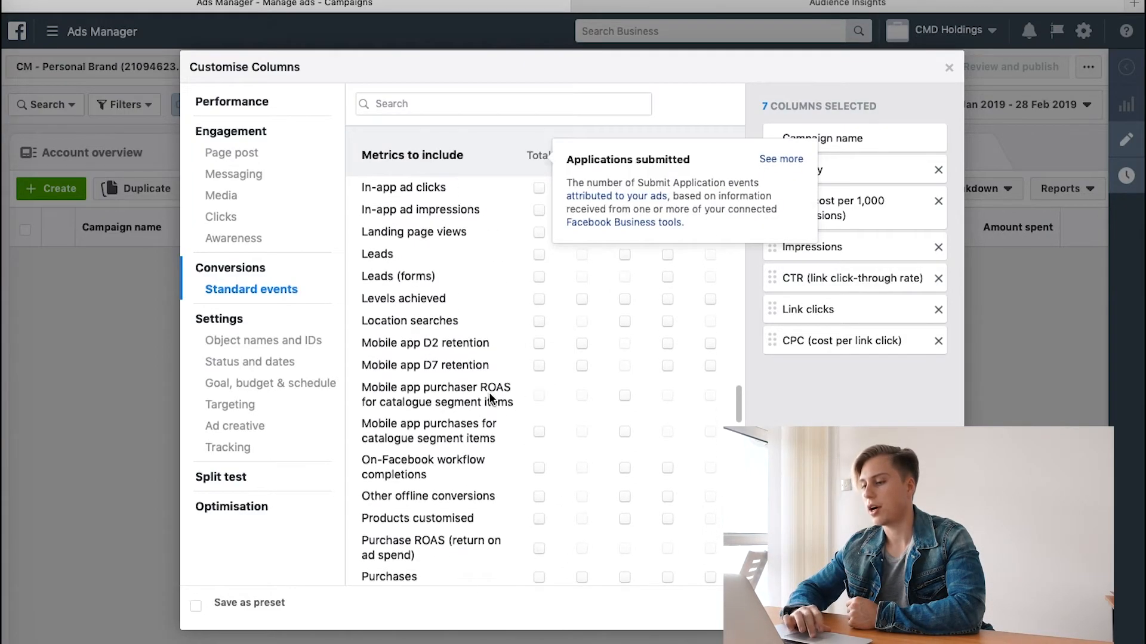
Step: Add the Adds to cart total and untick Website adds to cart
{"action": "scroll", "scroll_direction": "down", "scroll_amount": 3}
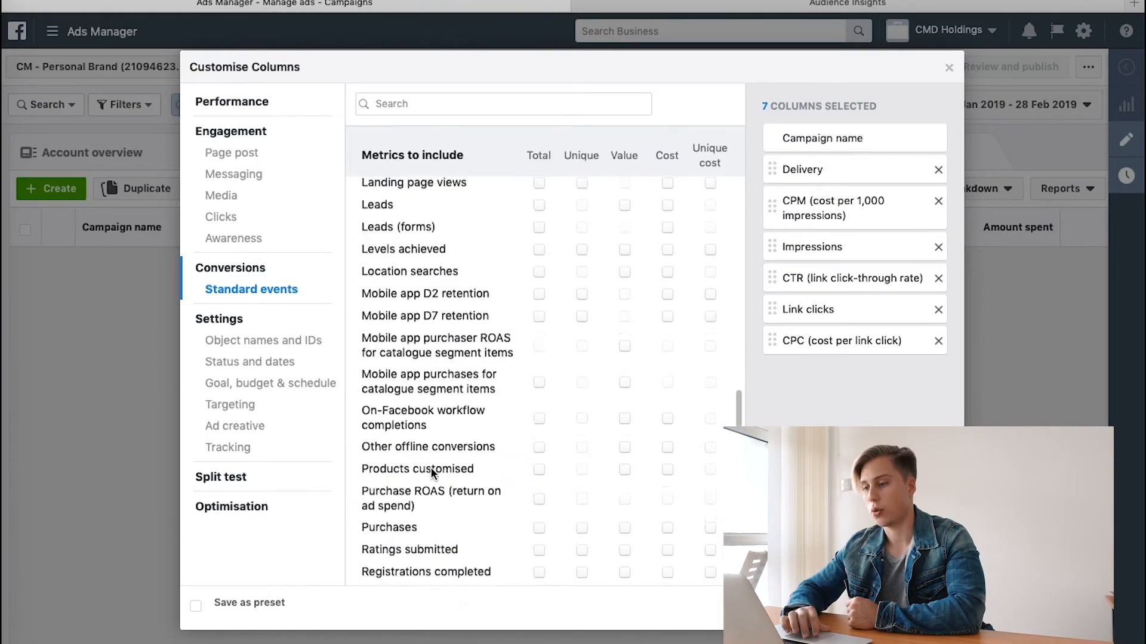
{"action": "left_click", "coordinate": [220, 216]}
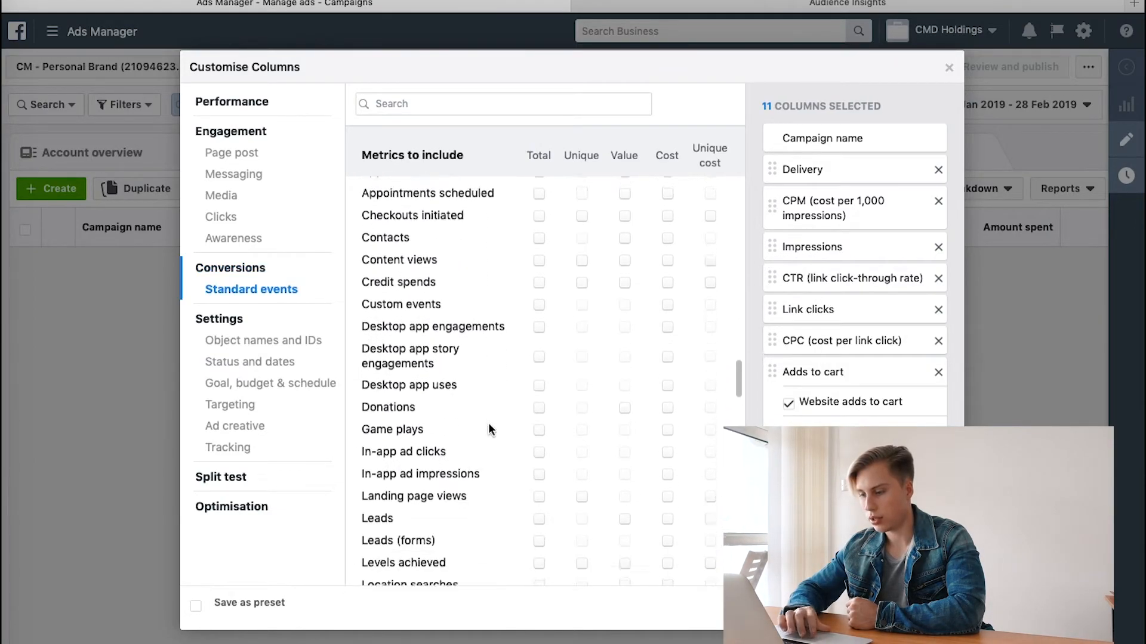
{"action": "scroll", "scroll_direction": "down", "scroll_amount": 3}
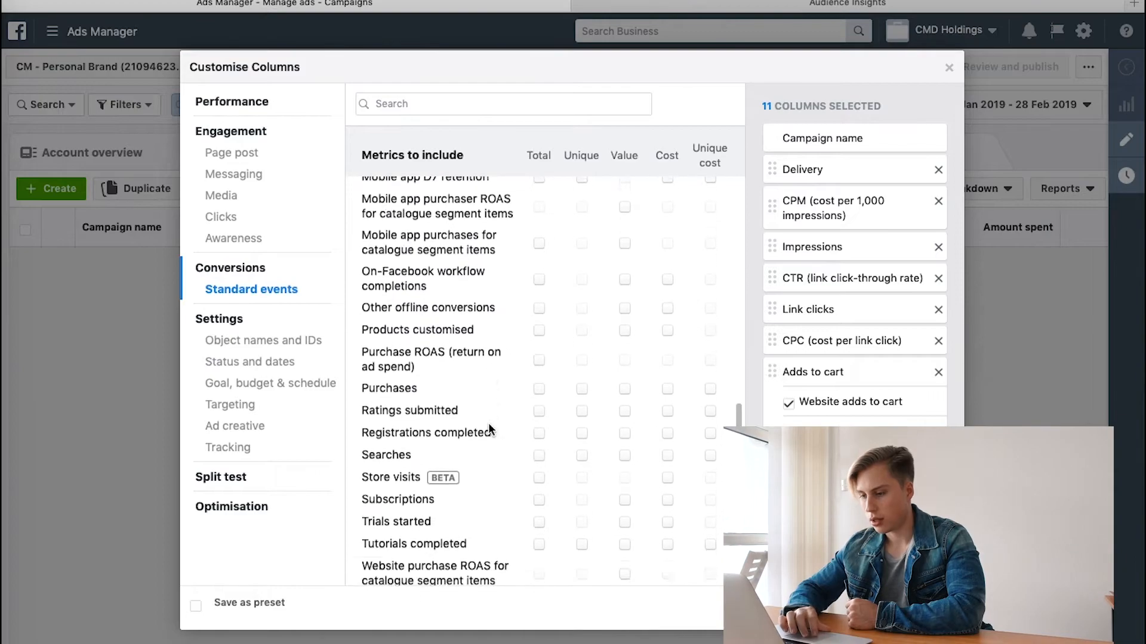
{"action": "scroll", "scroll_direction": "down", "scroll_amount": 3}
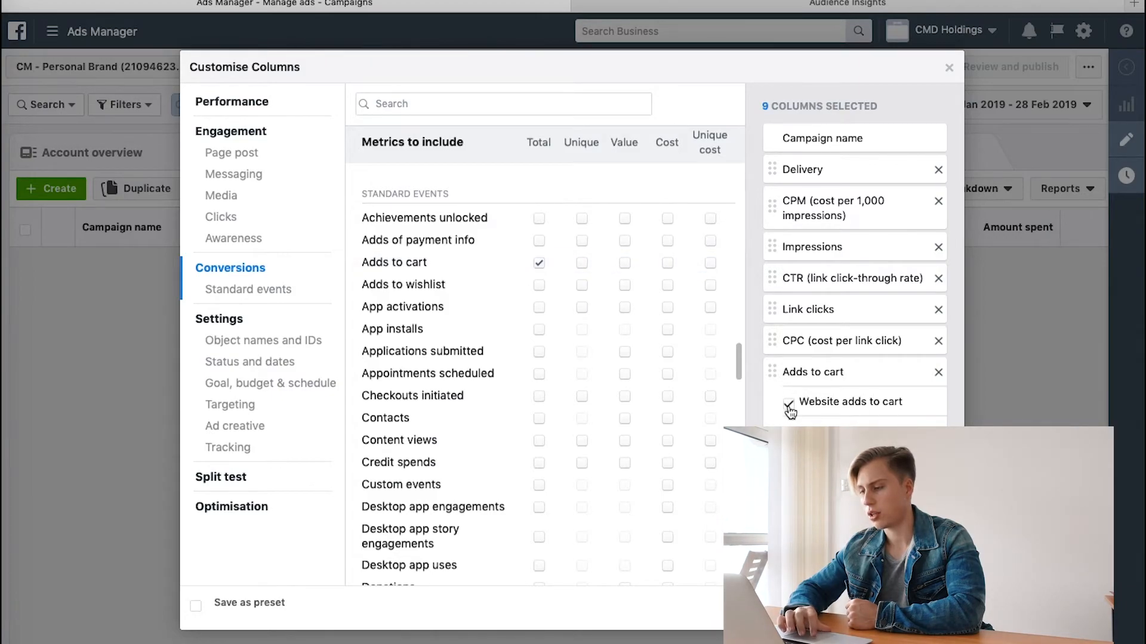
{"action": "left_click", "coordinate": [789, 402]}
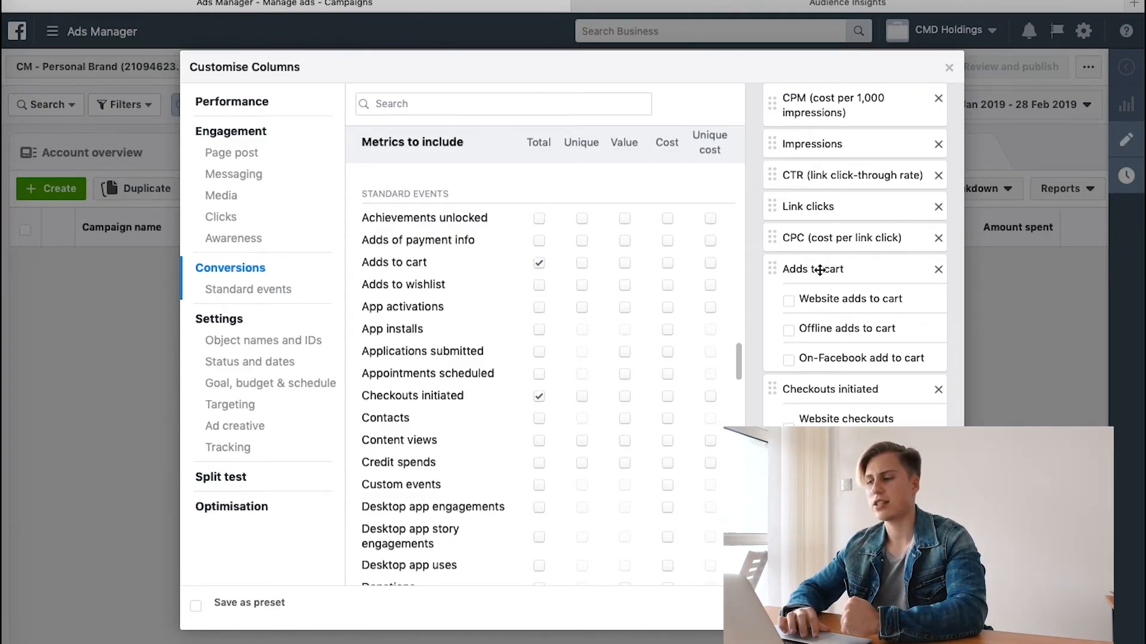
{"action": "mouse_move", "coordinate": [865, 299]}
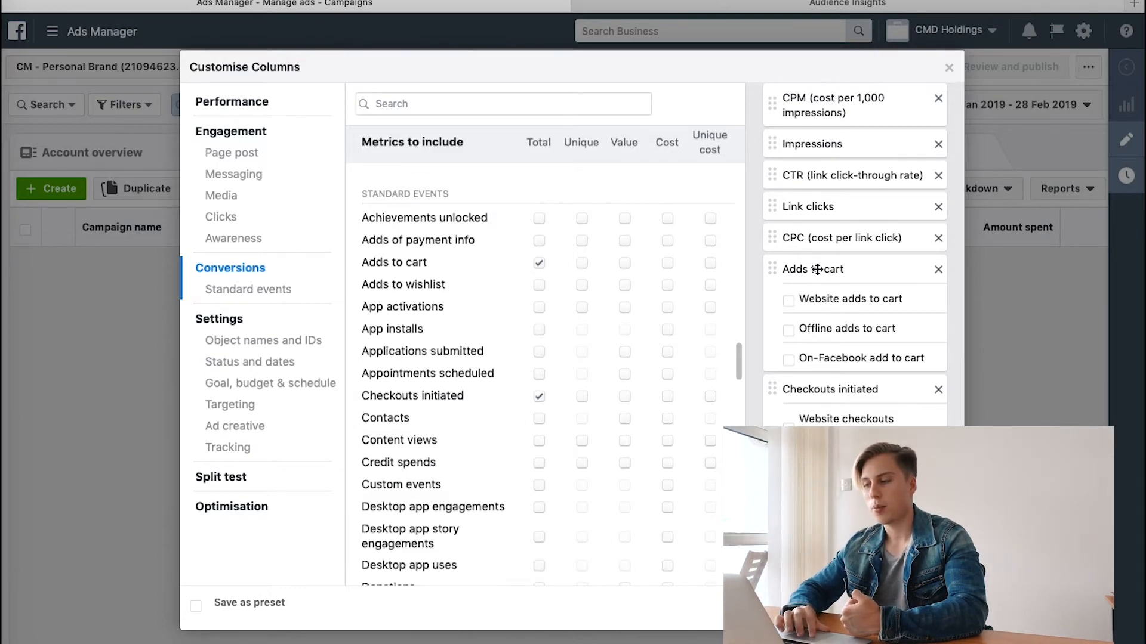
{"action": "mouse_move", "coordinate": [791, 307]}
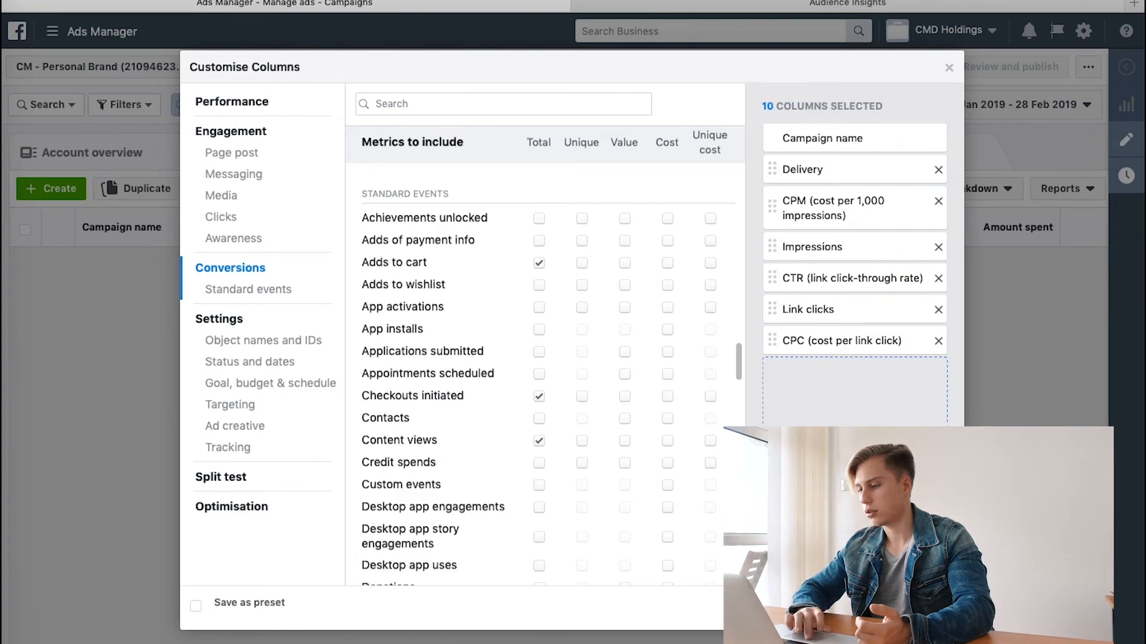
Step: Add Amount spent via an 'amoun' search and move it right after Campaign name
{"action": "scroll", "scroll_direction": "down", "scroll_amount": 3}
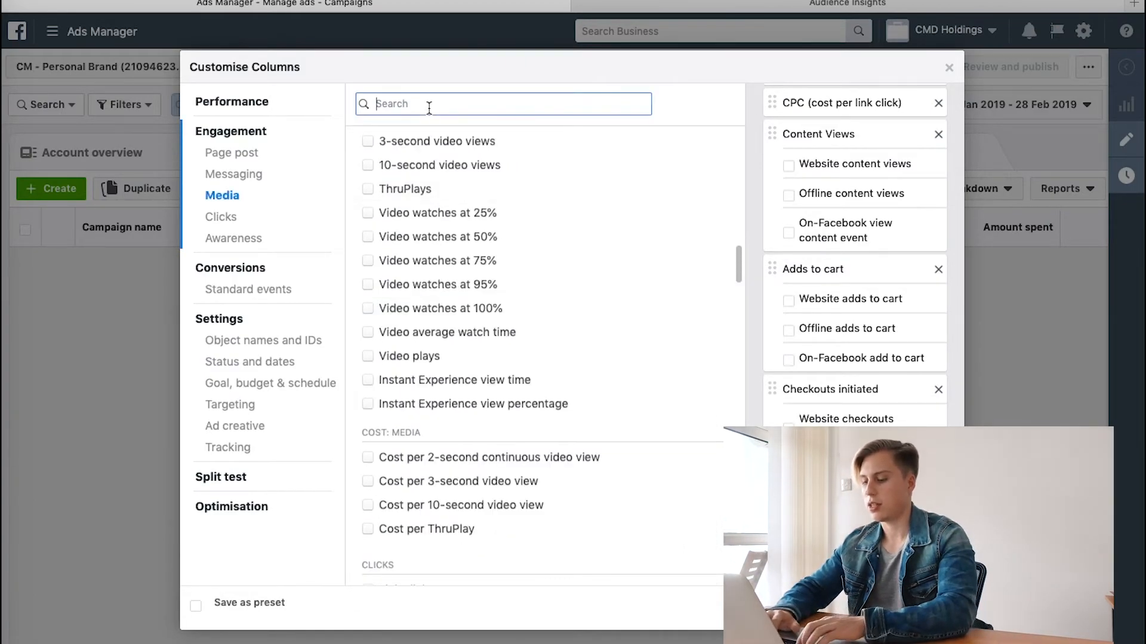
{"action": "type", "text": "amoun"}
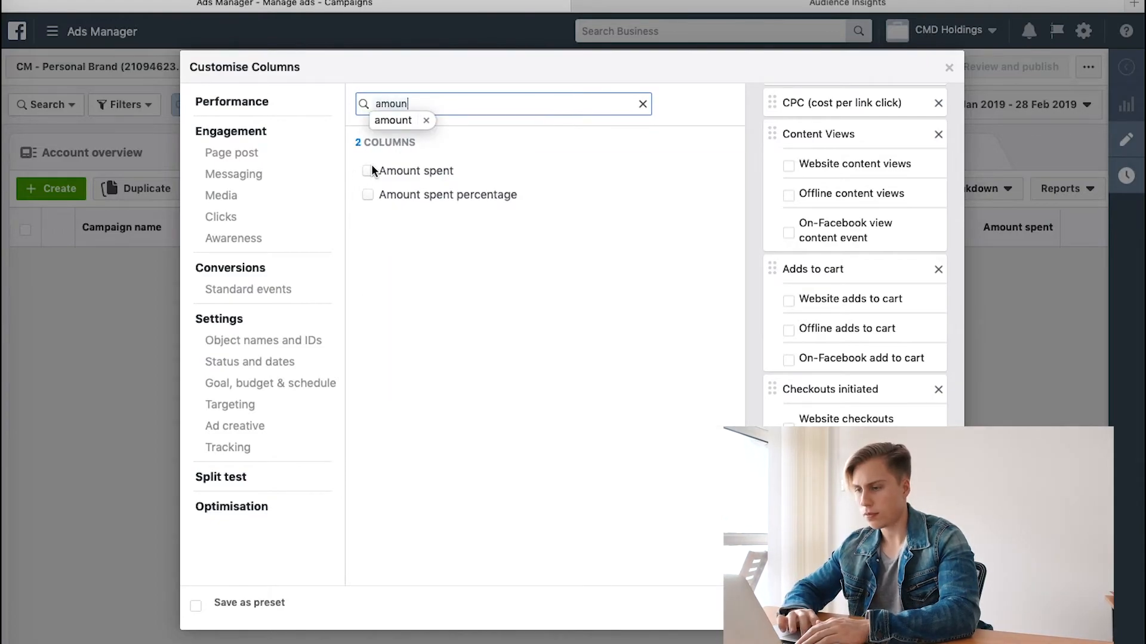
{"action": "left_click", "coordinate": [367, 171]}
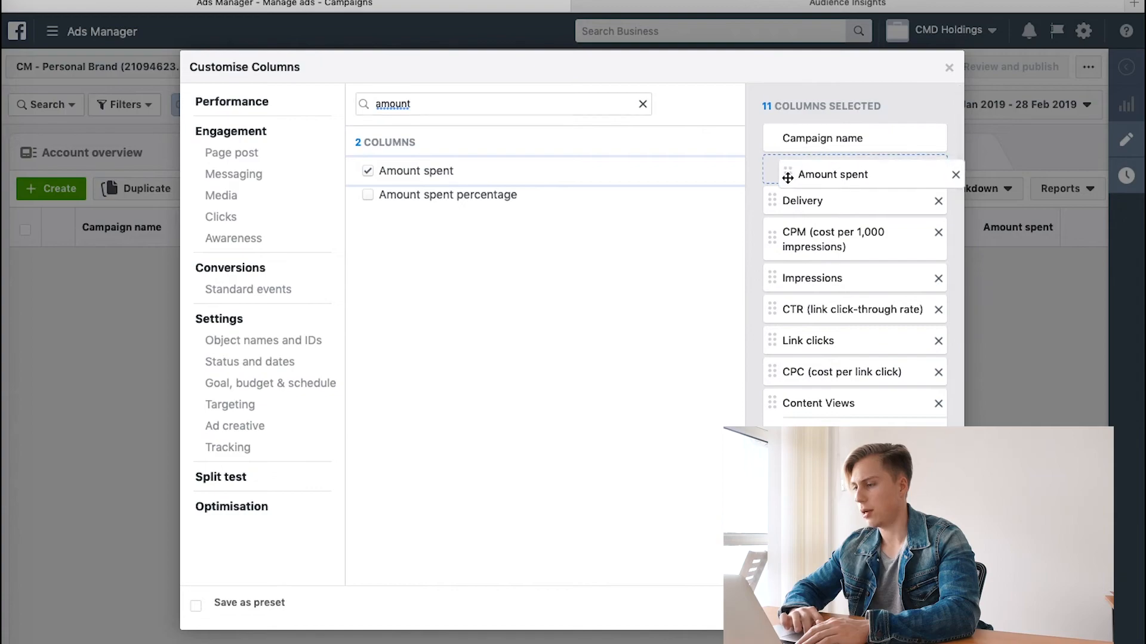
{"action": "left_click_drag", "start_coordinate": [832, 173], "coordinate": [831, 201]}
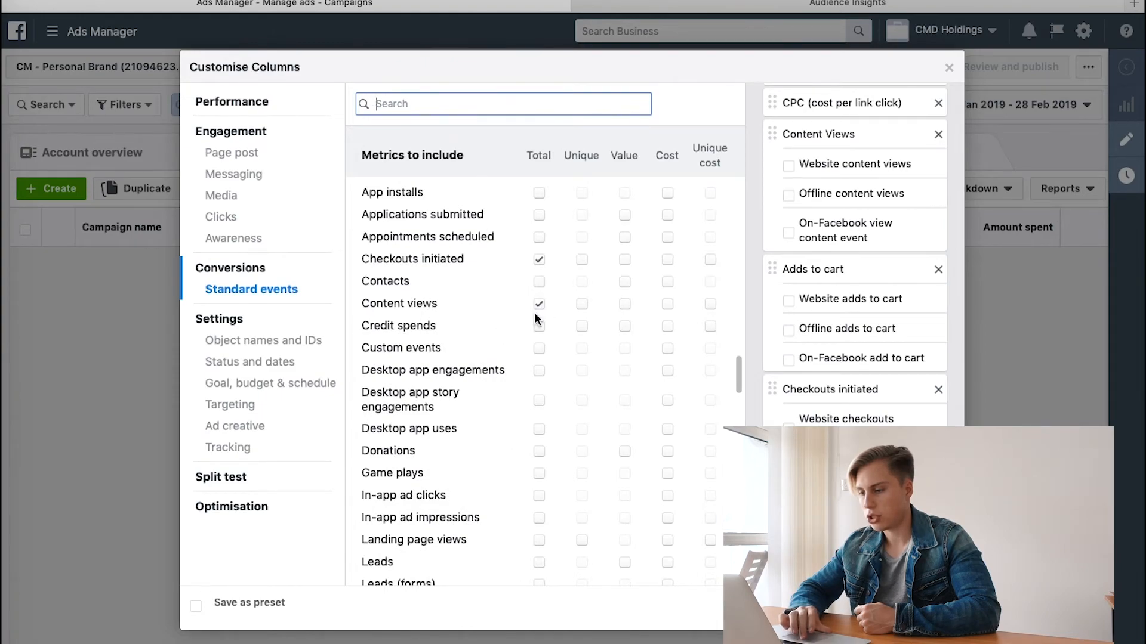
{"action": "mouse_move", "coordinate": [483, 454]}
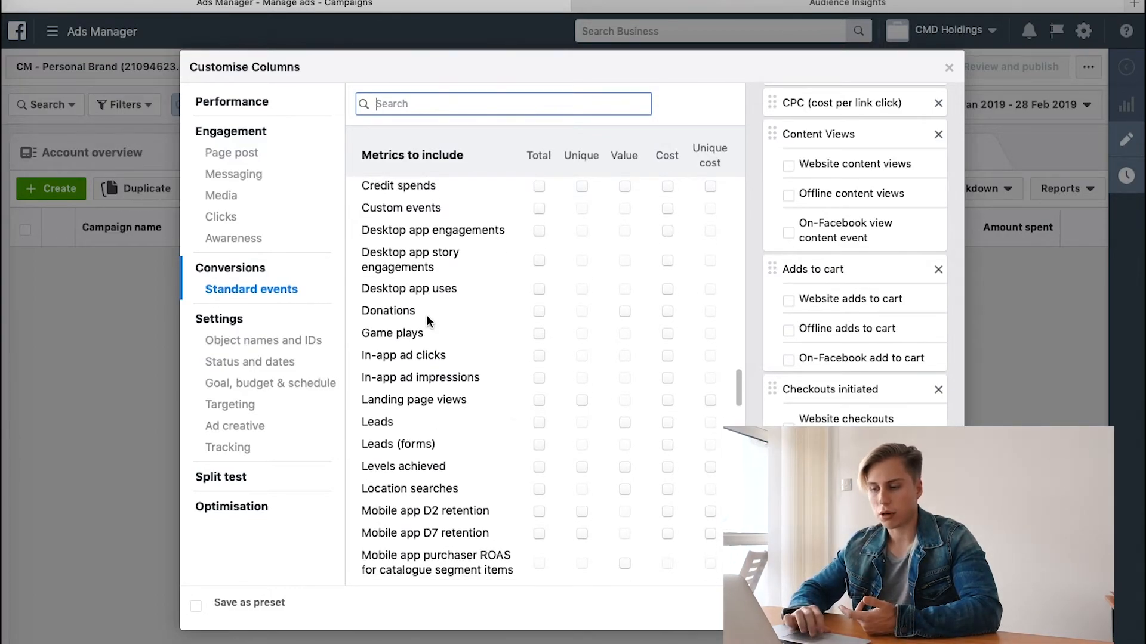
Step: Add the Purchases and Purchase ROAS totals under Standard events
{"action": "scroll", "scroll_direction": "down", "scroll_amount": 3}
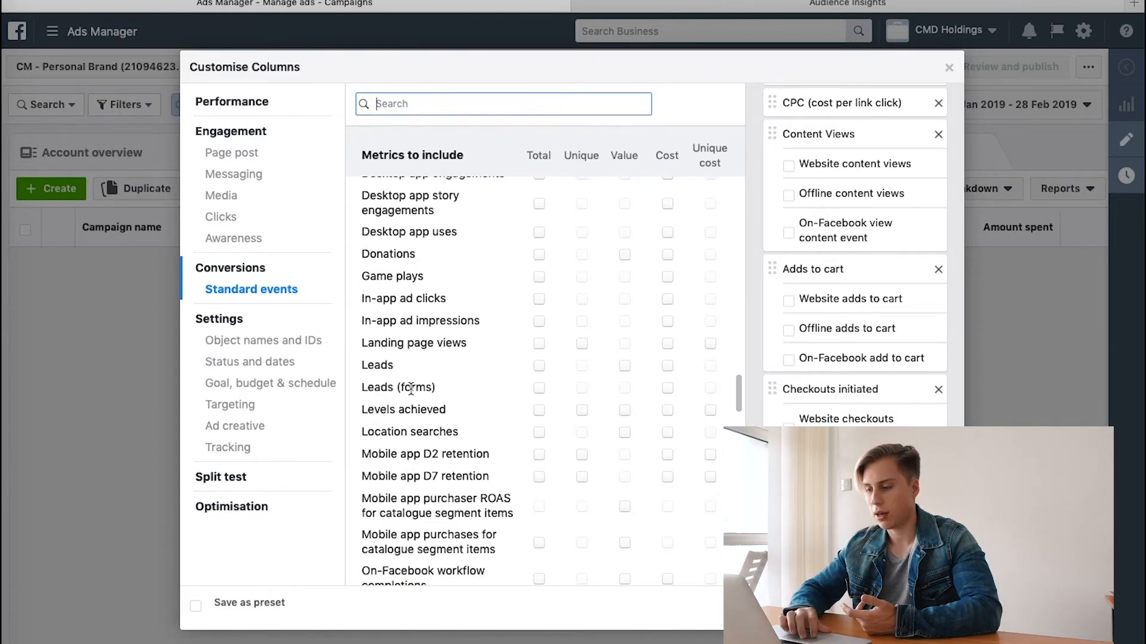
{"action": "scroll", "scroll_direction": "down", "scroll_amount": 3}
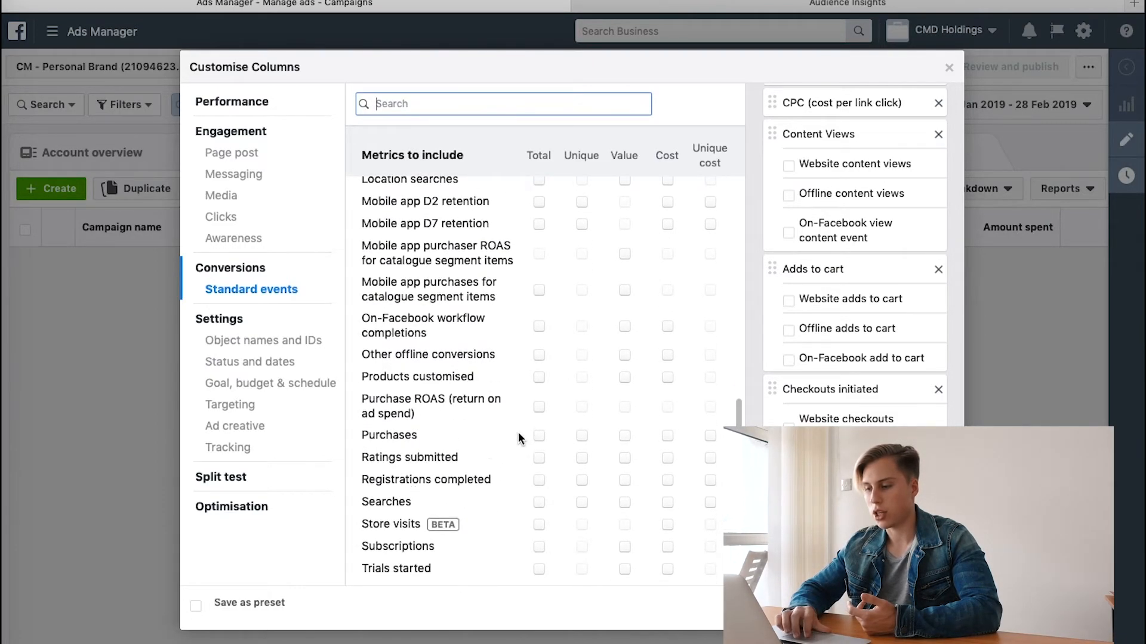
{"action": "left_click", "coordinate": [538, 436]}
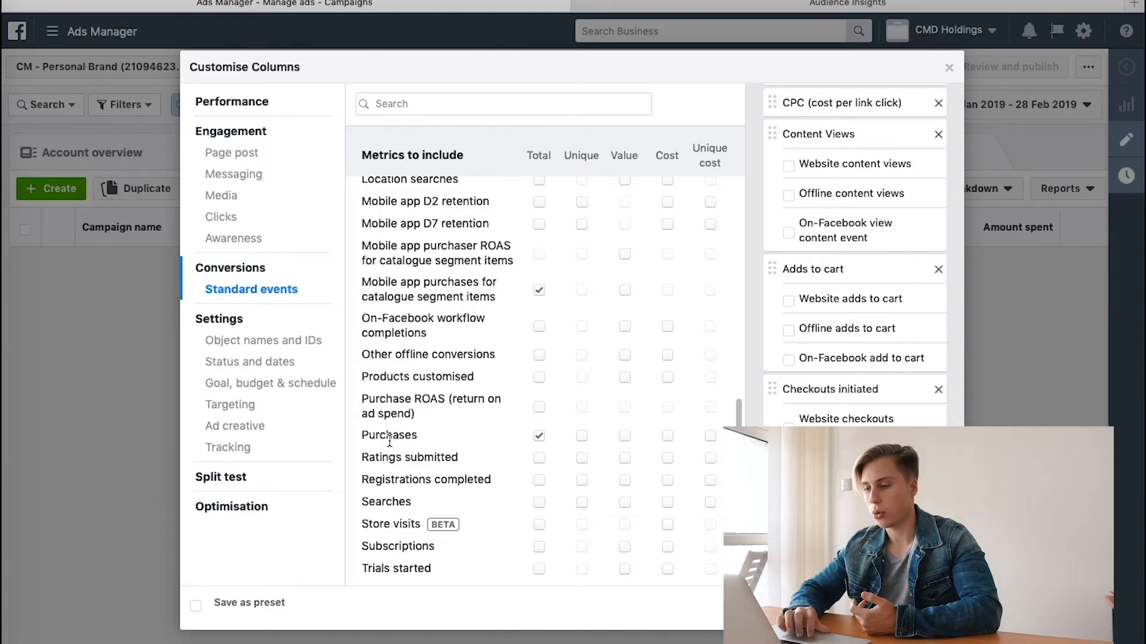
{"action": "scroll", "scroll_direction": "down", "scroll_amount": 3}
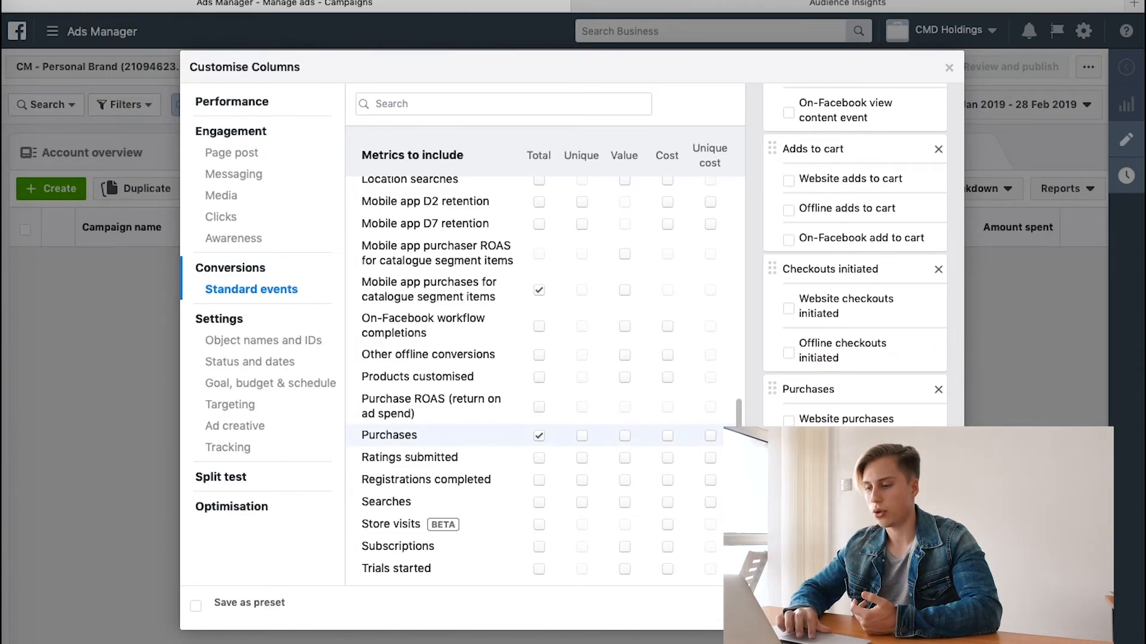
{"action": "left_click", "coordinate": [538, 407]}
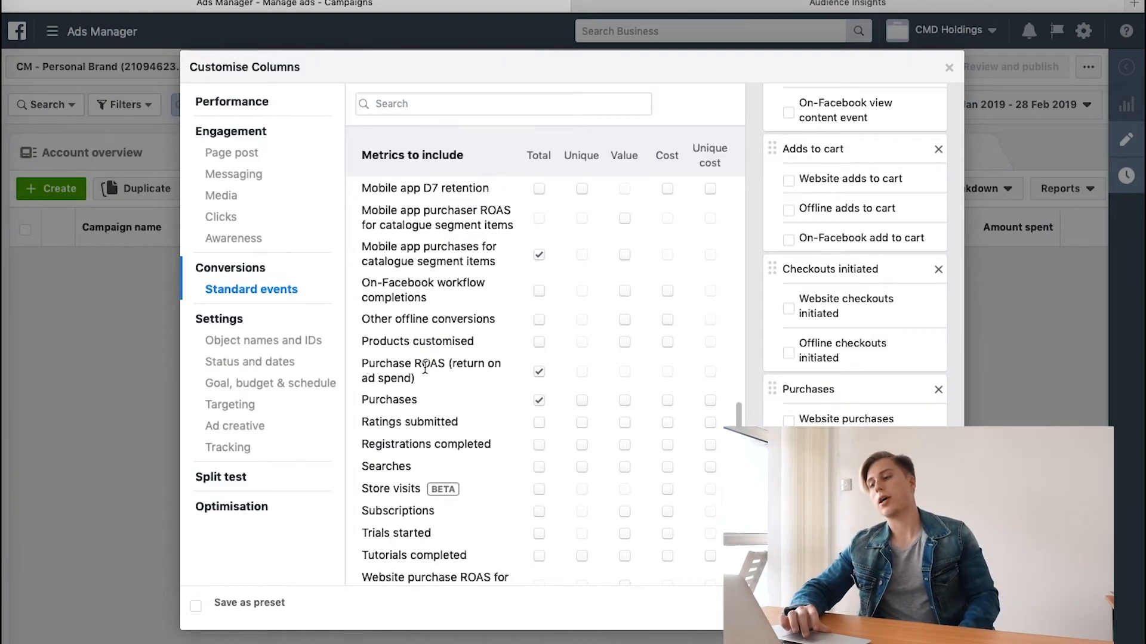
{"action": "mouse_move", "coordinate": [474, 379]}
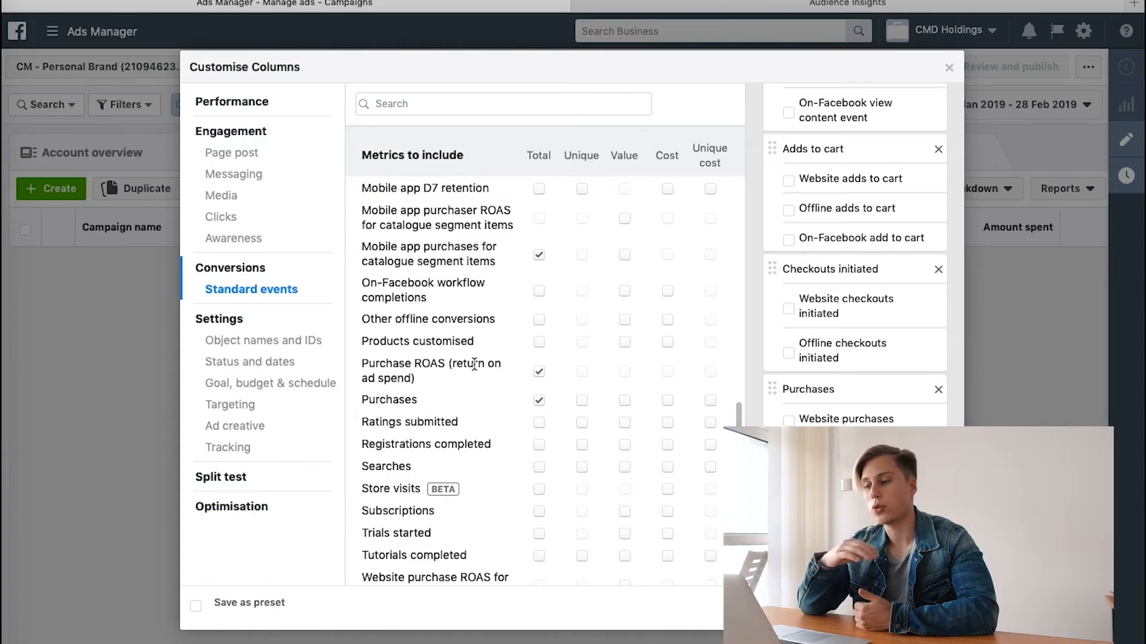
{"action": "mouse_move", "coordinate": [859, 376]}
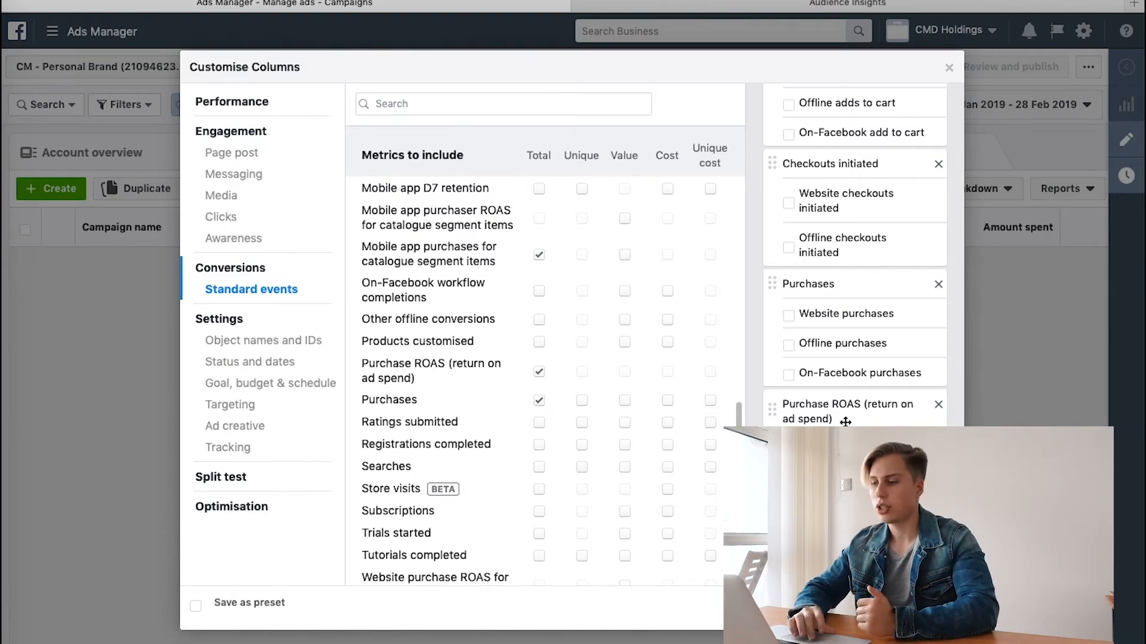
{"action": "mouse_move", "coordinate": [663, 452]}
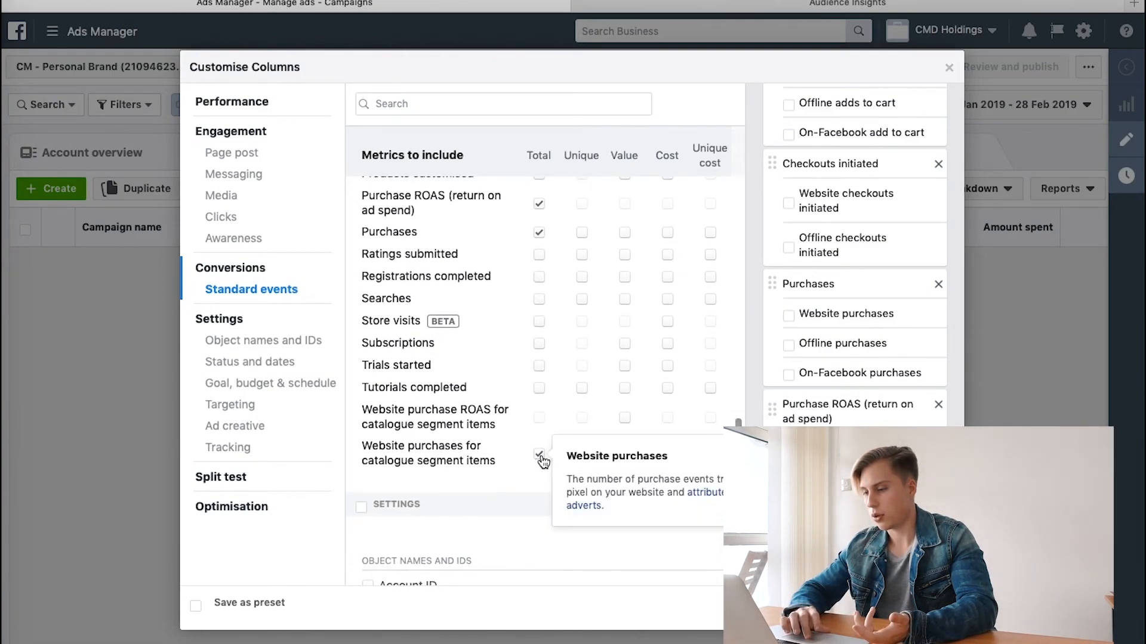
{"action": "left_click", "coordinate": [538, 454]}
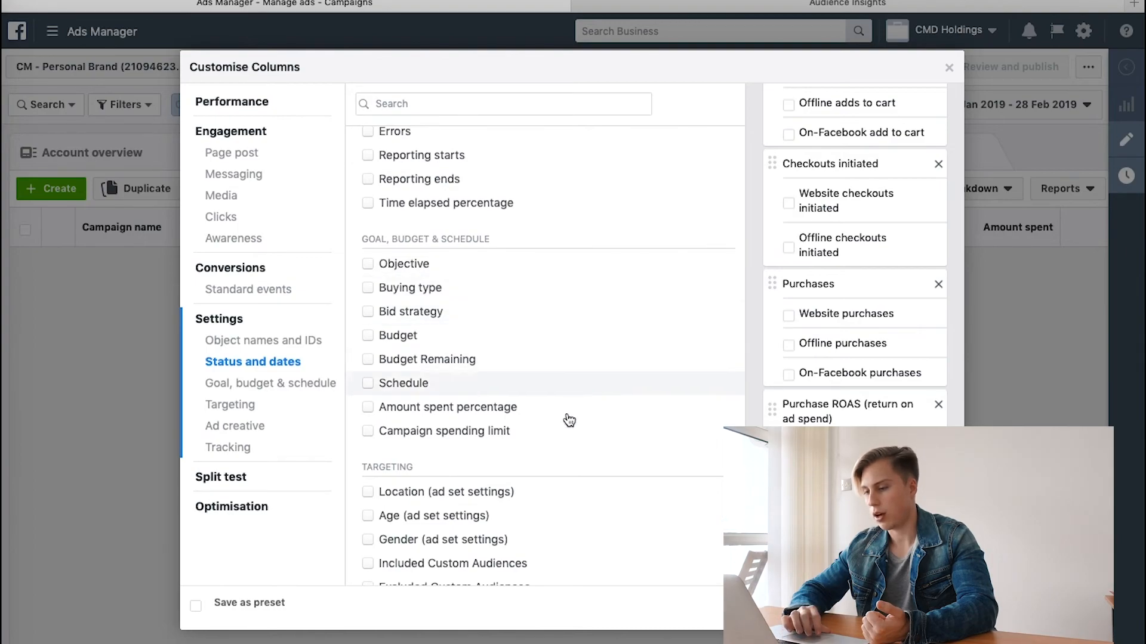
{"action": "left_click", "coordinate": [270, 383]}
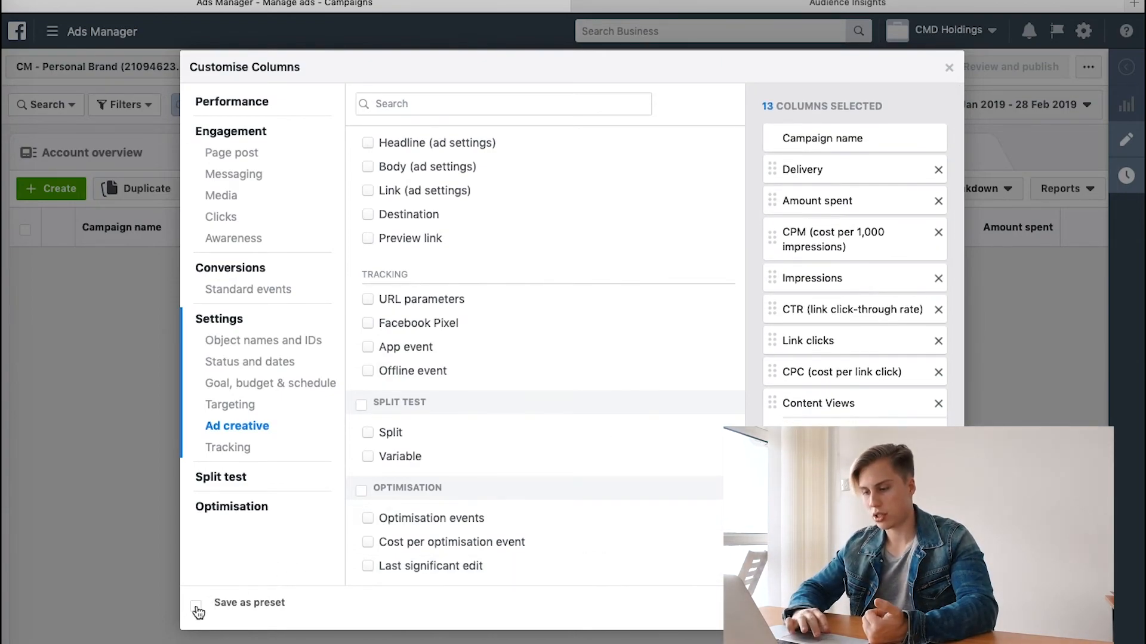
Step: Tick Save as preset and name the preset 'Courtne'
{"action": "left_click", "coordinate": [197, 604]}
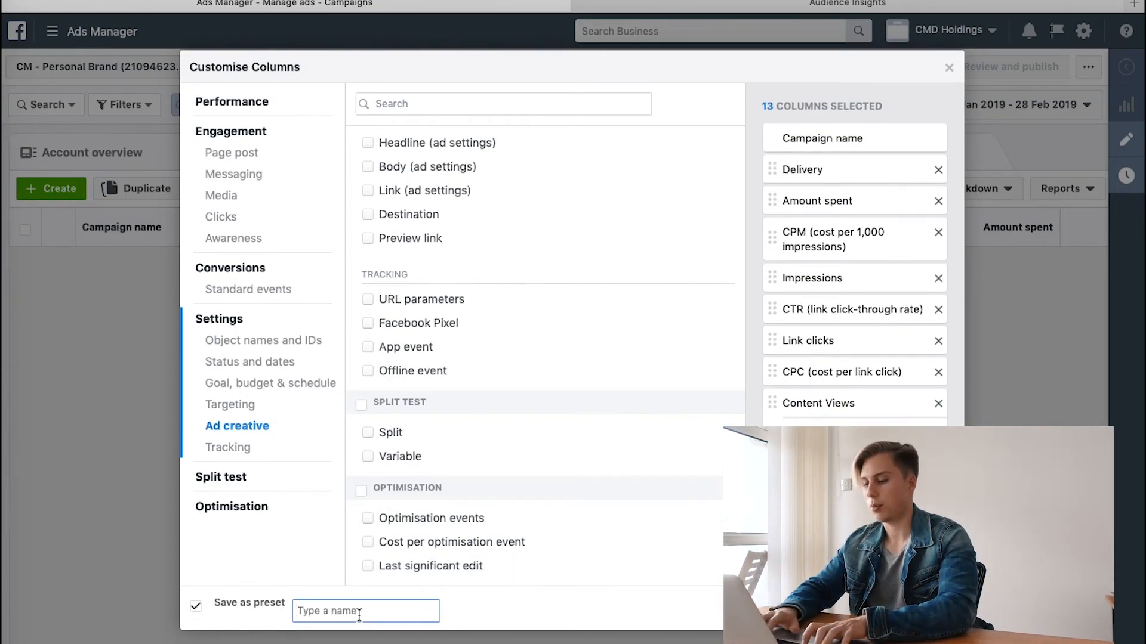
{"action": "type", "text": "Courtne"}
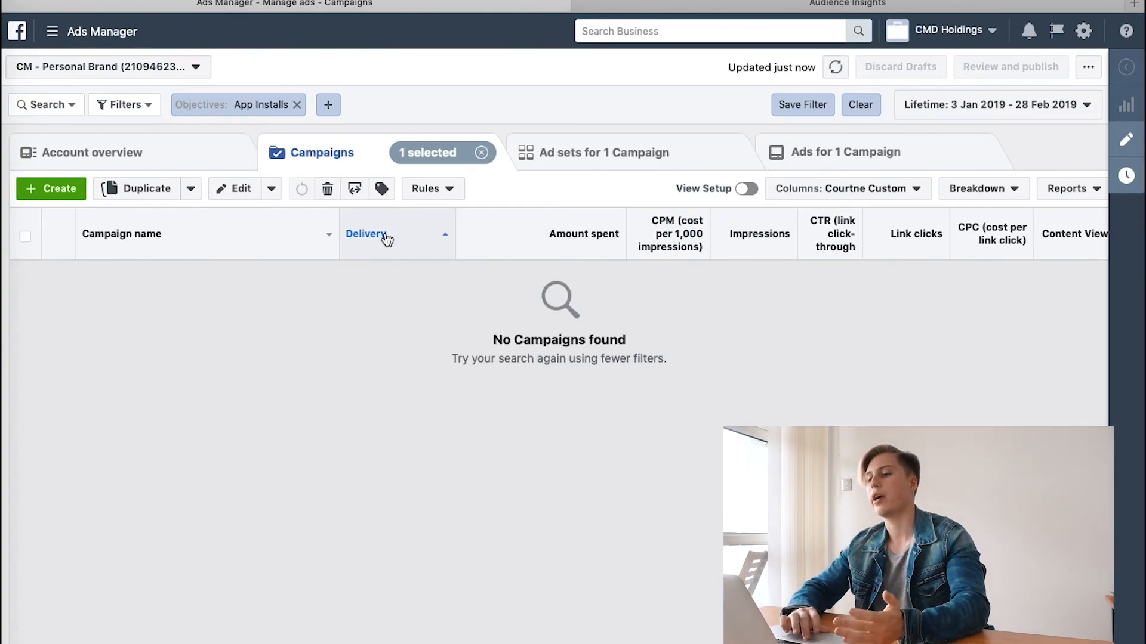
{"action": "mouse_move", "coordinate": [366, 234]}
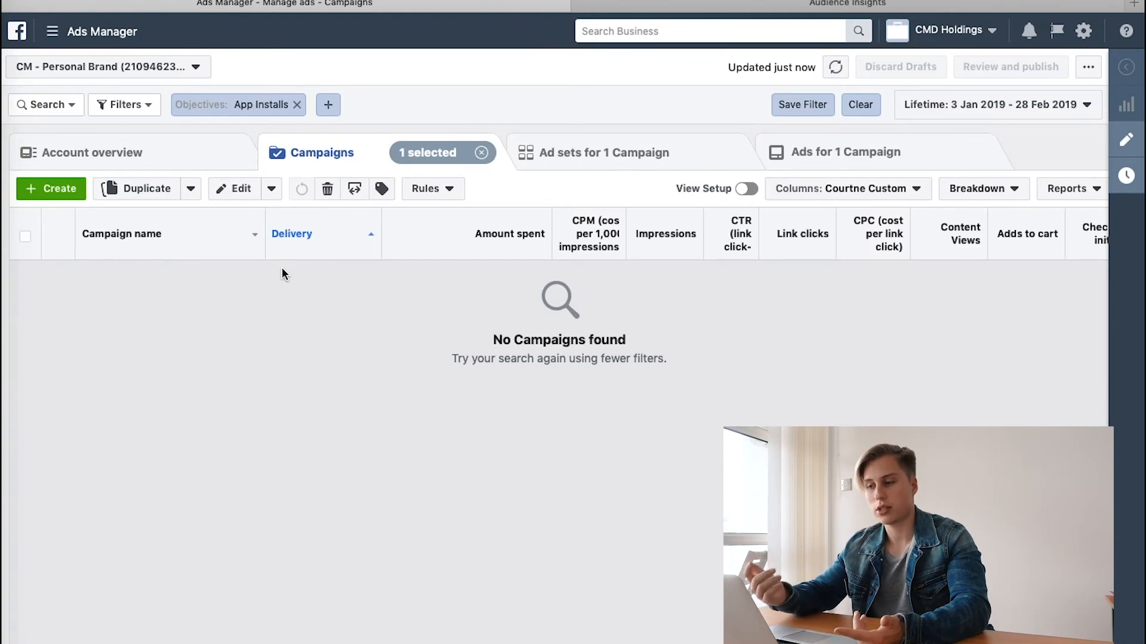
{"action": "mouse_move", "coordinate": [544, 281]}
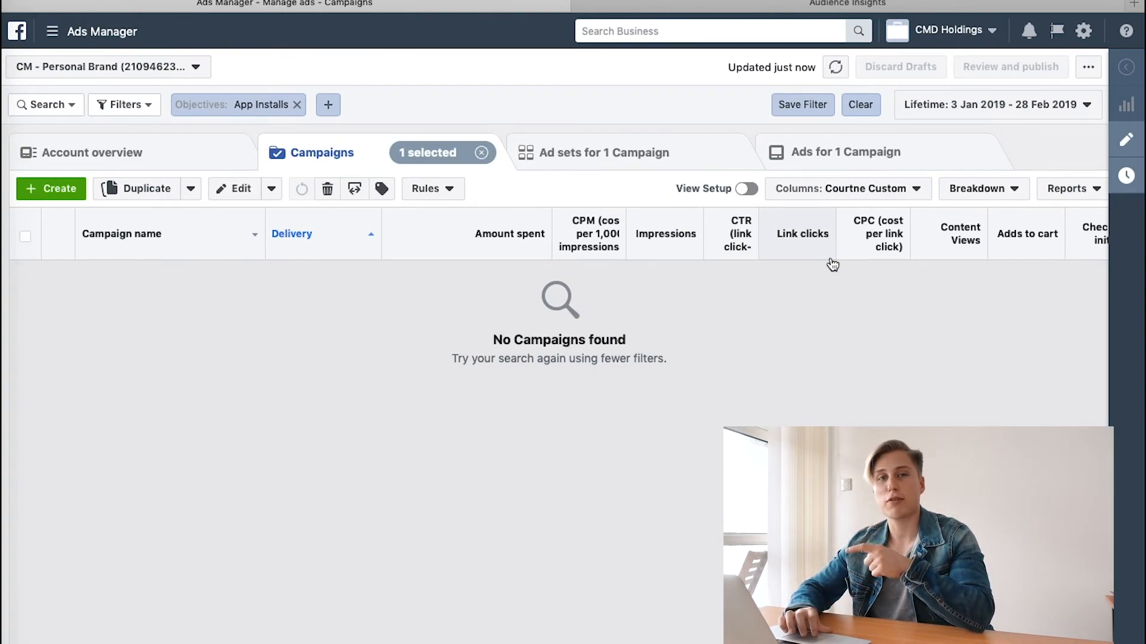
{"action": "mouse_move", "coordinate": [882, 286]}
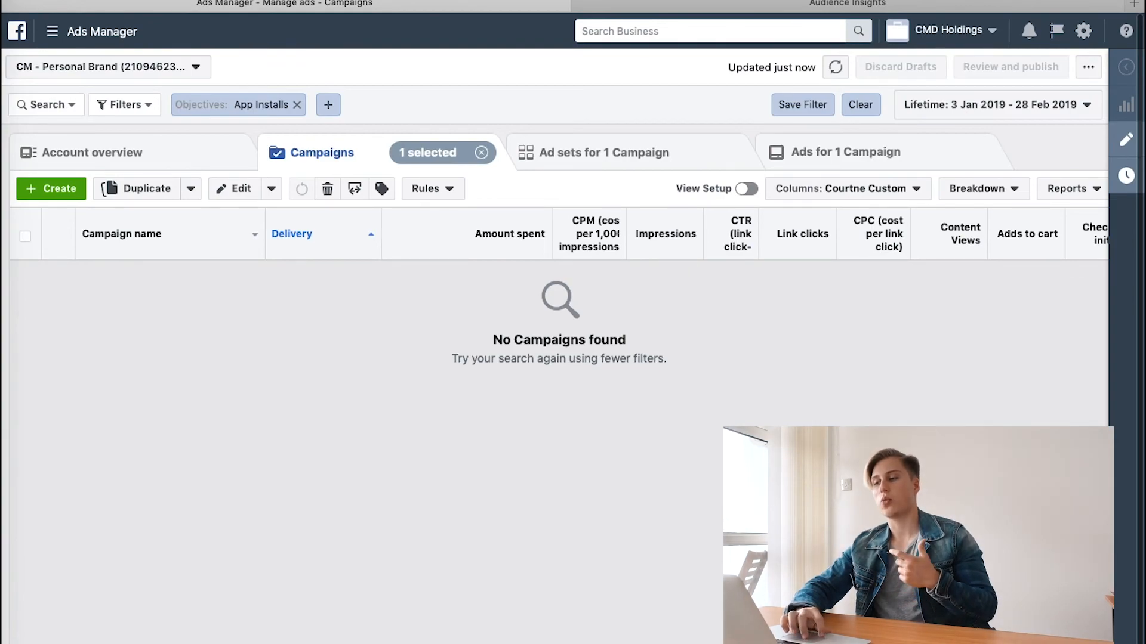
{"action": "scroll", "scroll_direction": "right", "scroll_amount": 3}
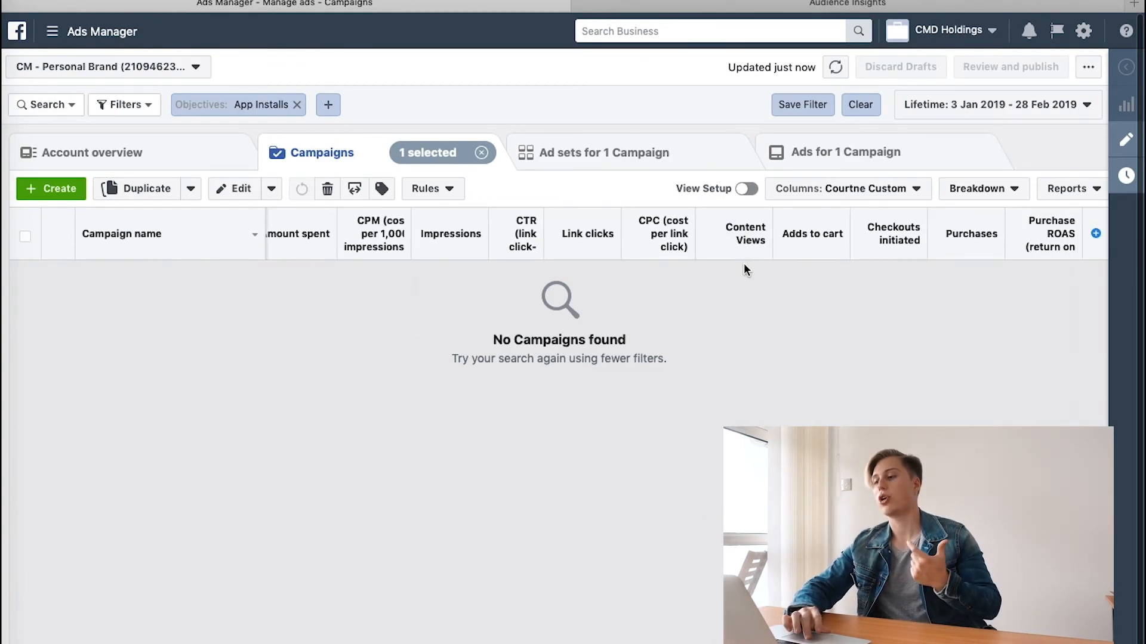
{"action": "mouse_move", "coordinate": [748, 259]}
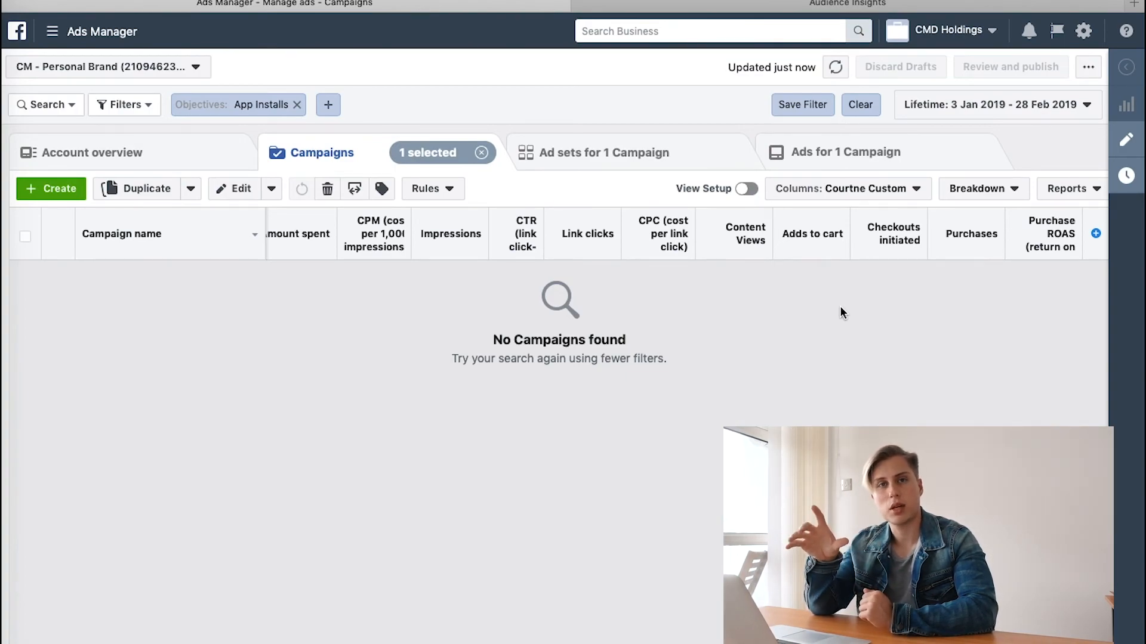
{"action": "mouse_move", "coordinate": [726, 250]}
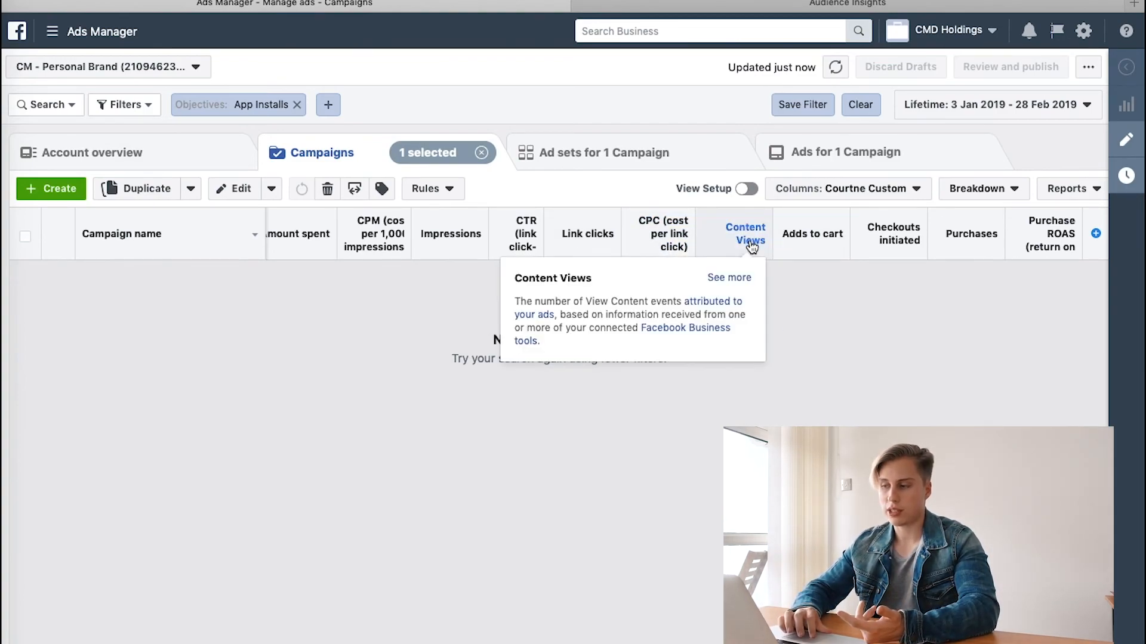
{"action": "mouse_move", "coordinate": [812, 233]}
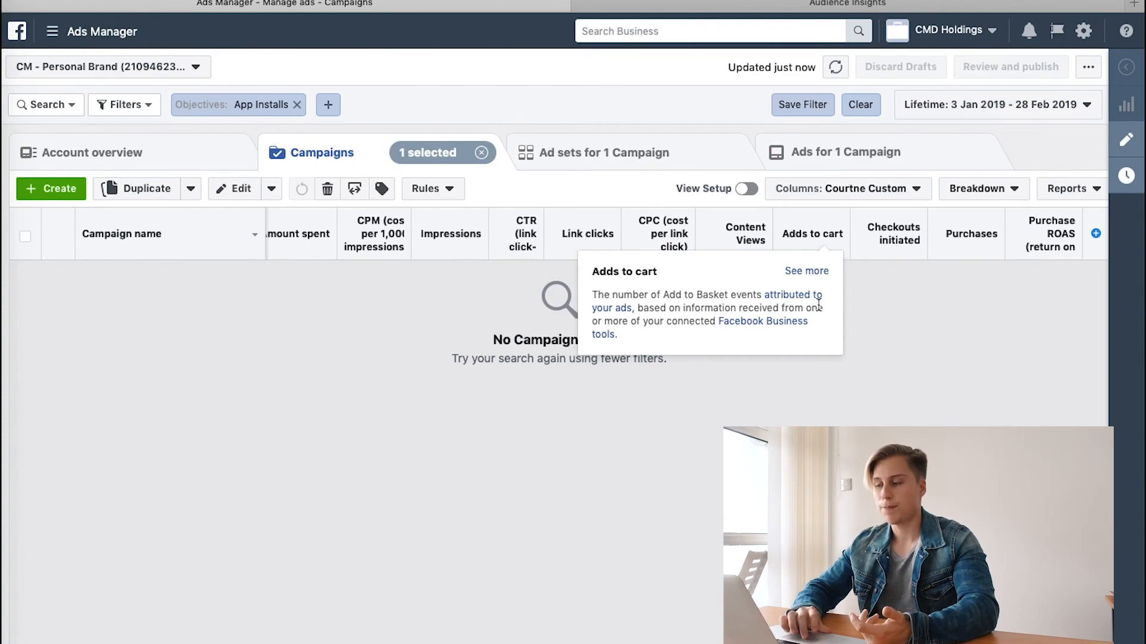
{"action": "mouse_move", "coordinate": [894, 233]}
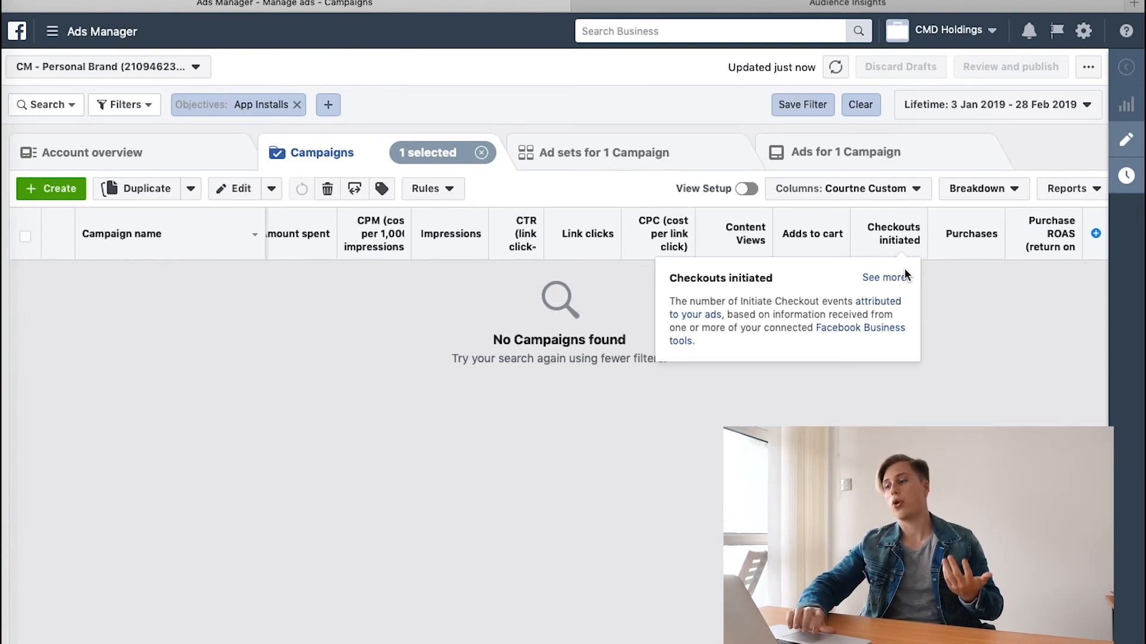
{"action": "mouse_move", "coordinate": [985, 245]}
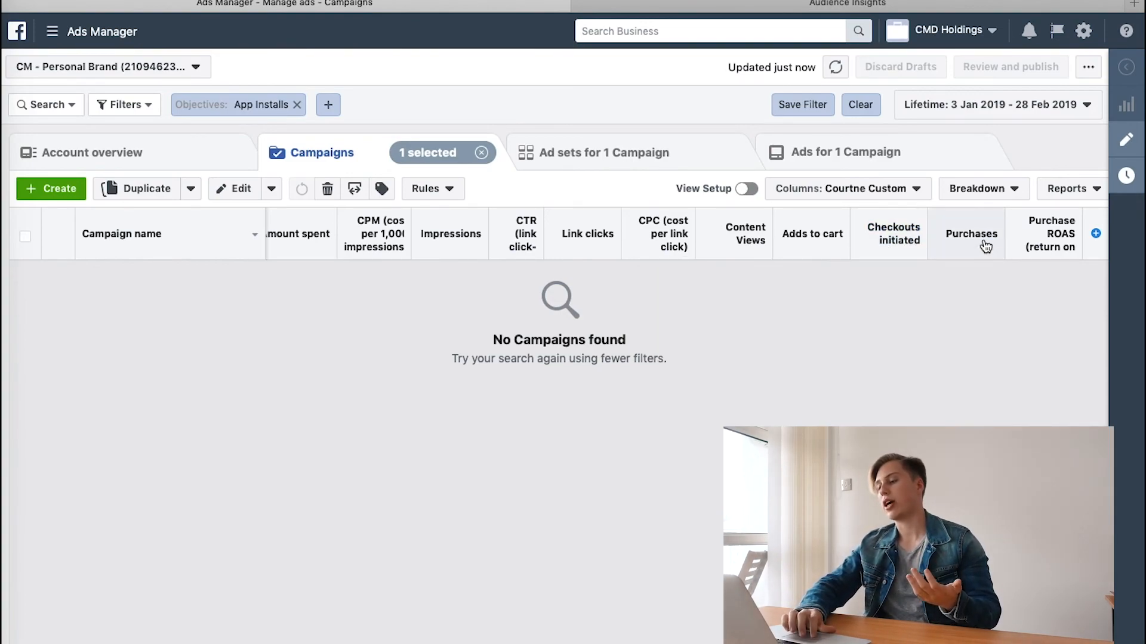
{"action": "mouse_move", "coordinate": [961, 279]}
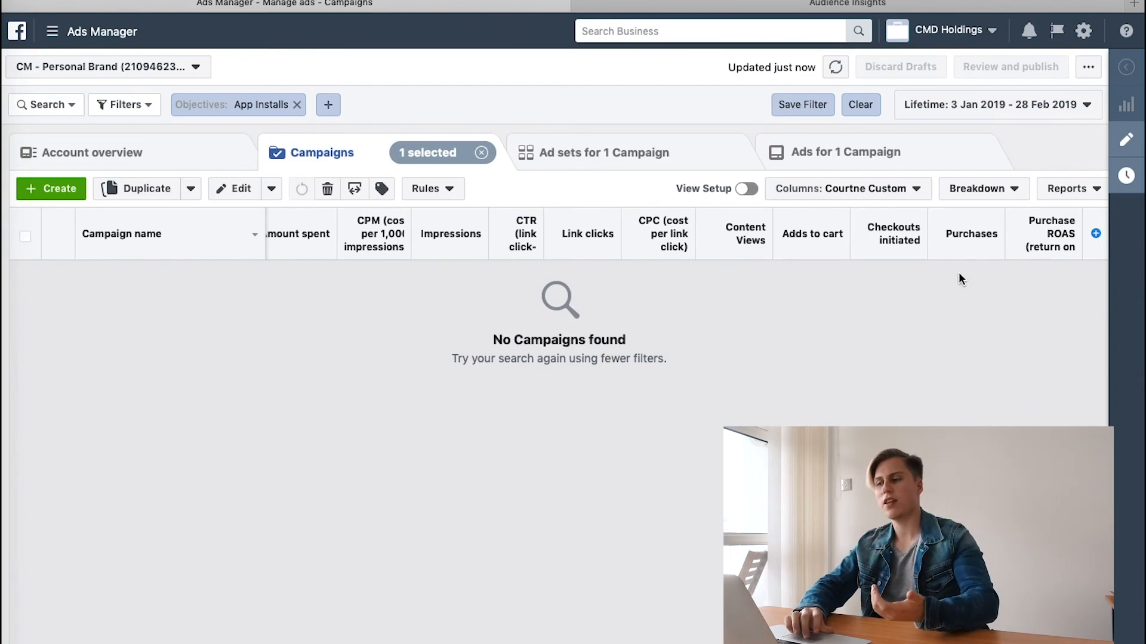
{"action": "mouse_move", "coordinate": [893, 233]}
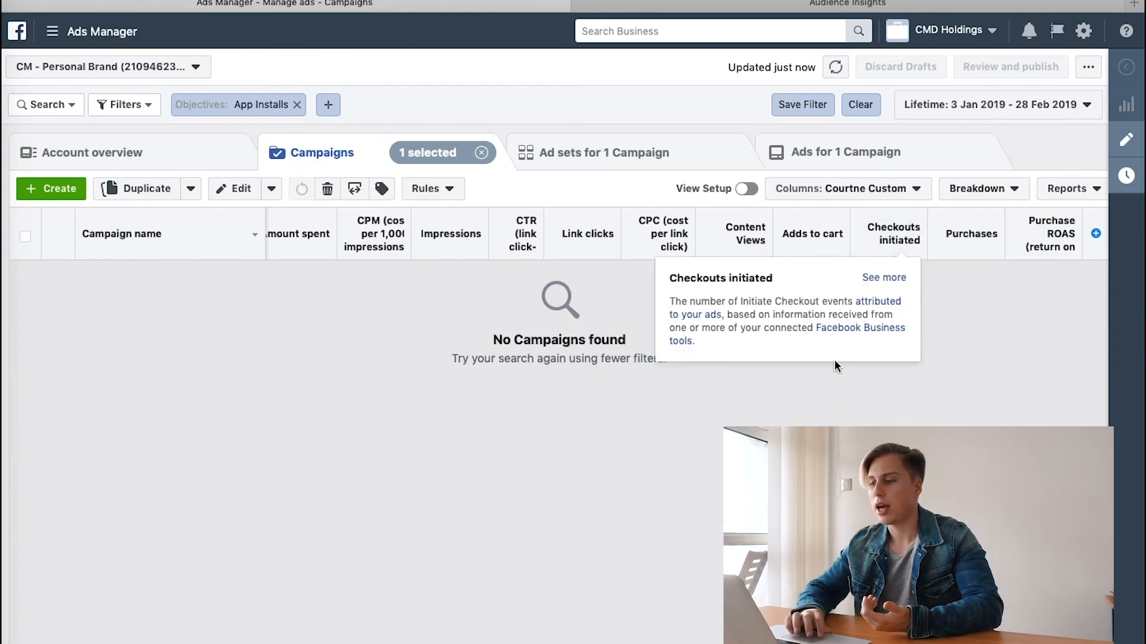
{"action": "mouse_move", "coordinate": [698, 259]}
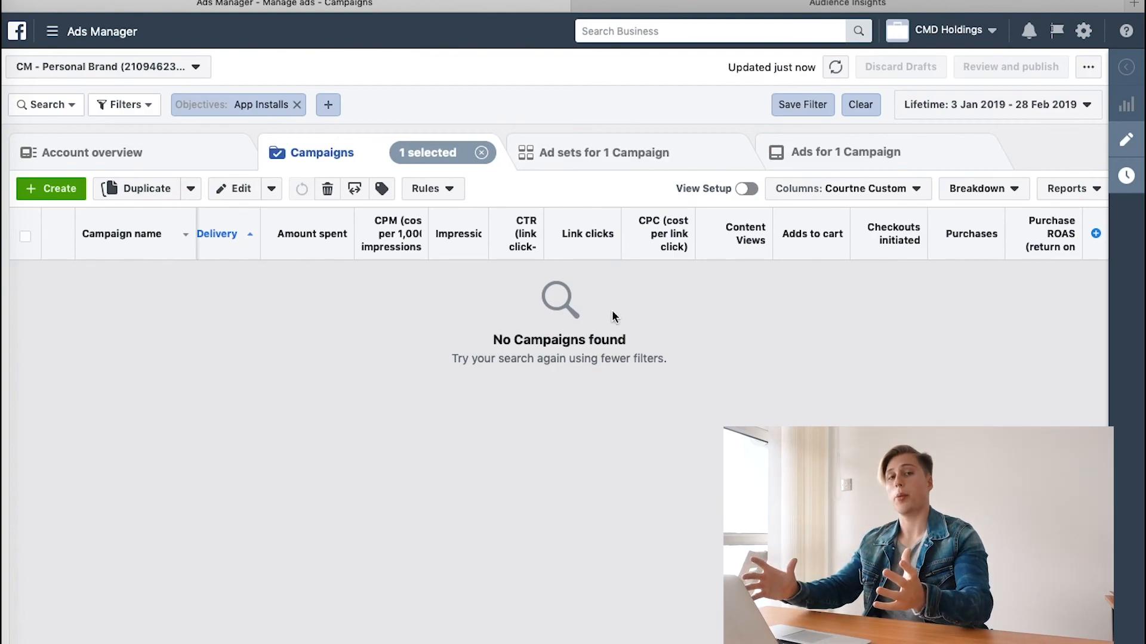
{"action": "mouse_move", "coordinate": [923, 377]}
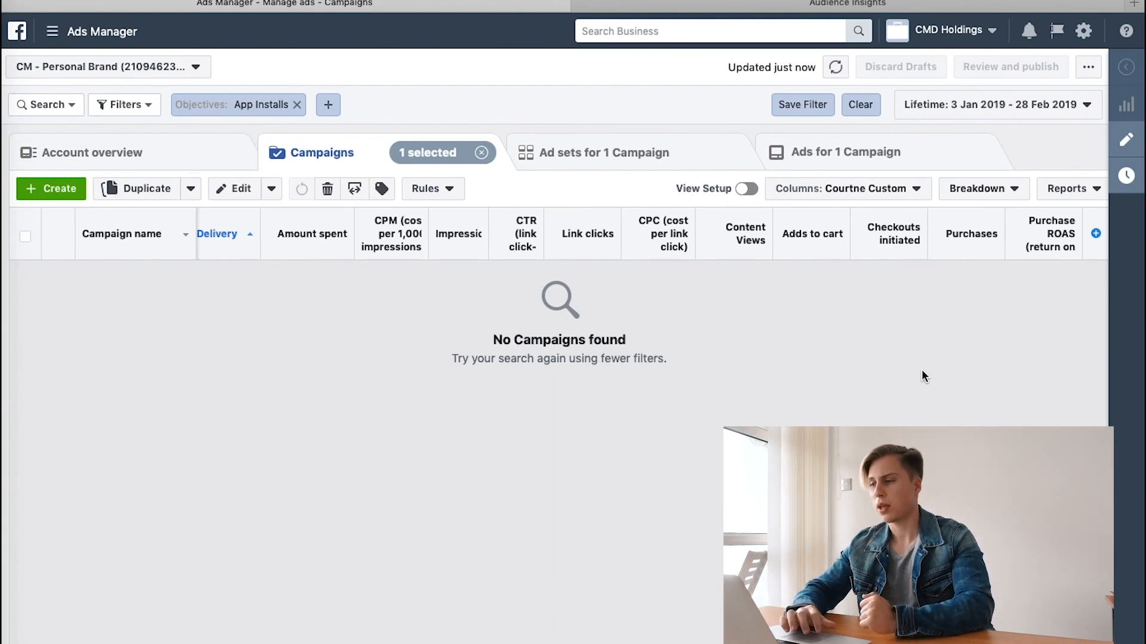
{"action": "mouse_move", "coordinate": [864, 374]}
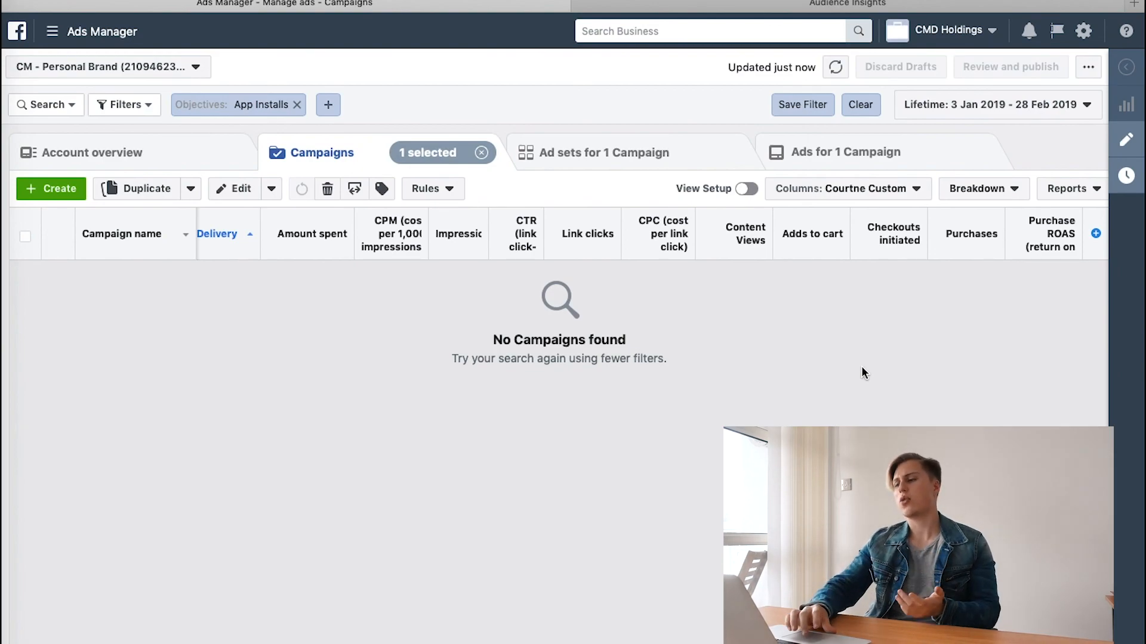
{"action": "mouse_move", "coordinate": [660, 397]}
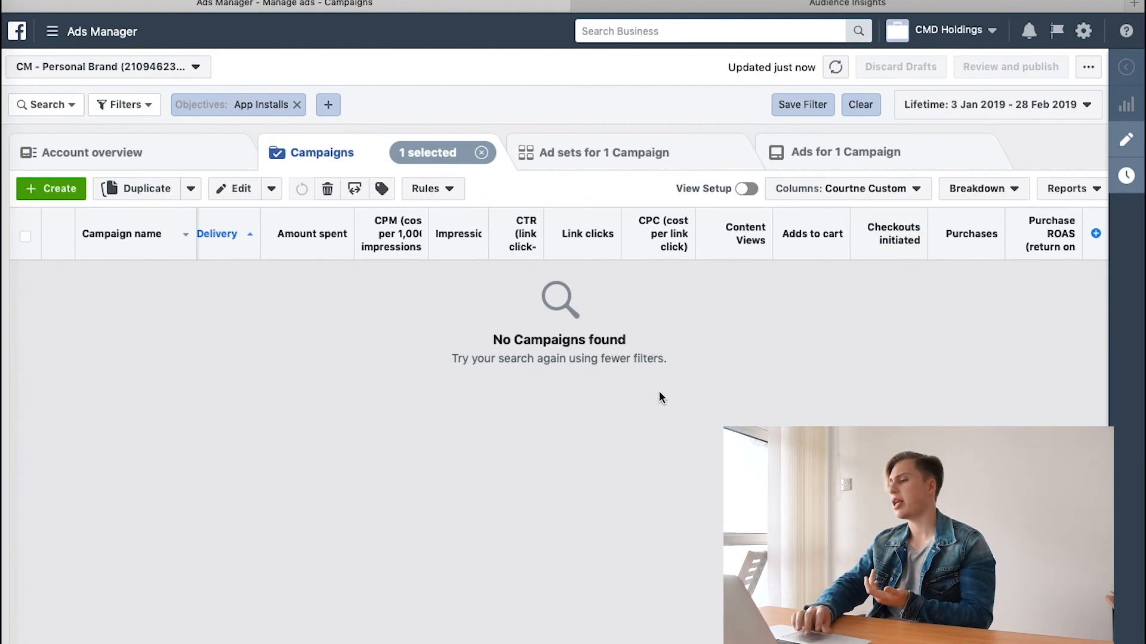
{"action": "mouse_move", "coordinate": [727, 358]}
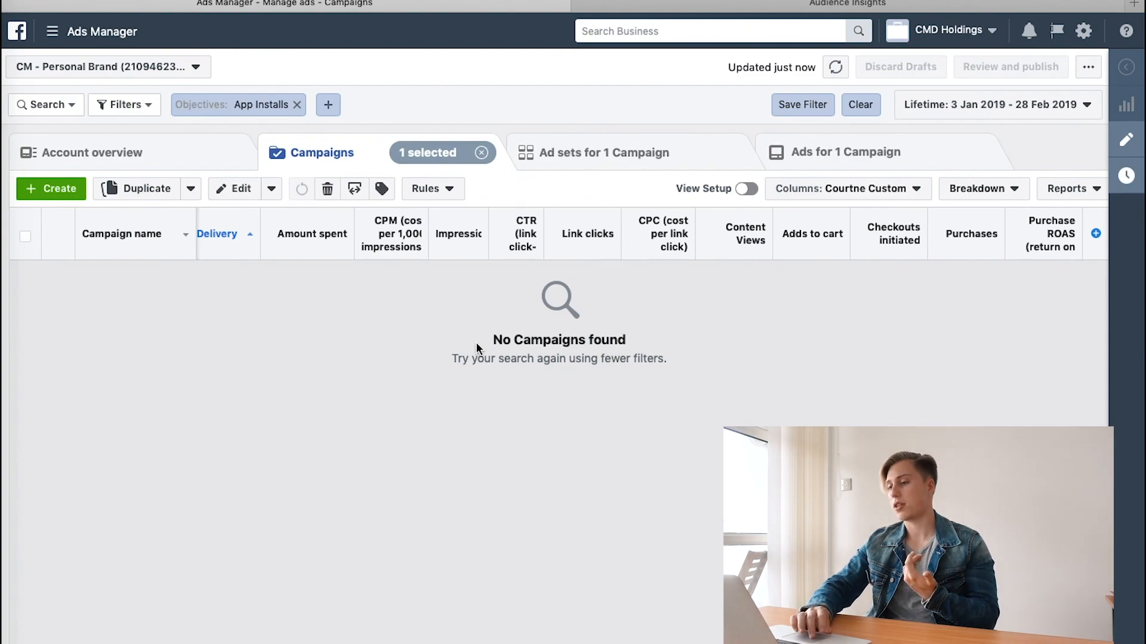
{"action": "mouse_move", "coordinate": [640, 353]}
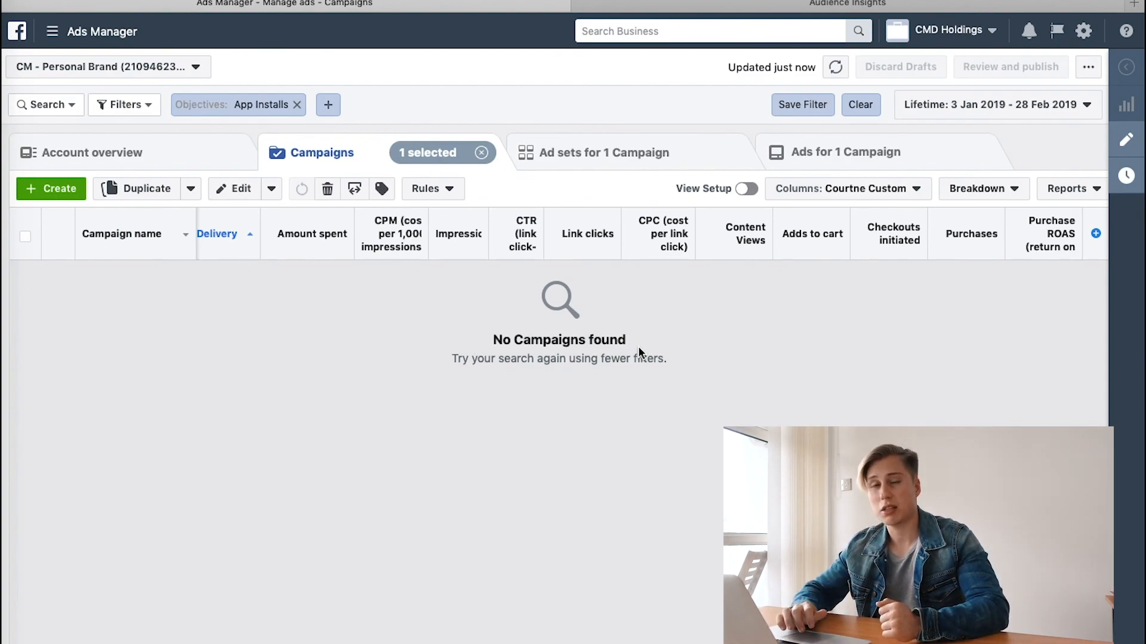
{"action": "mouse_move", "coordinate": [702, 248]}
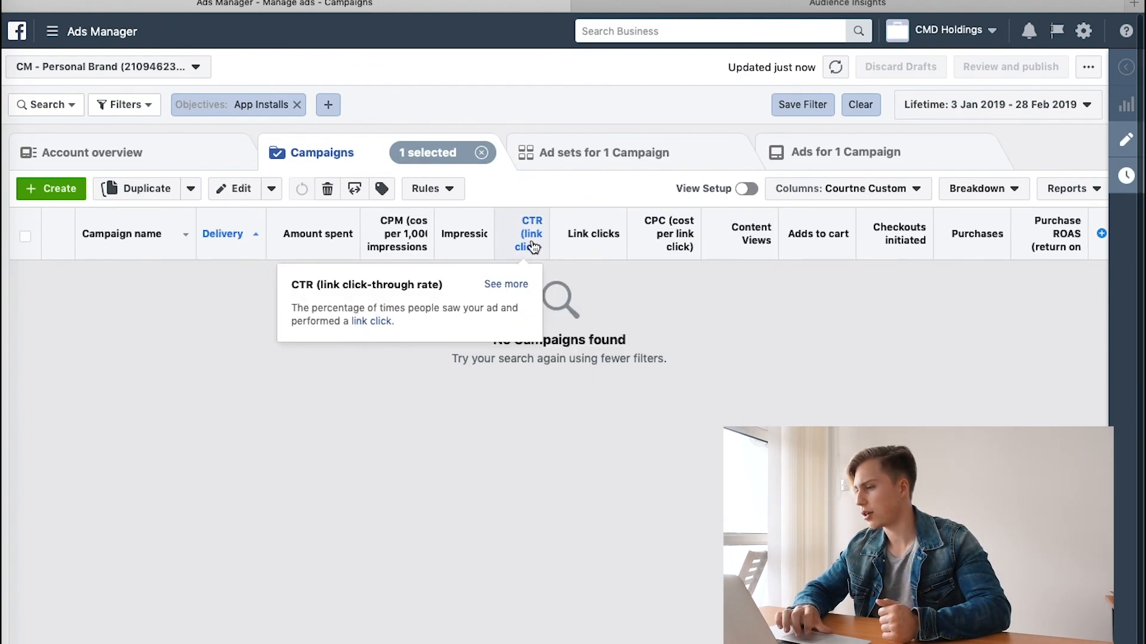
{"action": "mouse_move", "coordinate": [442, 288]}
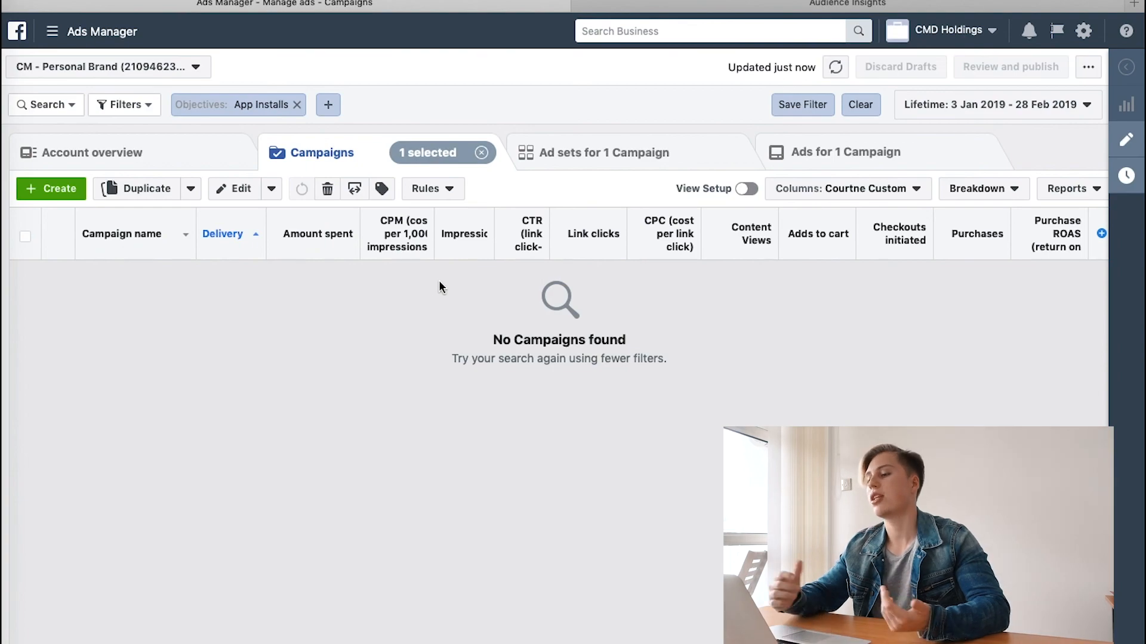